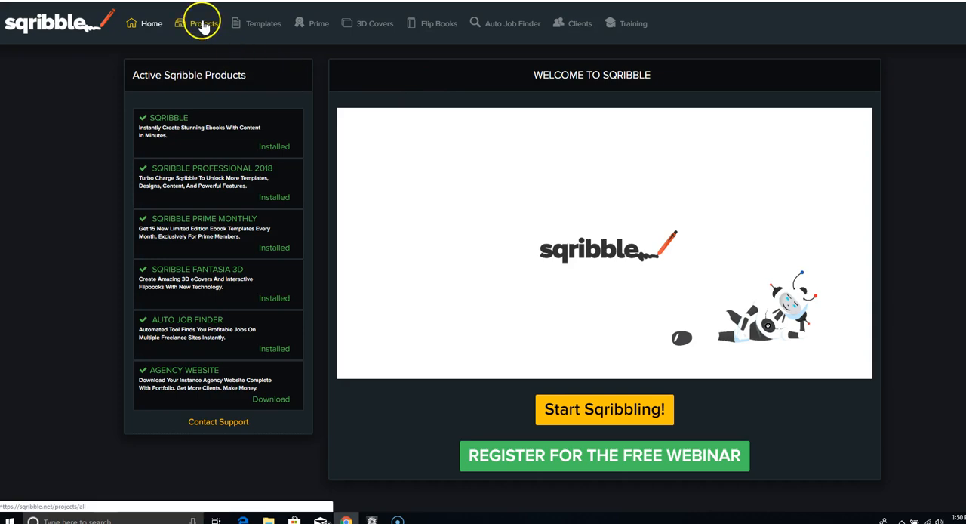
Show the Projects Gallery with its eight ebooks, including Alice in Wonderland and The Little Princess.
click(203, 23)
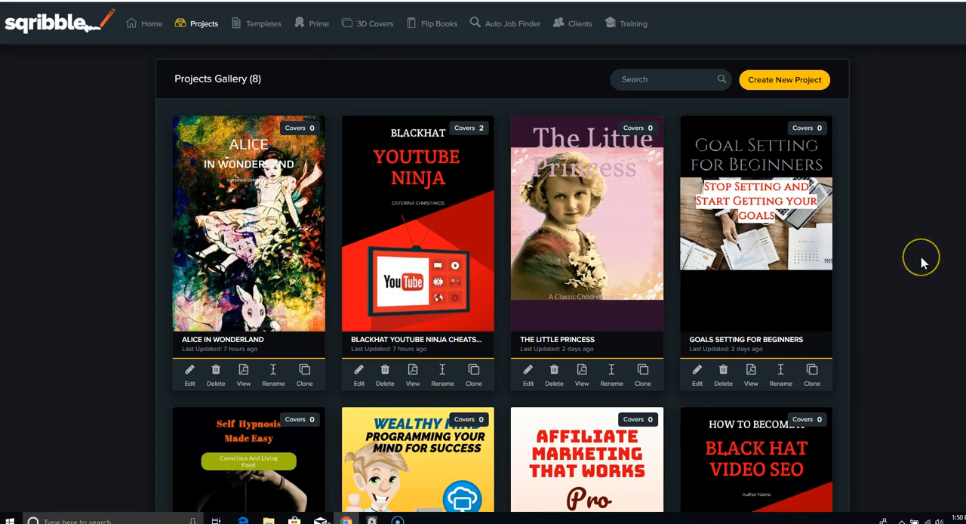
mouse_move(923, 262)
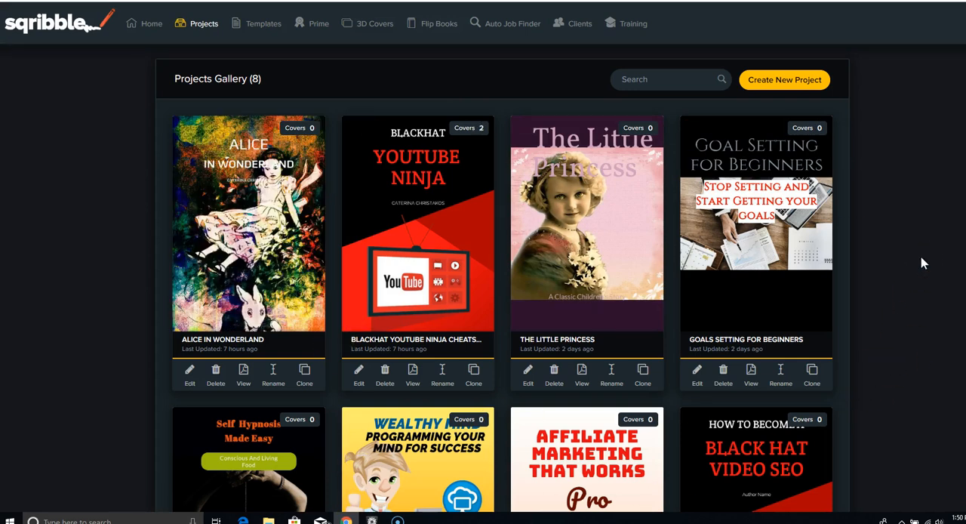
mouse_move(903, 198)
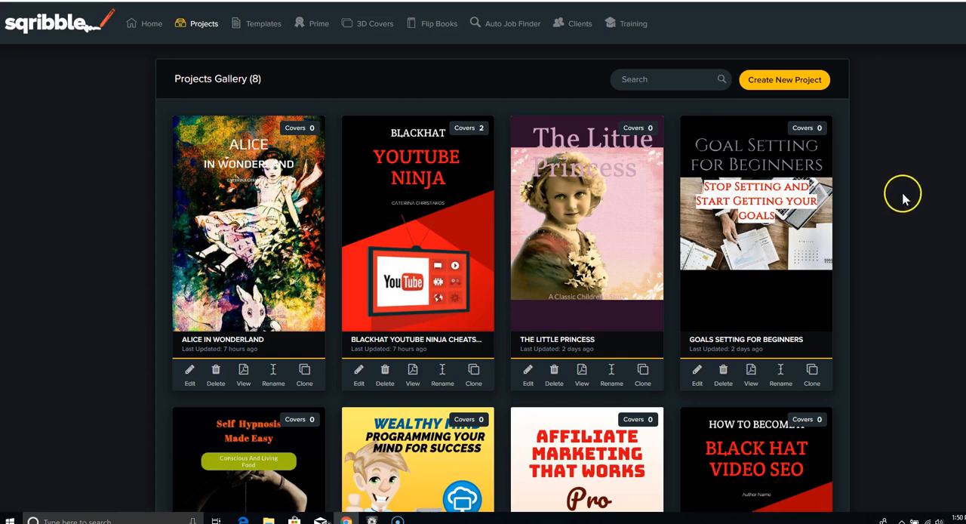
mouse_move(894, 191)
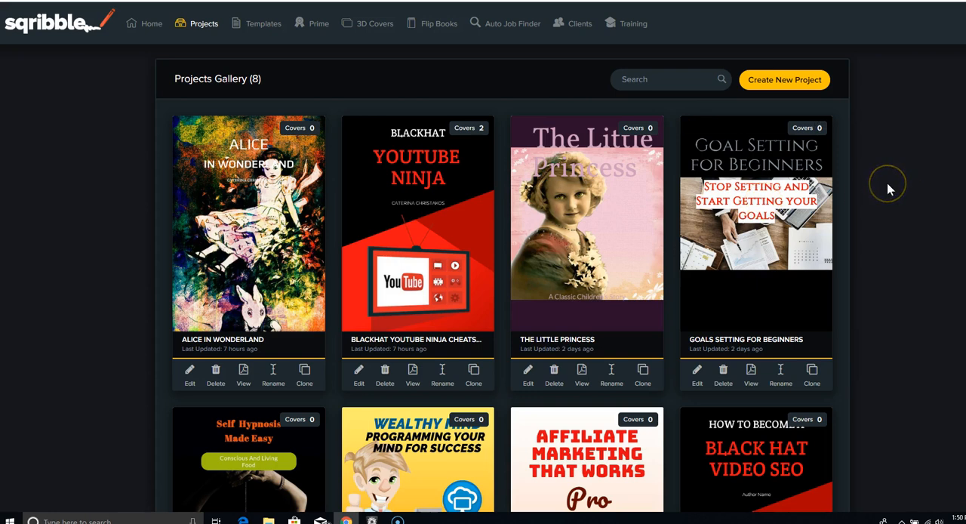
mouse_move(814, 104)
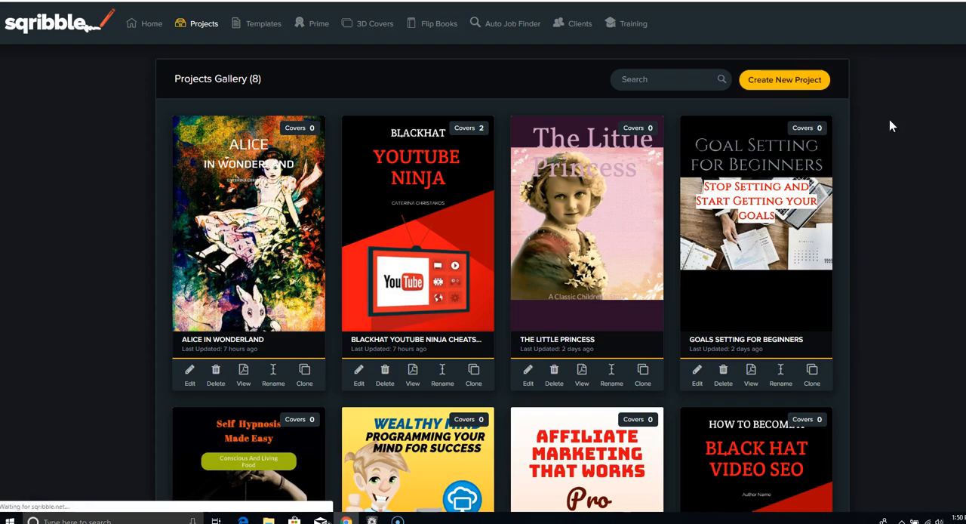
Filter the templates gallery to Games, showing six templates such as Game Console Cheats.
click(263, 22)
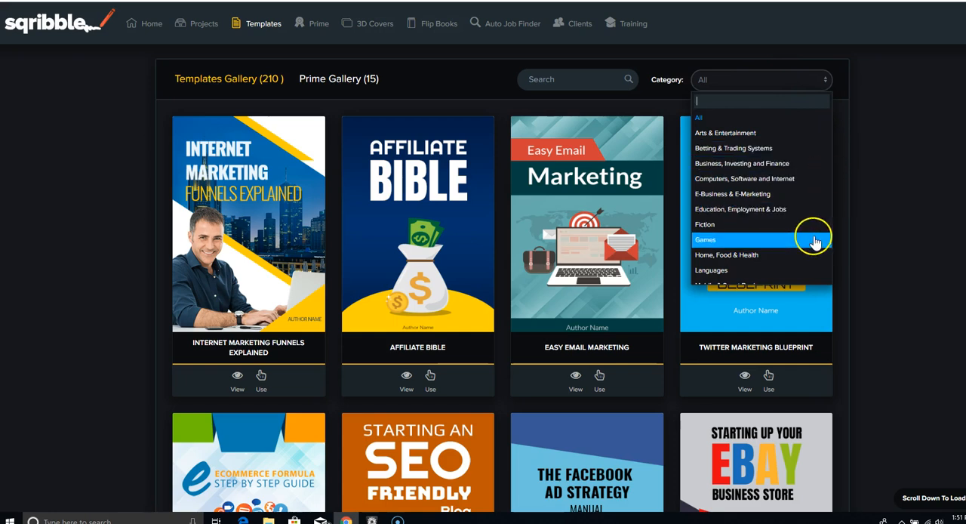
mouse_move(762, 245)
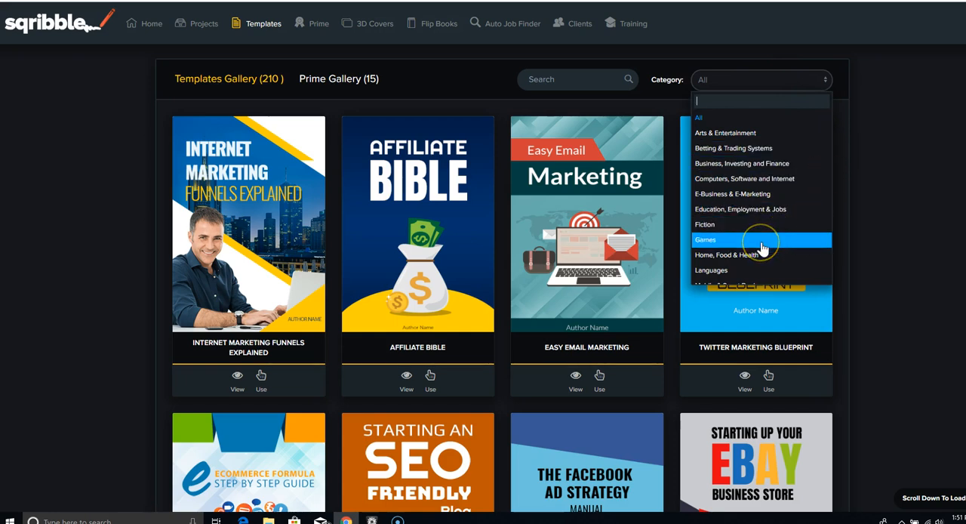
click(706, 239)
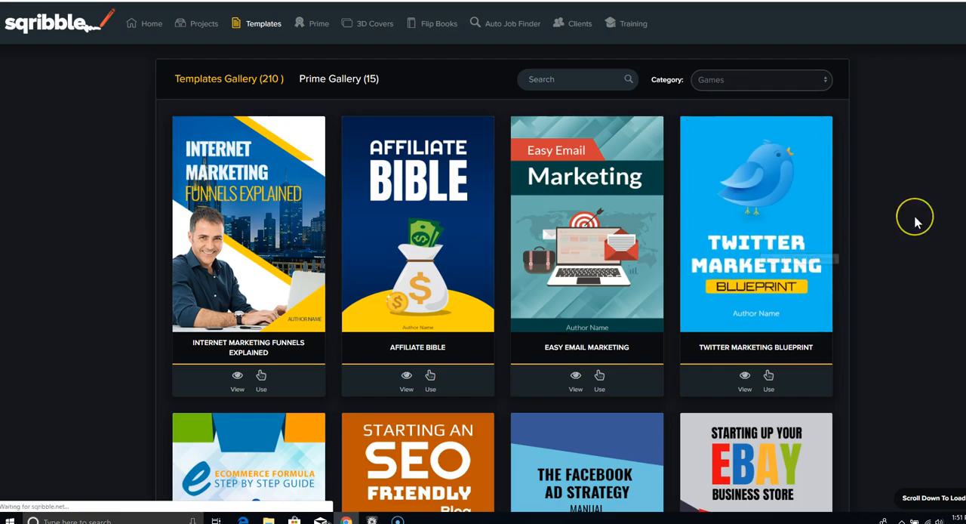
click(759, 80)
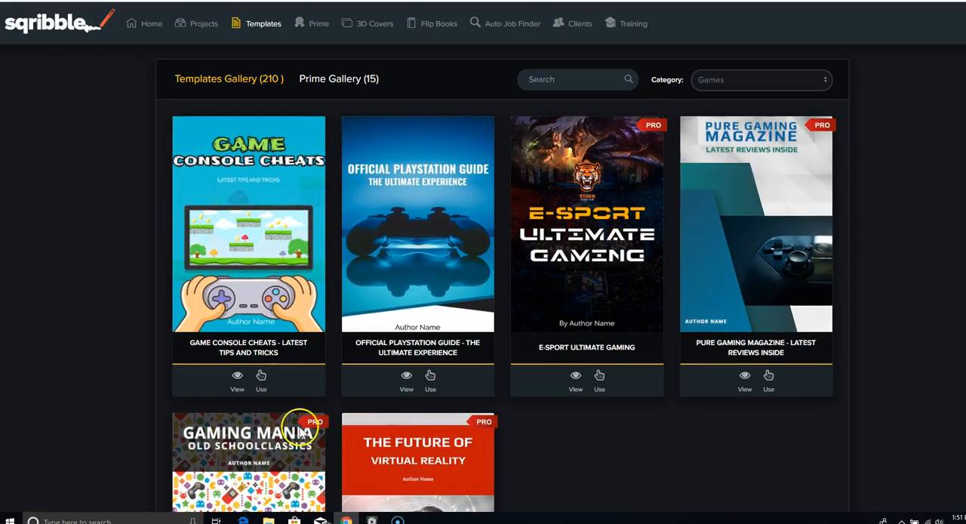
mouse_move(924, 249)
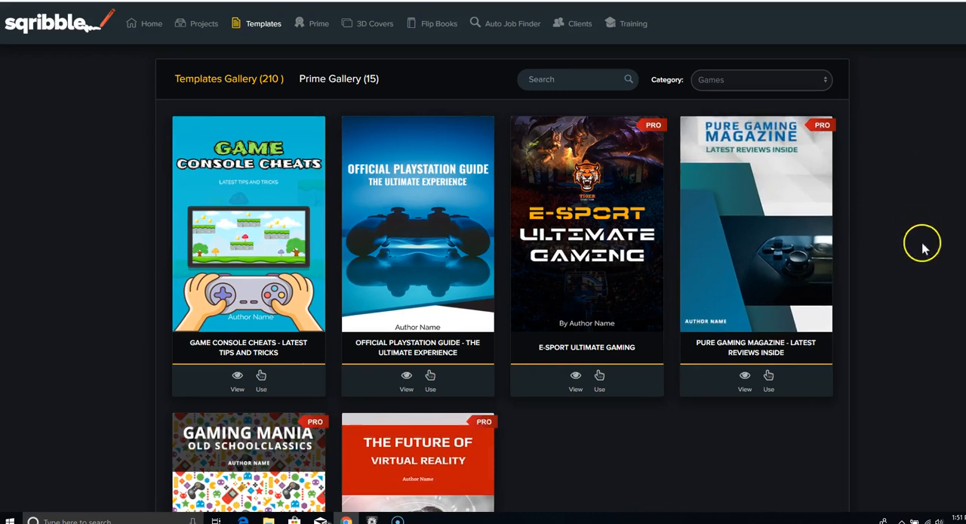
Preview The Future of Virtual Reality template through its contents and VR gaming pages.
scroll(down, 3)
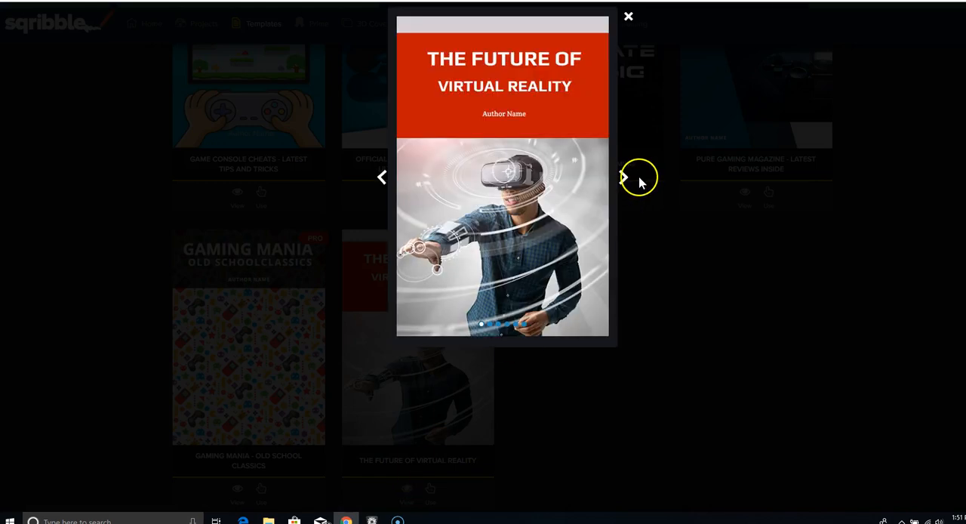
click(624, 176)
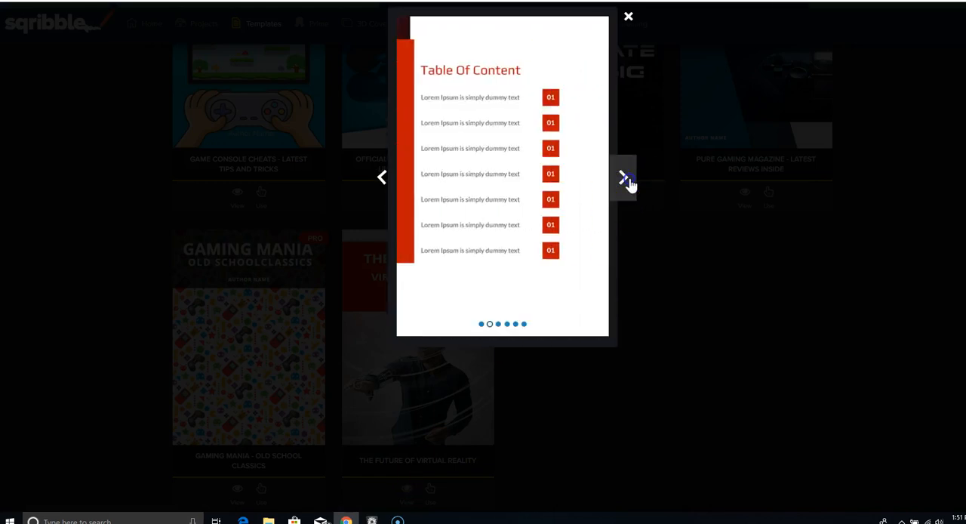
click(623, 177)
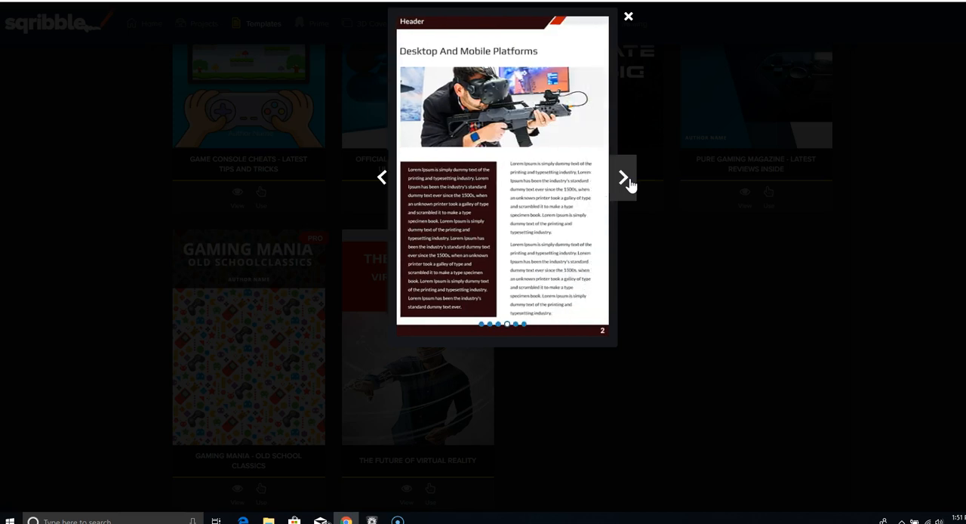
mouse_move(517, 217)
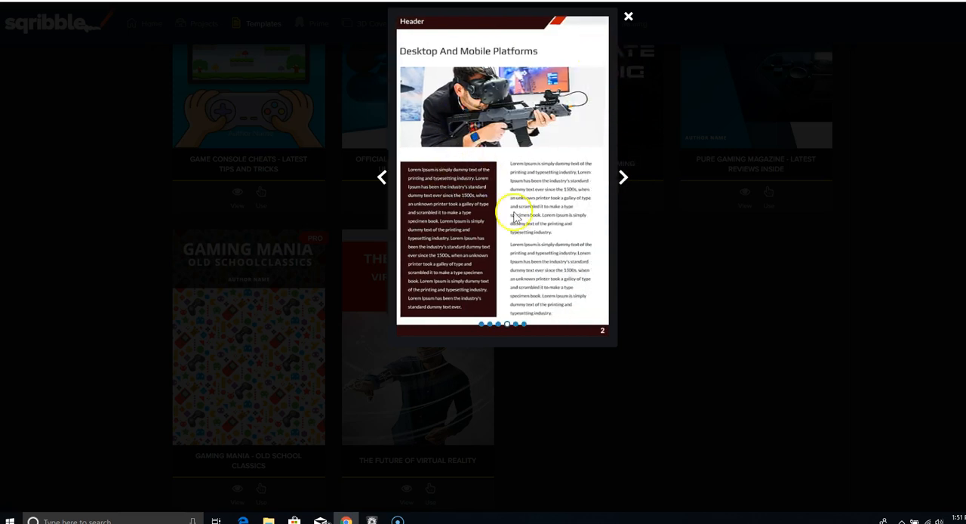
mouse_move(620, 183)
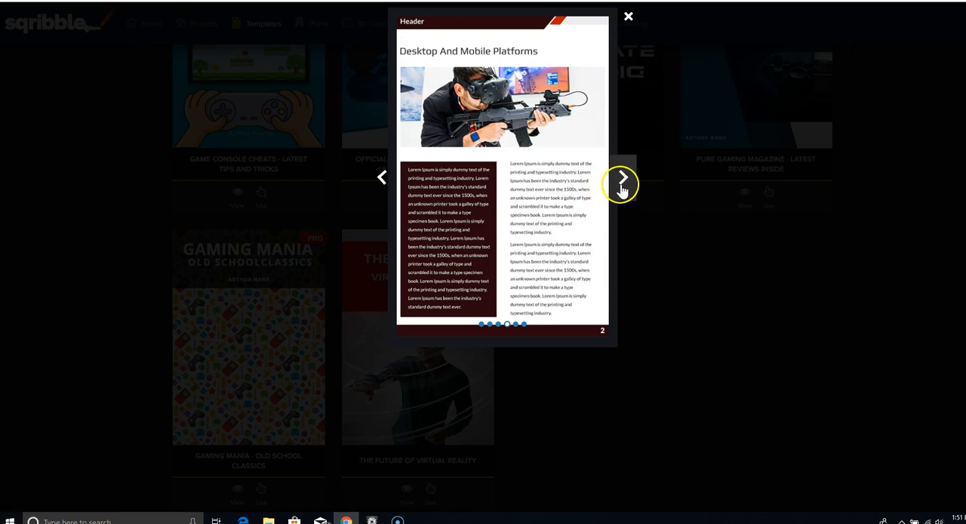
click(622, 177)
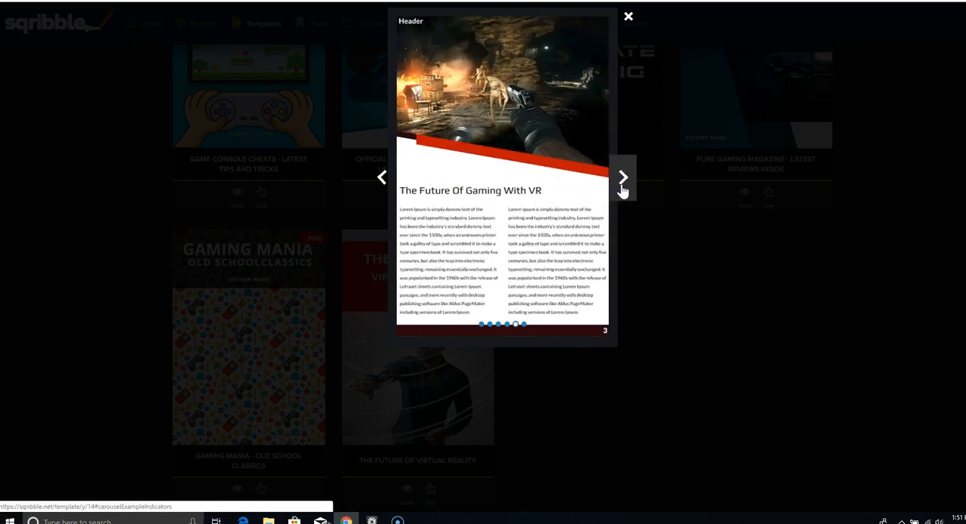
click(628, 16)
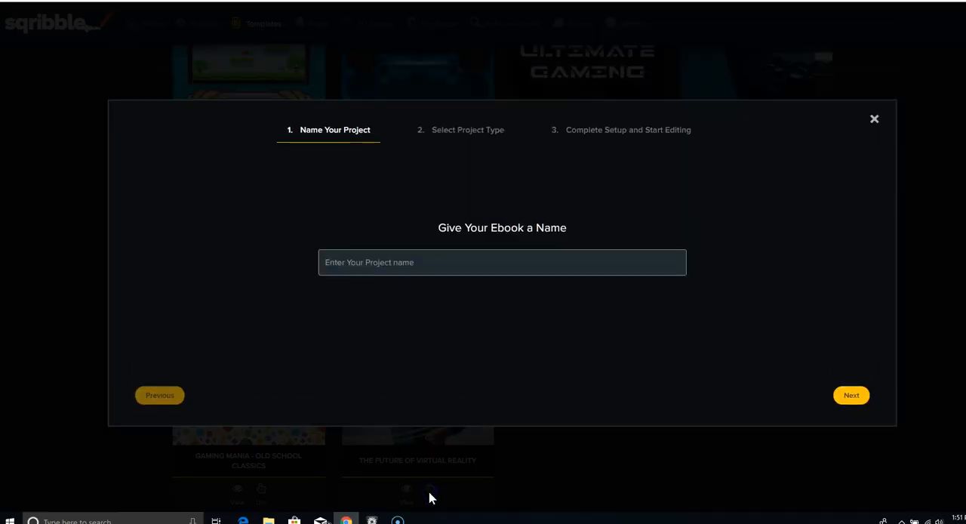
Name the project 'Test', choose starting from the template's dummy content, and reach step 3.
text(Te)
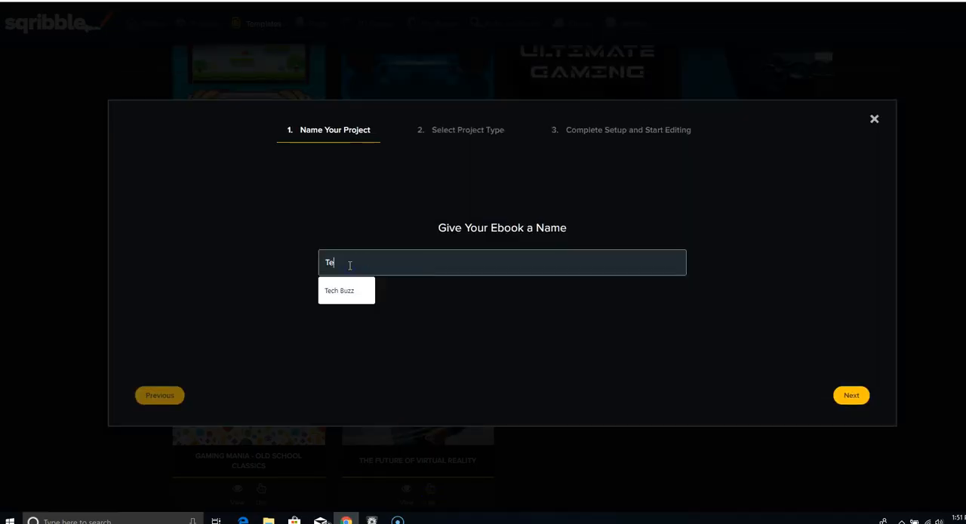
click(850, 394)
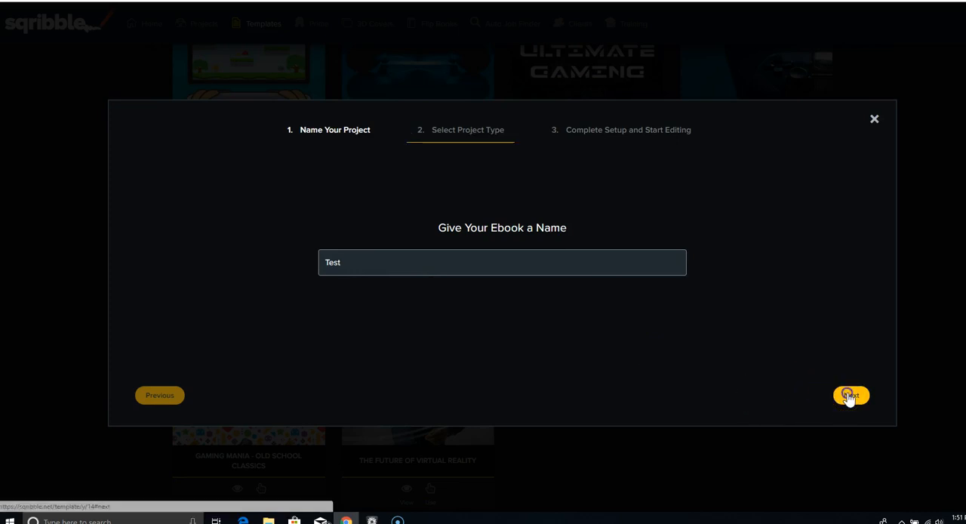
click(851, 395)
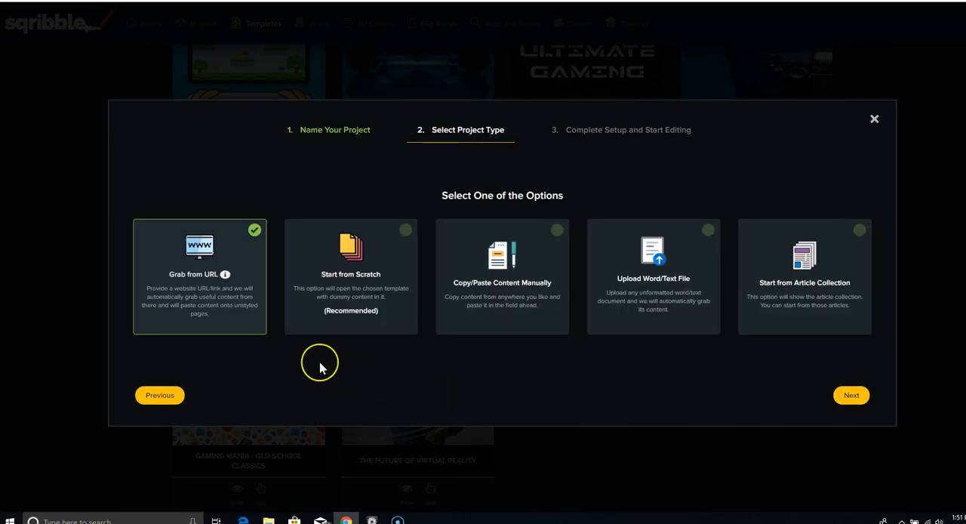
mouse_move(320, 368)
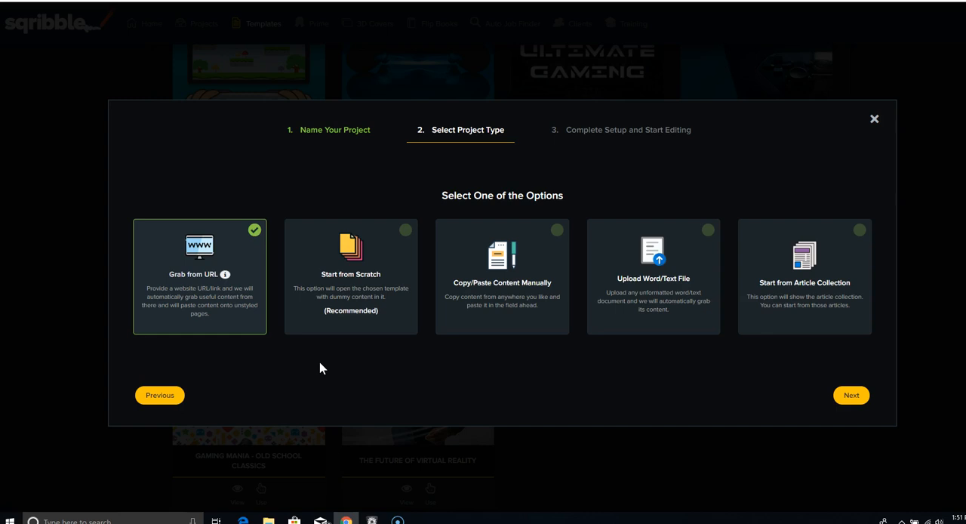
mouse_move(214, 278)
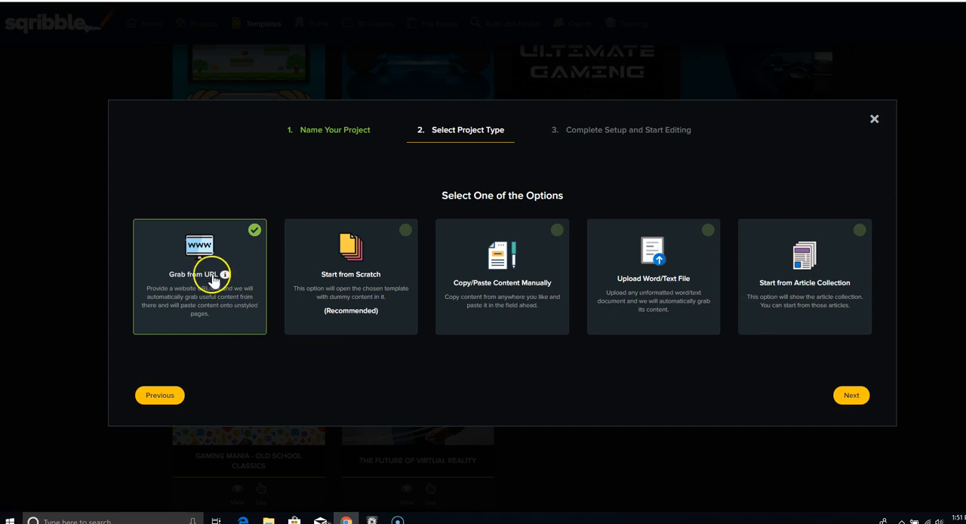
mouse_move(219, 298)
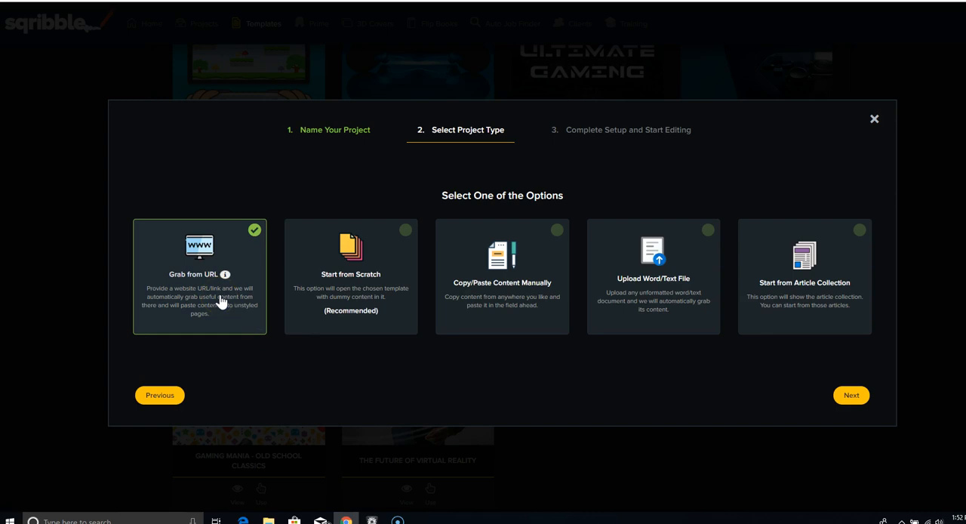
mouse_move(355, 400)
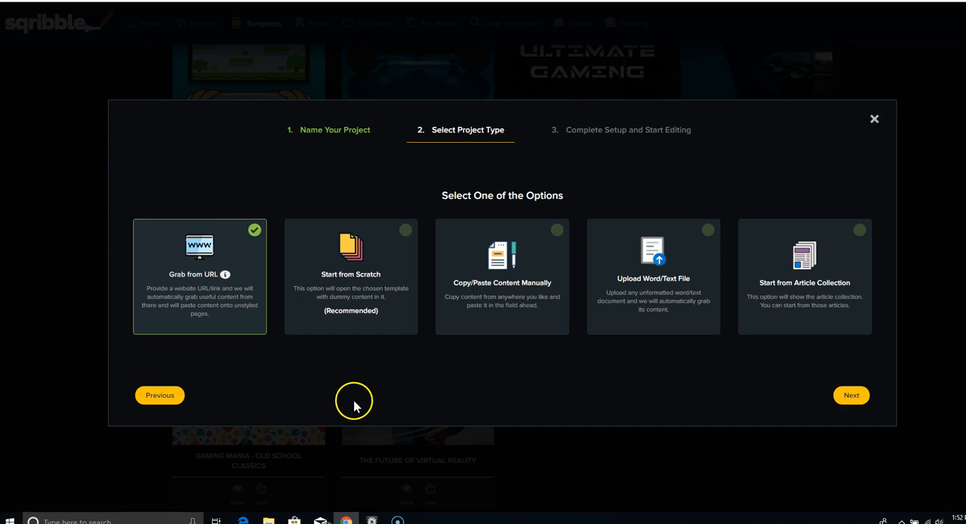
mouse_move(480, 320)
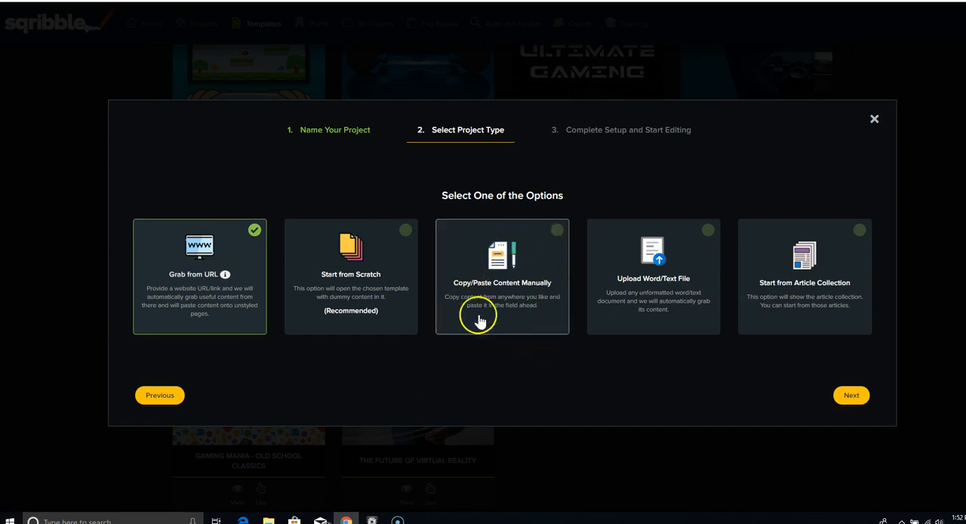
mouse_move(686, 313)
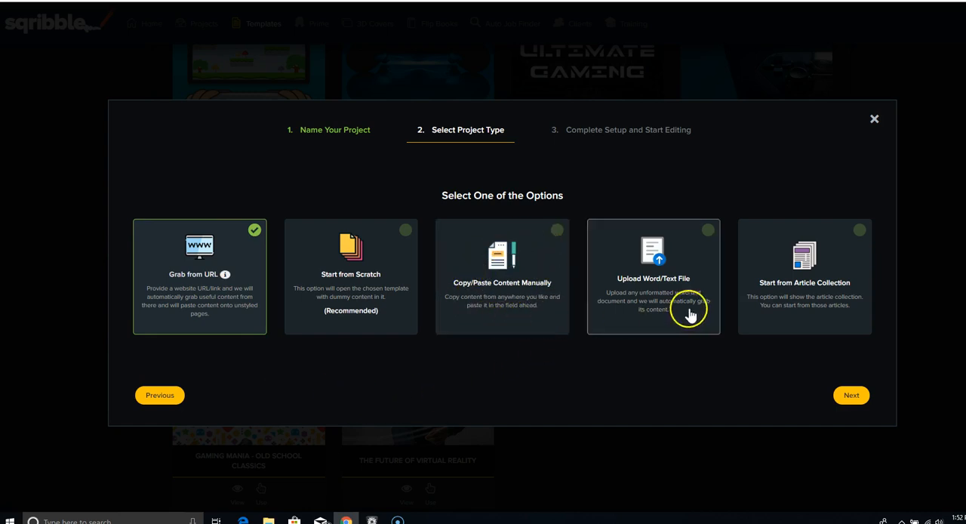
mouse_move(647, 313)
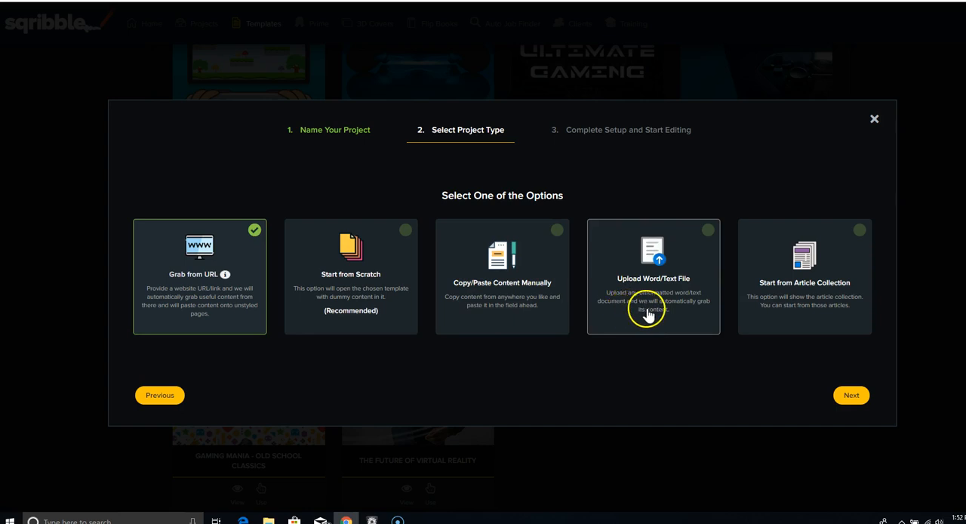
mouse_move(797, 299)
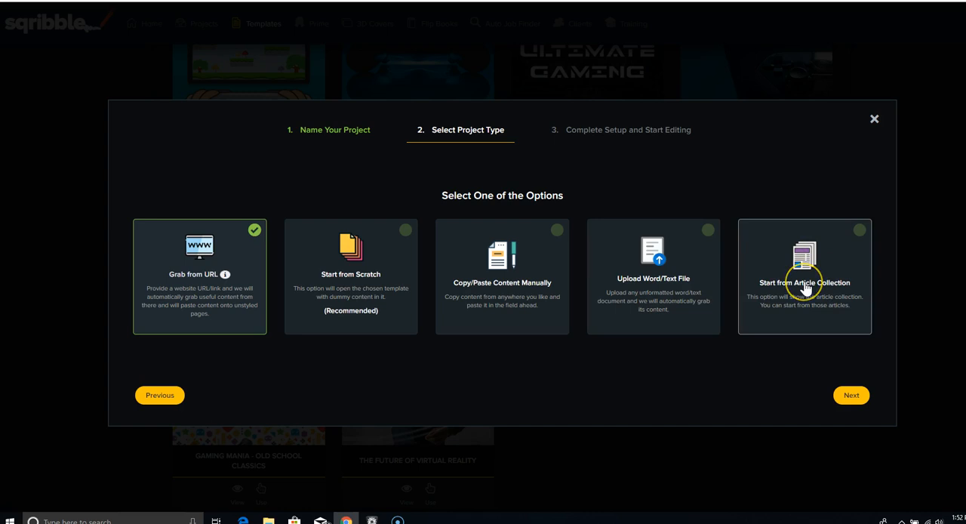
mouse_move(804, 286)
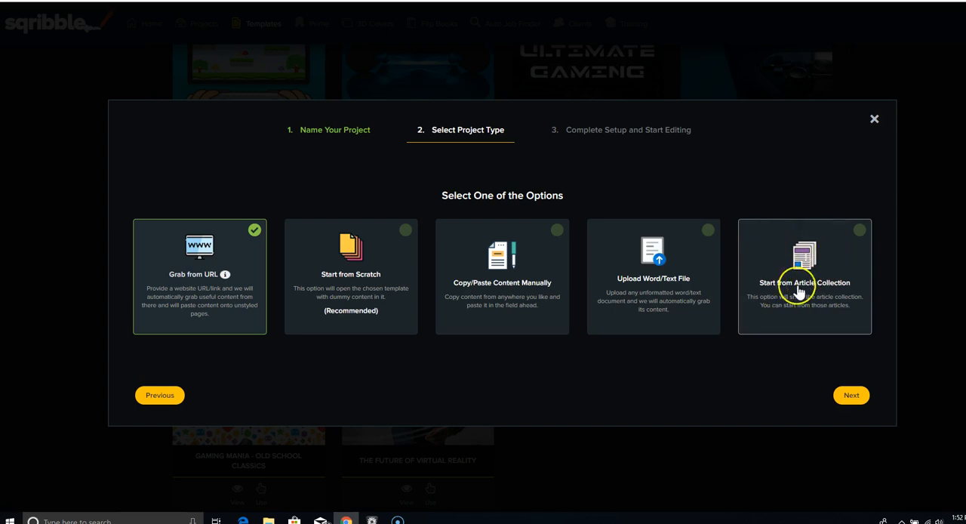
mouse_move(392, 338)
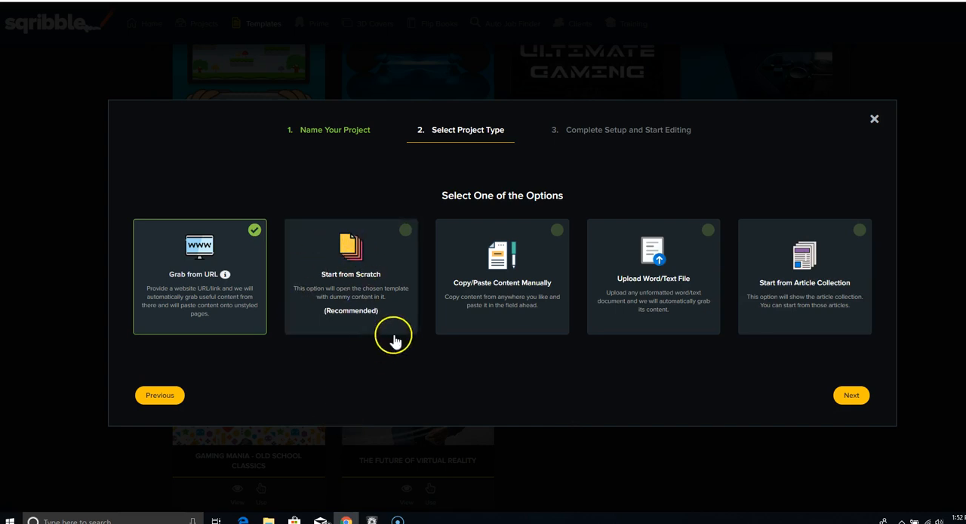
click(350, 275)
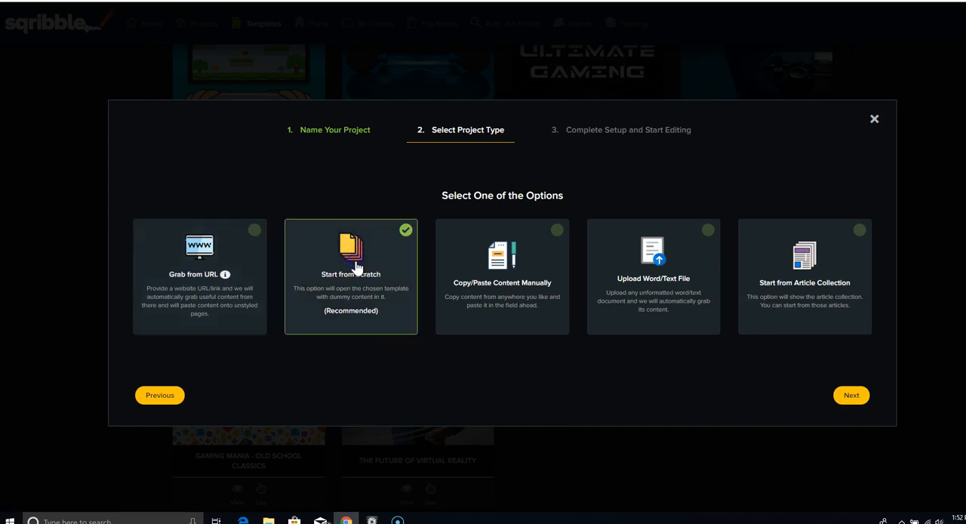
click(851, 395)
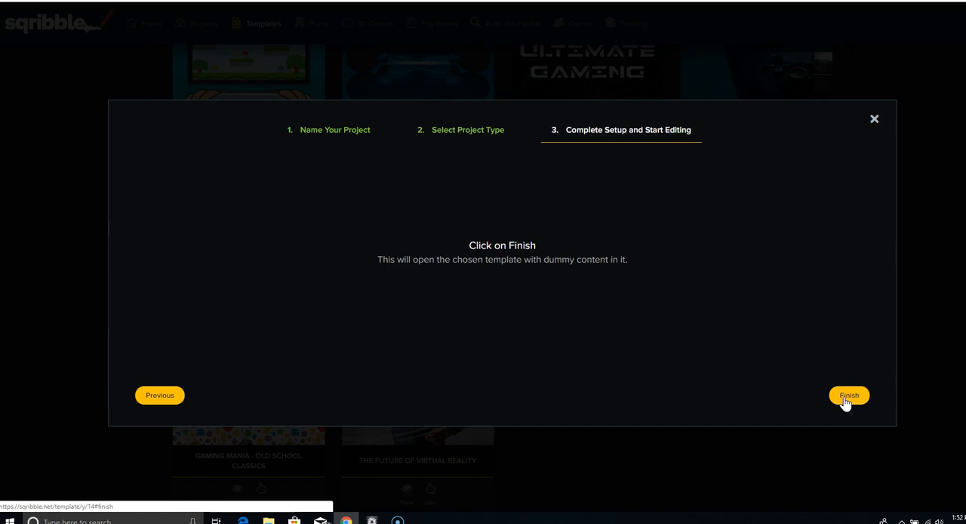
Open the template in the editor and retitle the cover 'Test Gaming Book', author 'Your Name'.
click(848, 395)
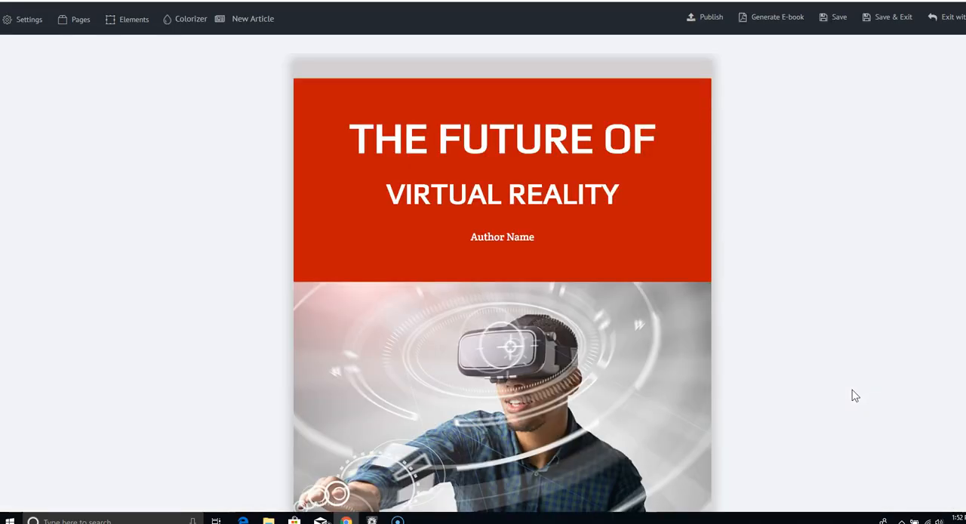
click(502, 140)
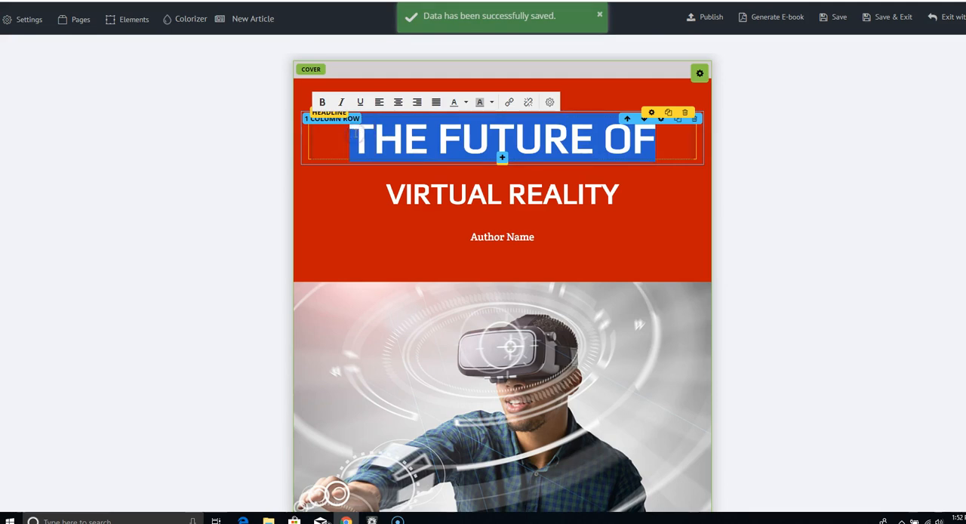
text(Test Gaming)
click(502, 193)
text(Book)
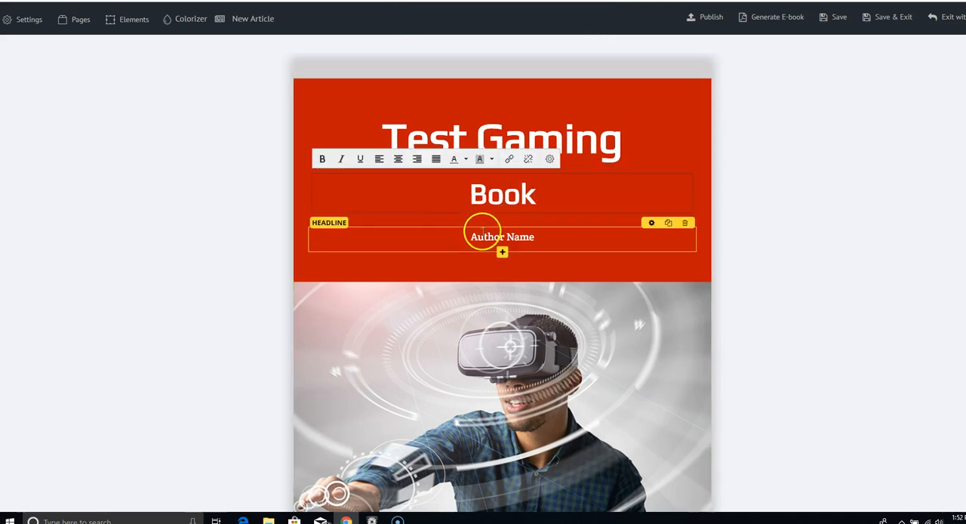
double_click(502, 236)
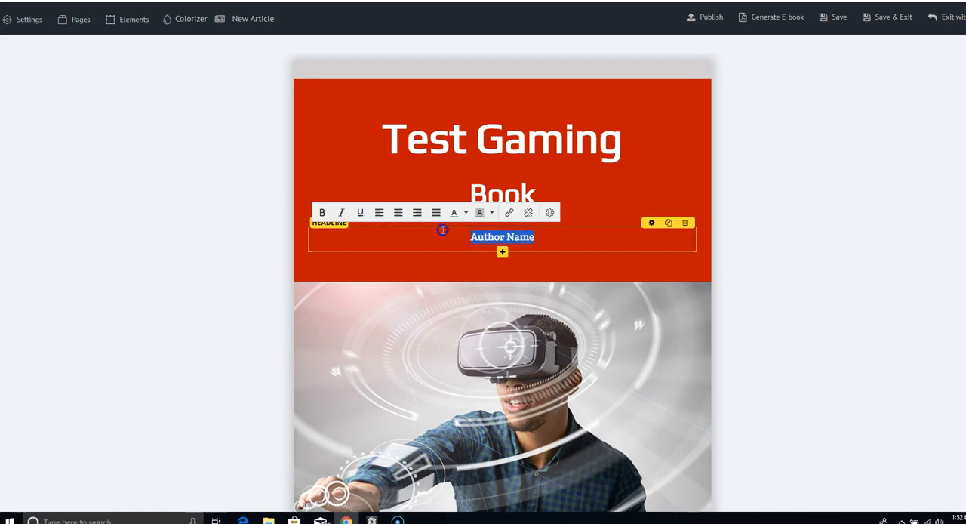
text(Your Name)
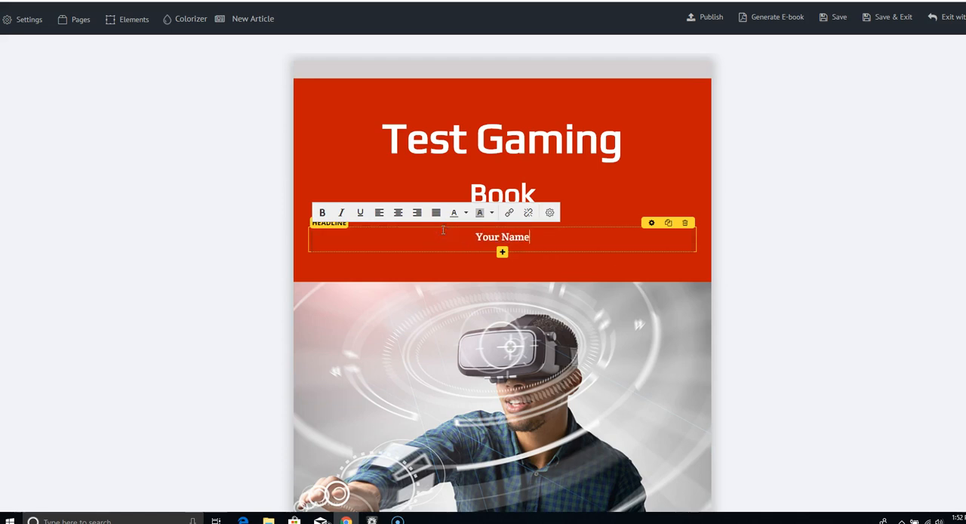
Open the cover section's background stock image library and scroll through its categories.
click(564, 381)
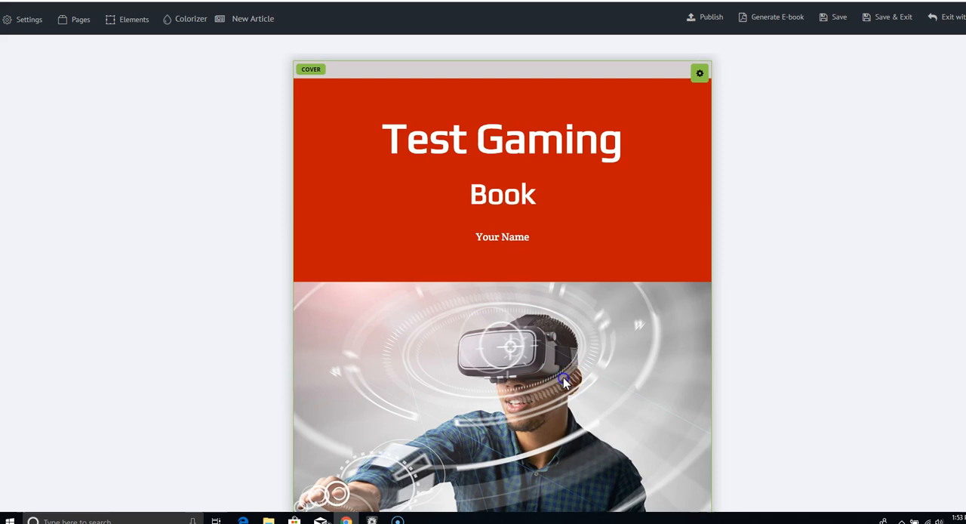
mouse_move(466, 380)
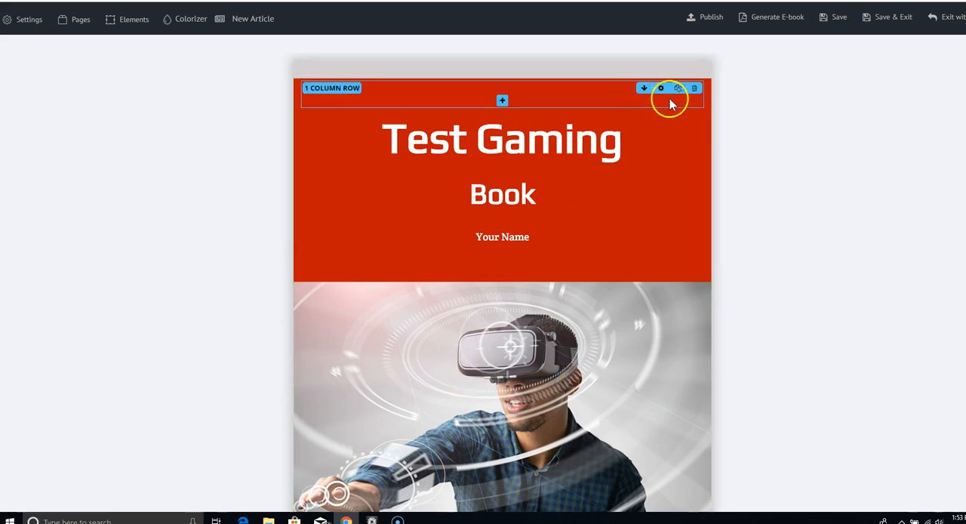
click(660, 89)
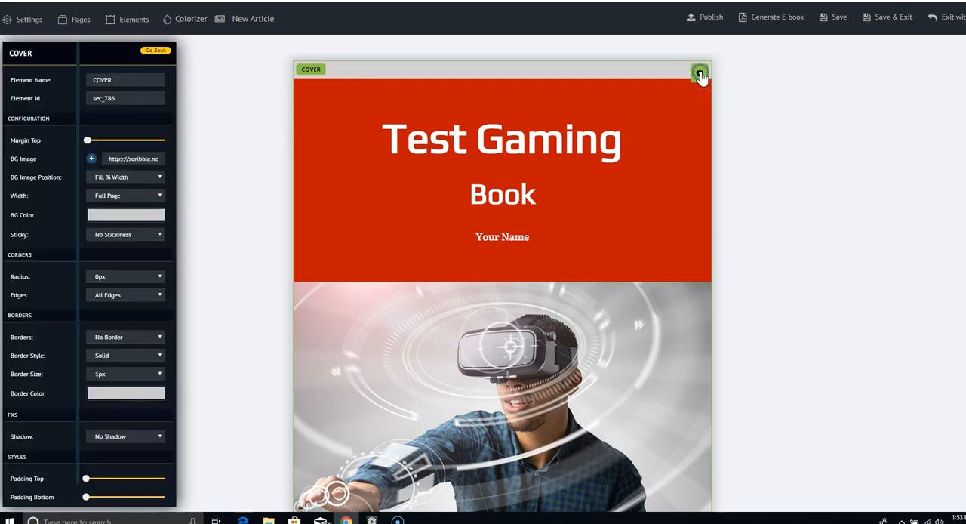
mouse_move(92, 158)
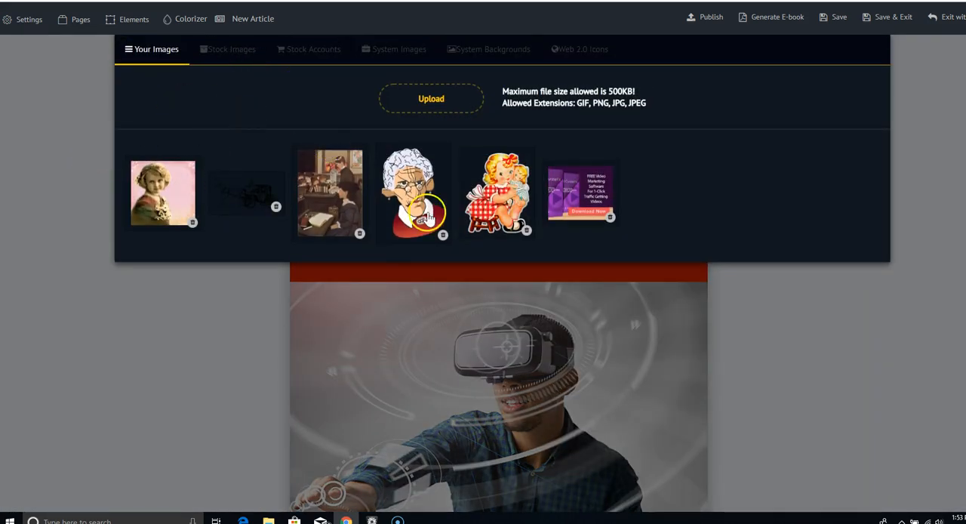
mouse_move(240, 49)
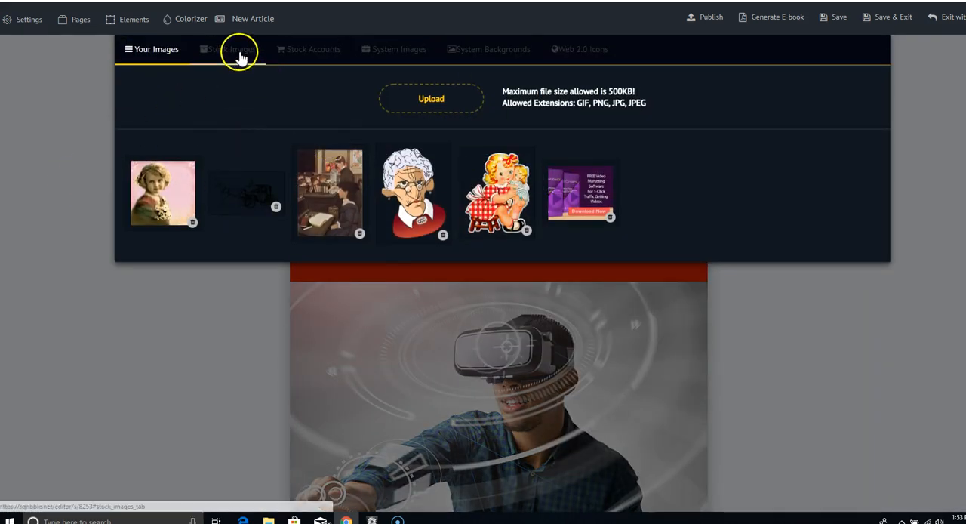
click(232, 49)
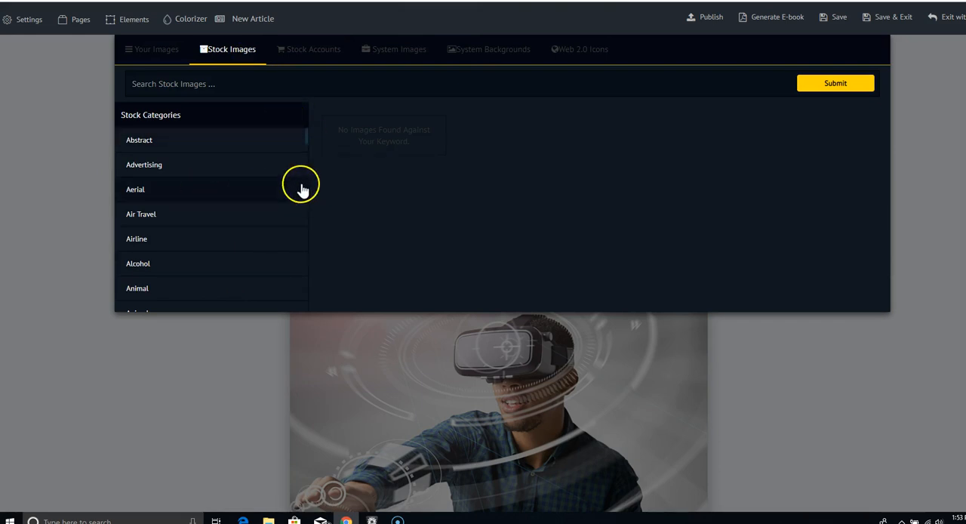
scroll(down, 3)
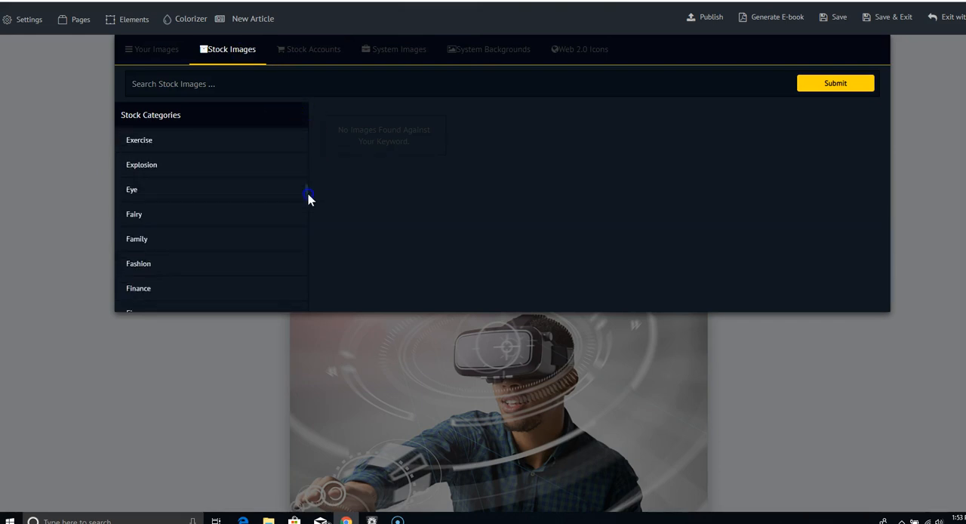
scroll(up, 3)
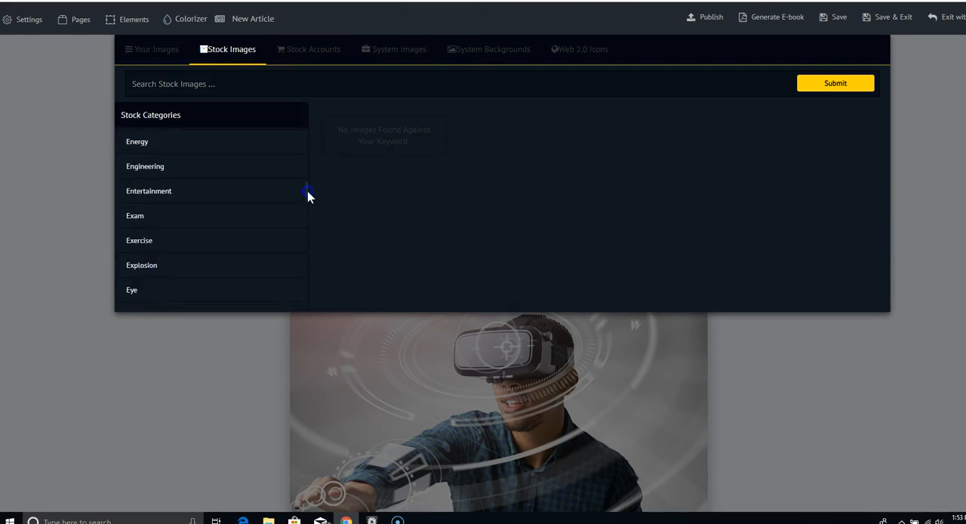
scroll(up, 3)
text(gaming)
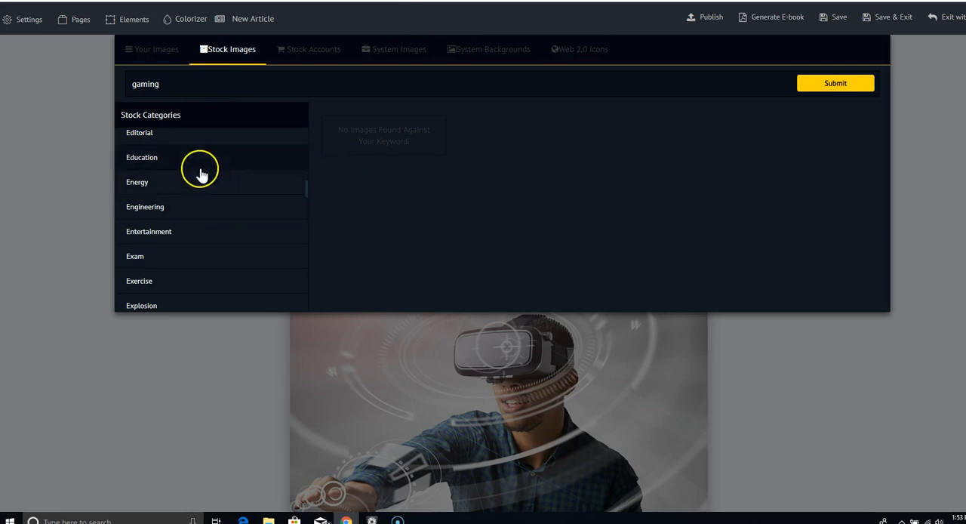
scroll(down, 3)
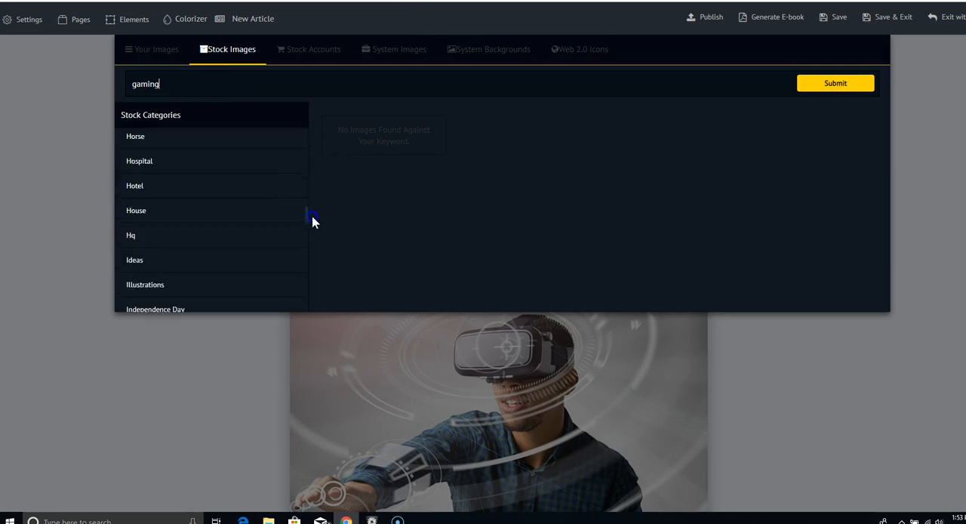
scroll(up, 3)
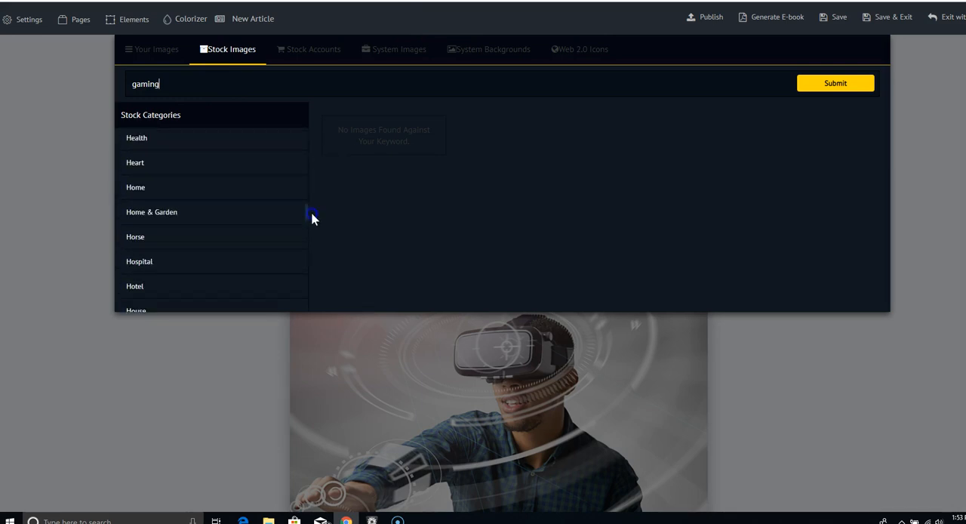
scroll(up, 3)
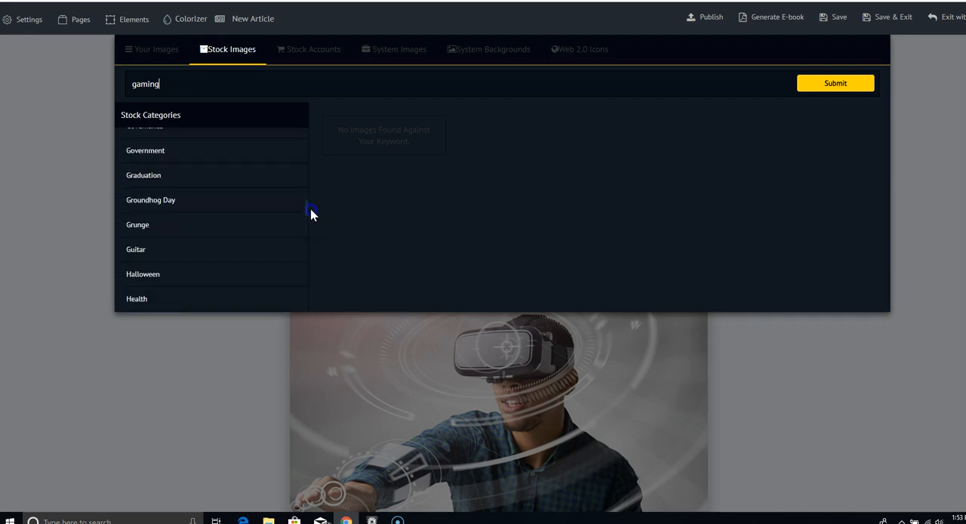
scroll(up, 3)
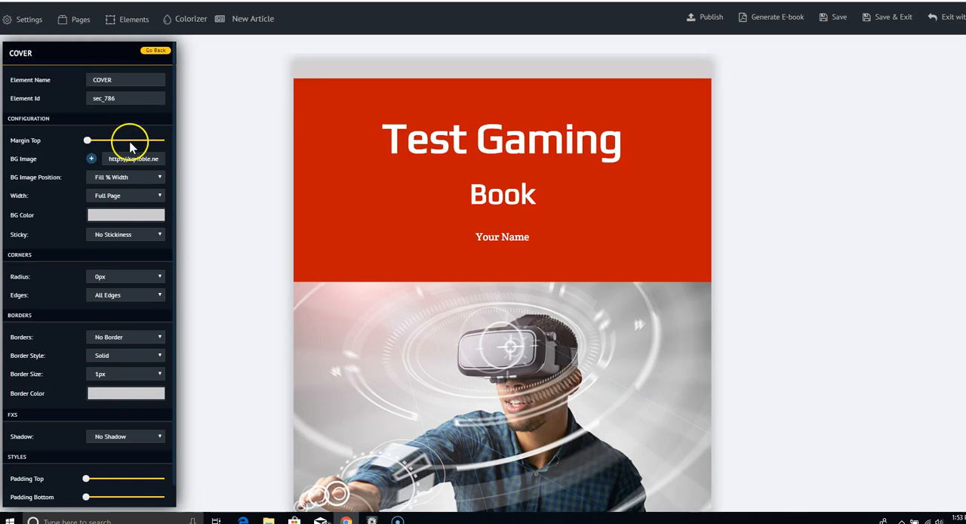
Show the Game category stock photos in the cover background chooser.
click(91, 159)
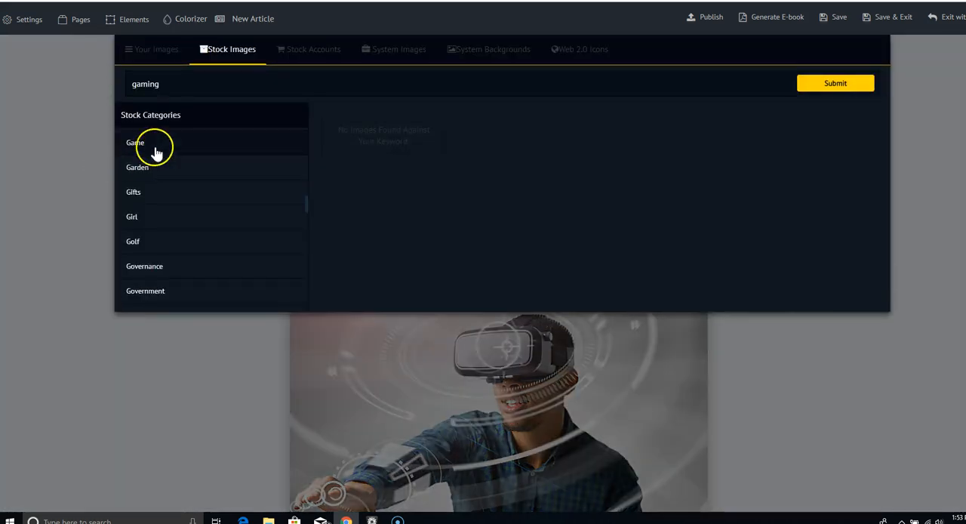
click(136, 143)
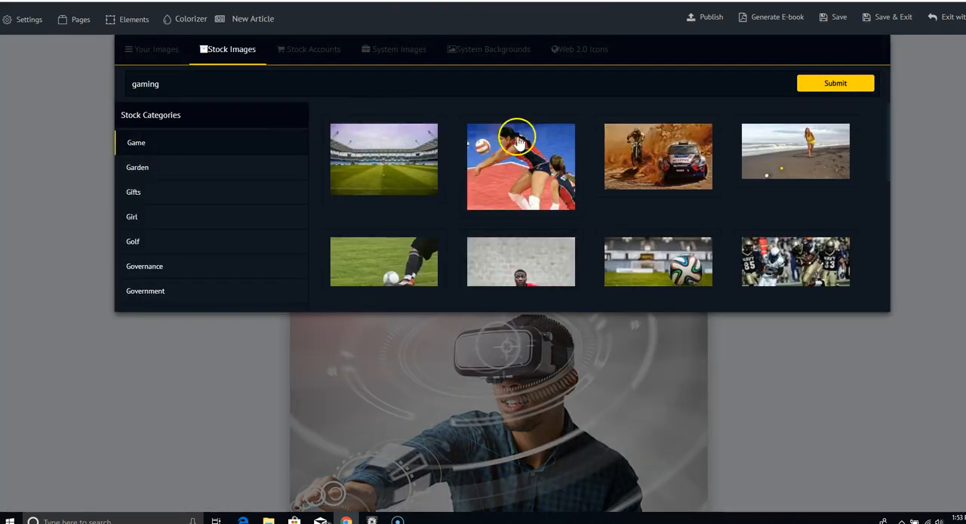
mouse_move(889, 117)
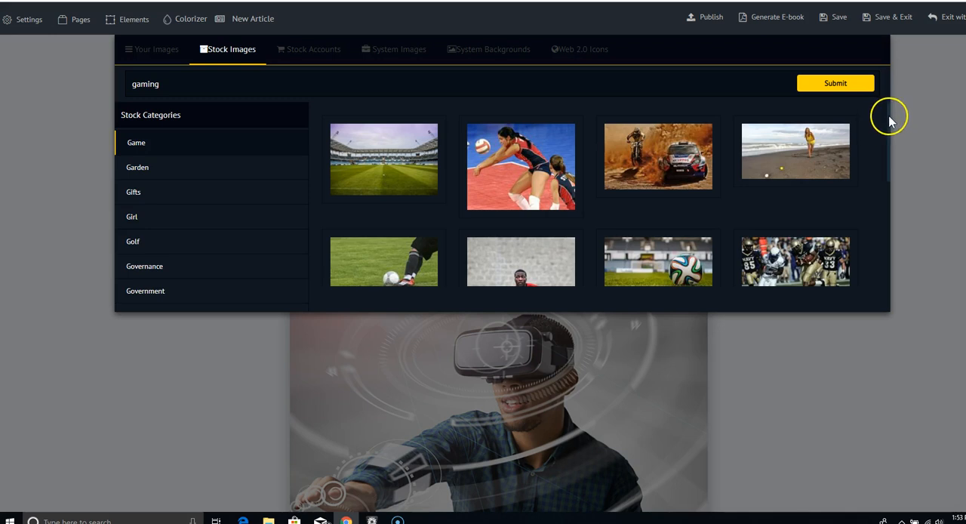
mouse_move(881, 112)
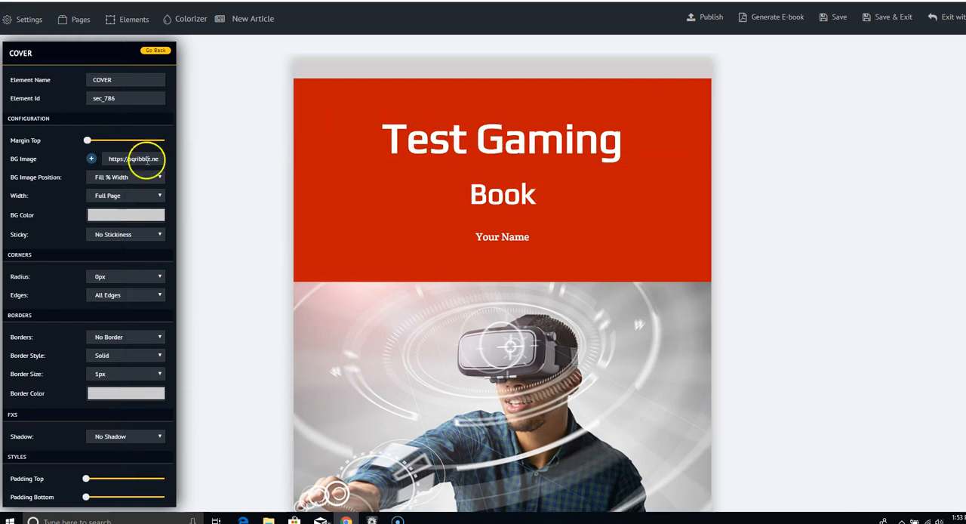
click(91, 159)
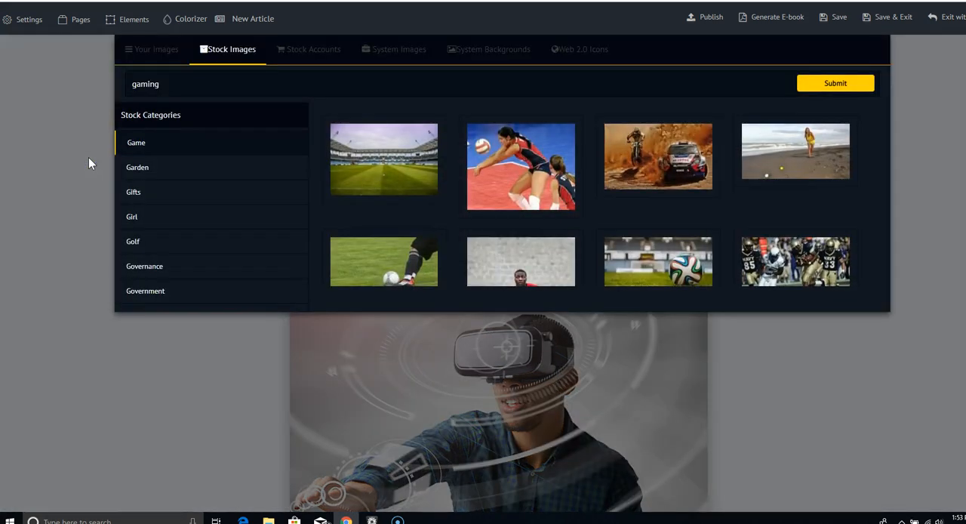
mouse_move(415, 48)
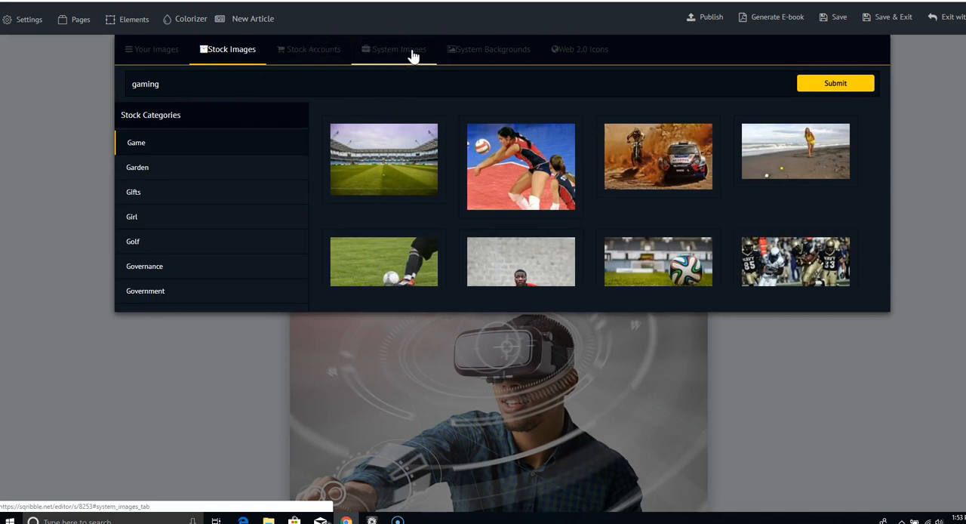
Search Pixabay for 'gaming' and set the hand-holding-controller photo as the cover background.
click(313, 49)
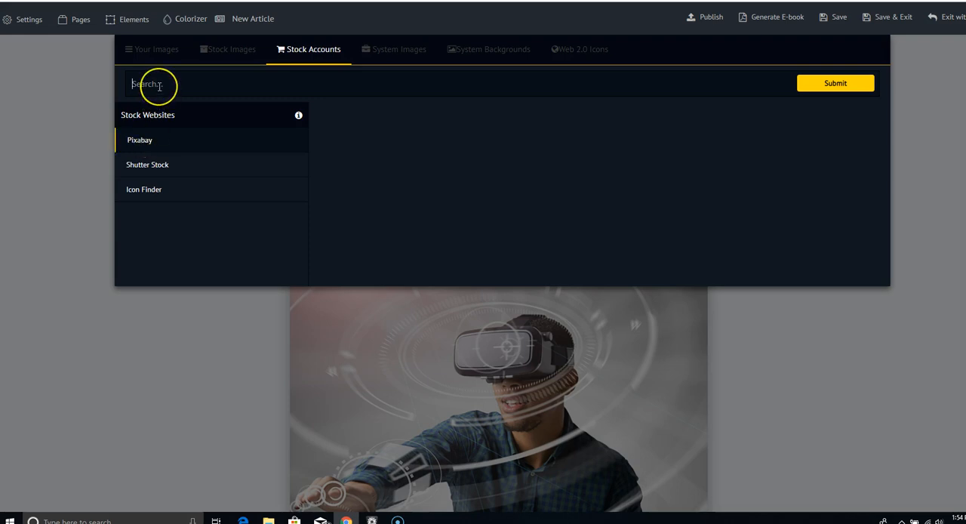
text(gaming)
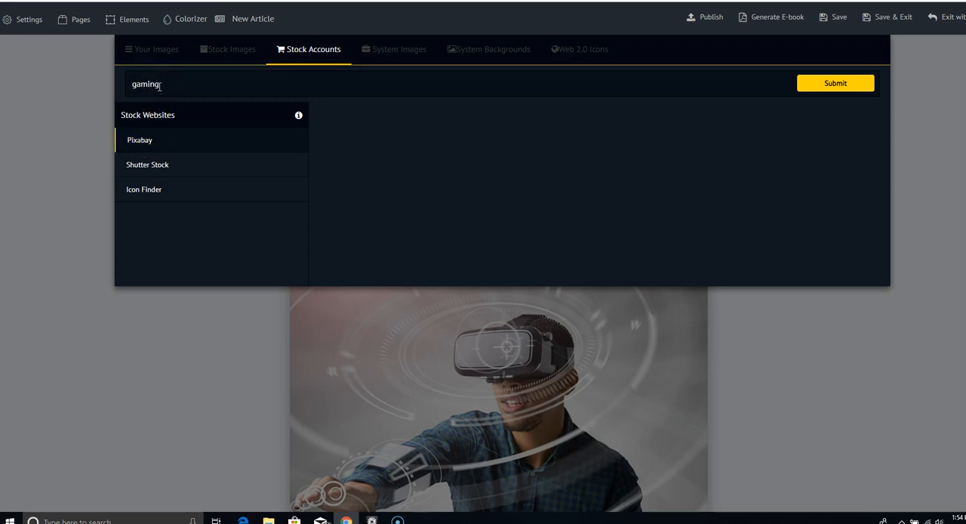
click(834, 83)
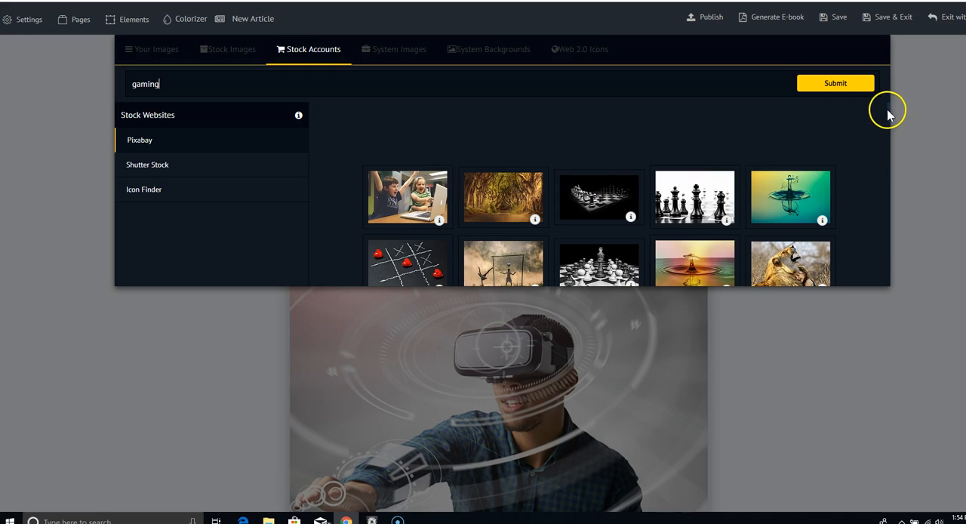
scroll(down, 3)
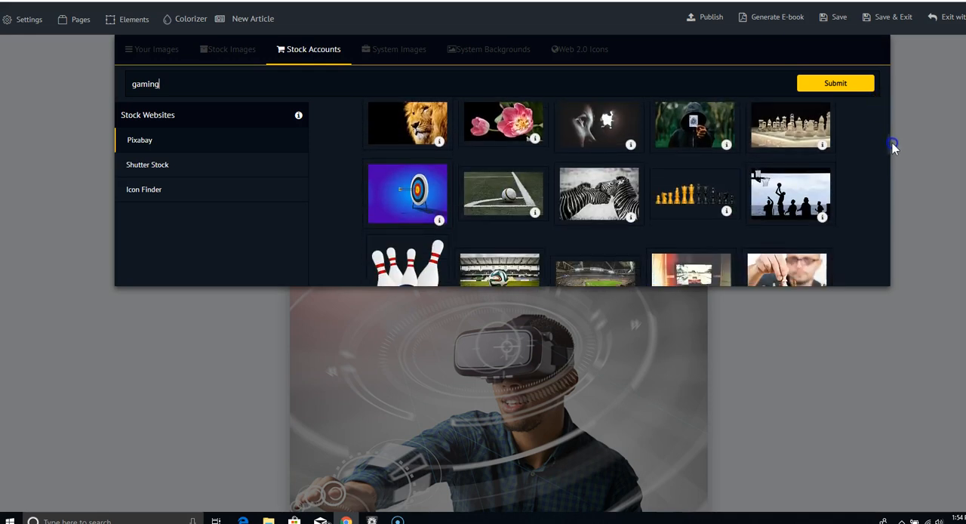
scroll(down, 3)
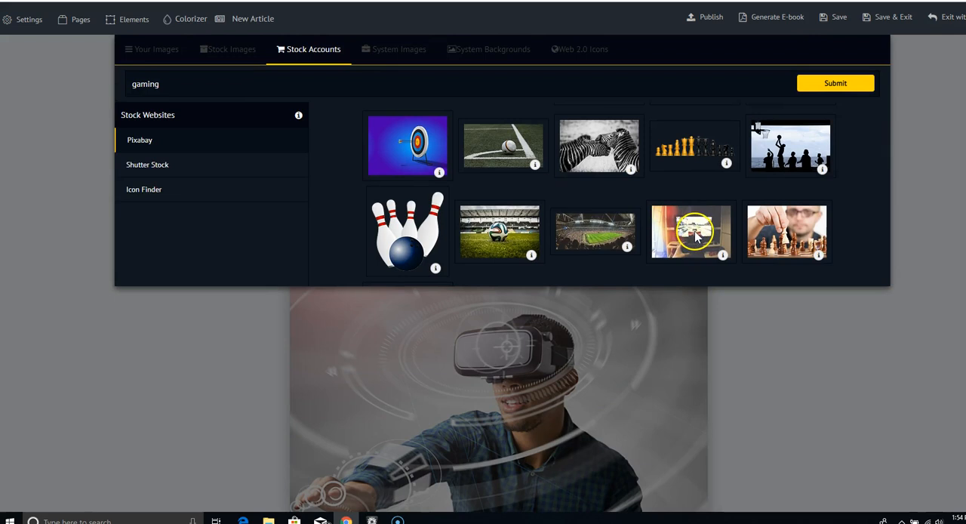
click(690, 231)
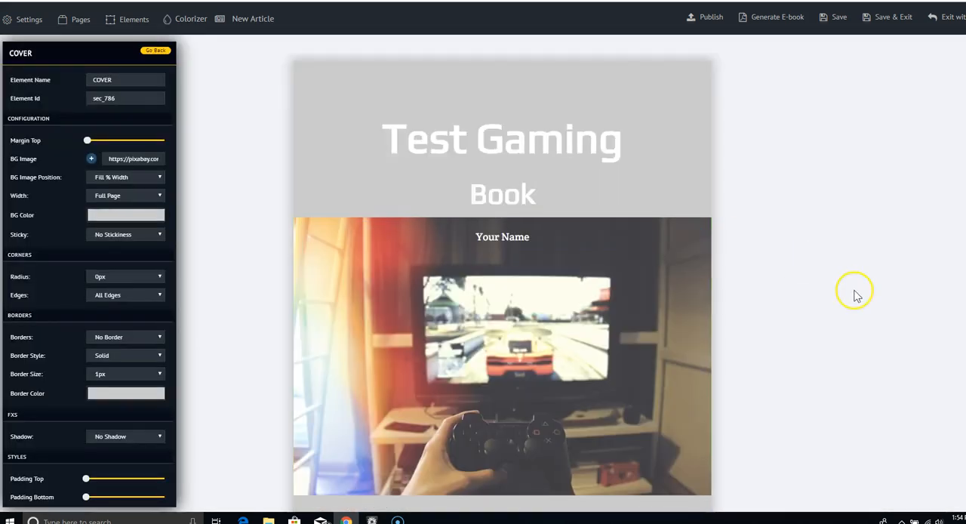
mouse_move(828, 334)
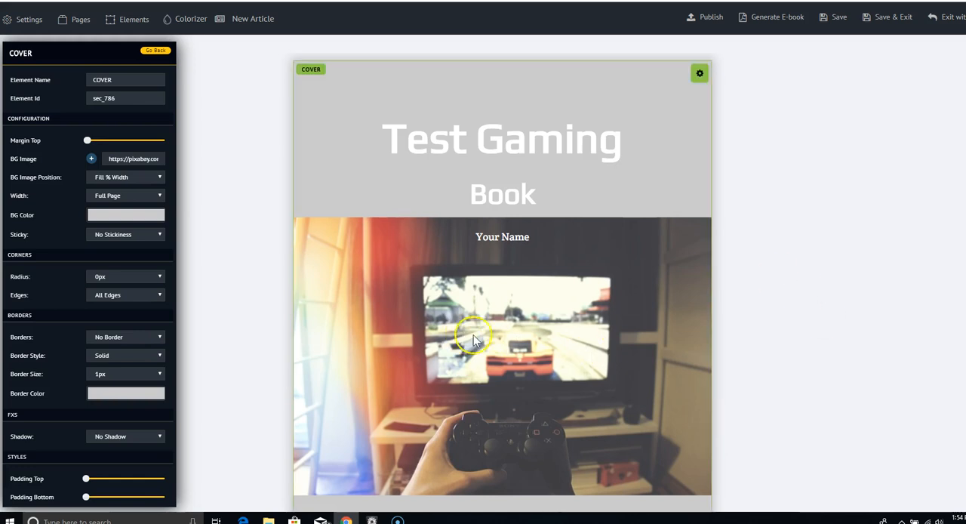
mouse_move(585, 413)
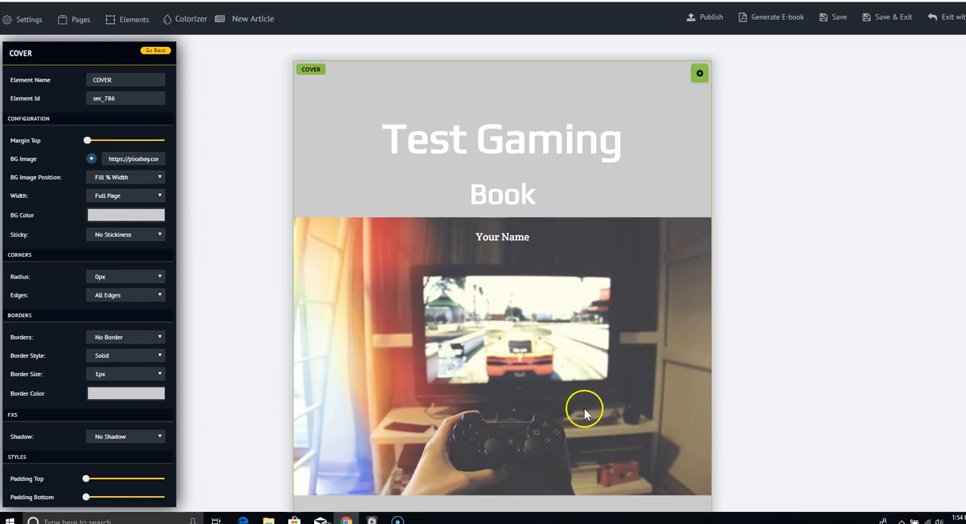
Browse the top row's System Backgrounds in the Computers, Software and Internet category.
click(502, 140)
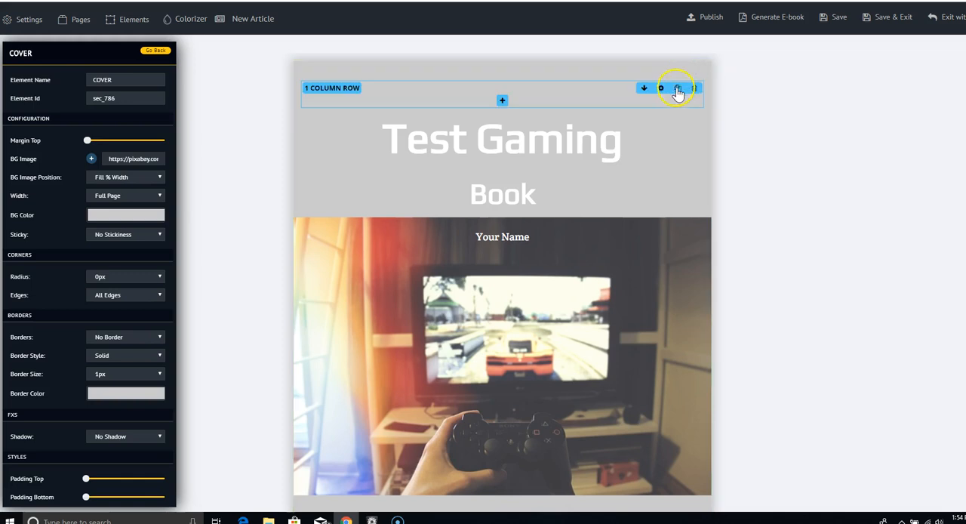
click(661, 87)
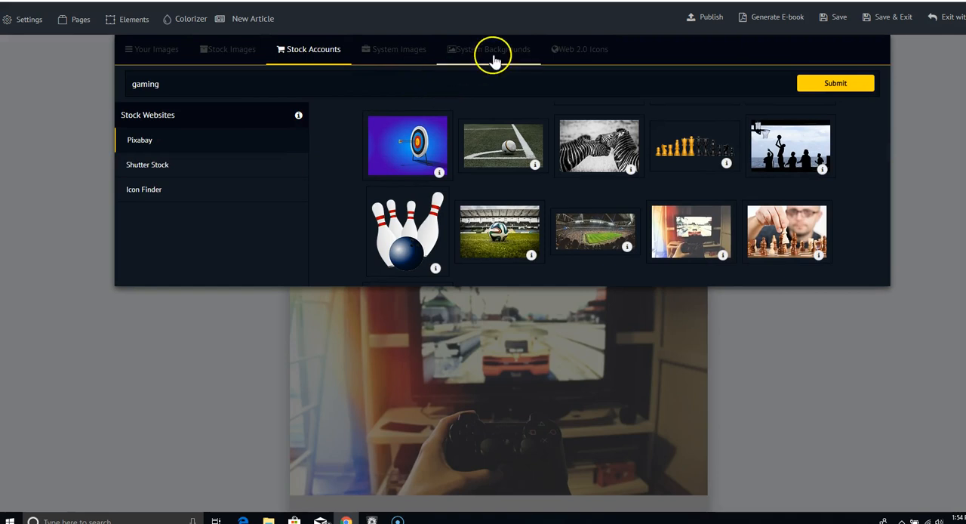
click(489, 49)
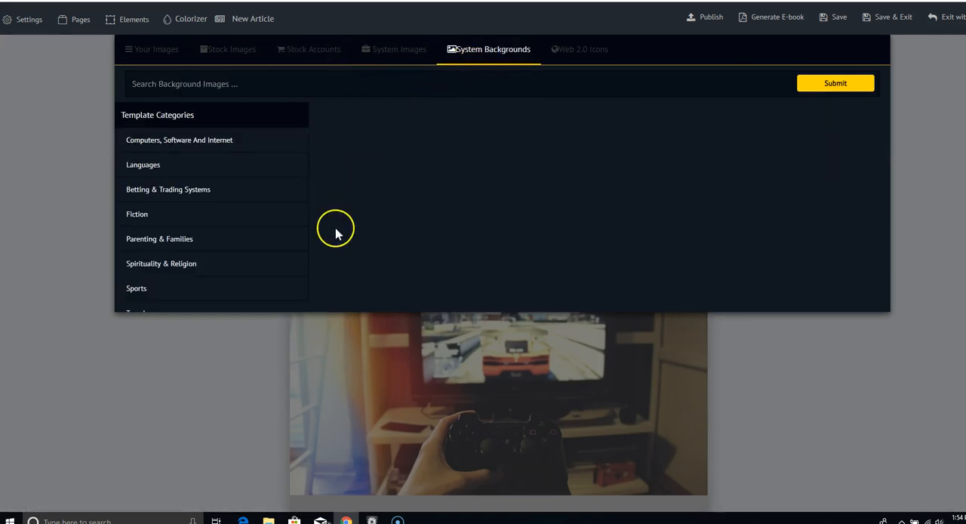
click(179, 139)
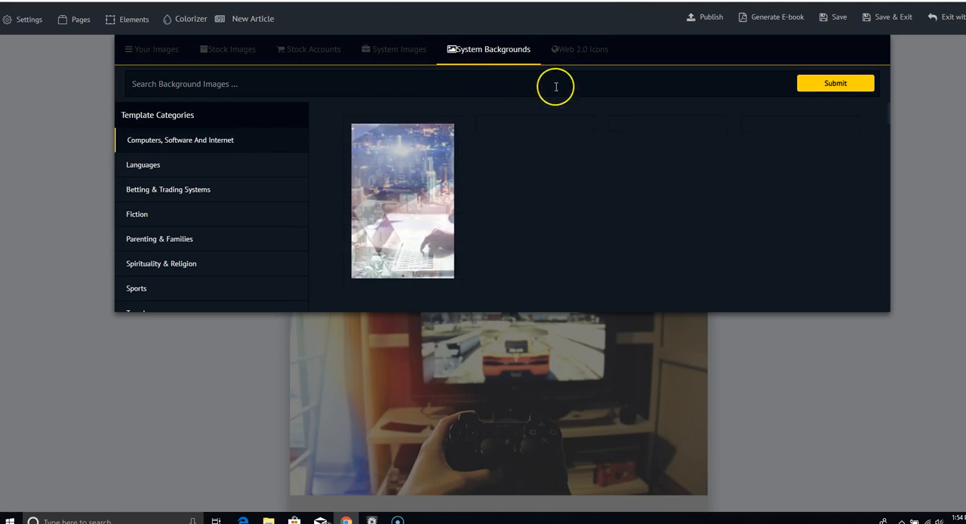
mouse_move(700, 166)
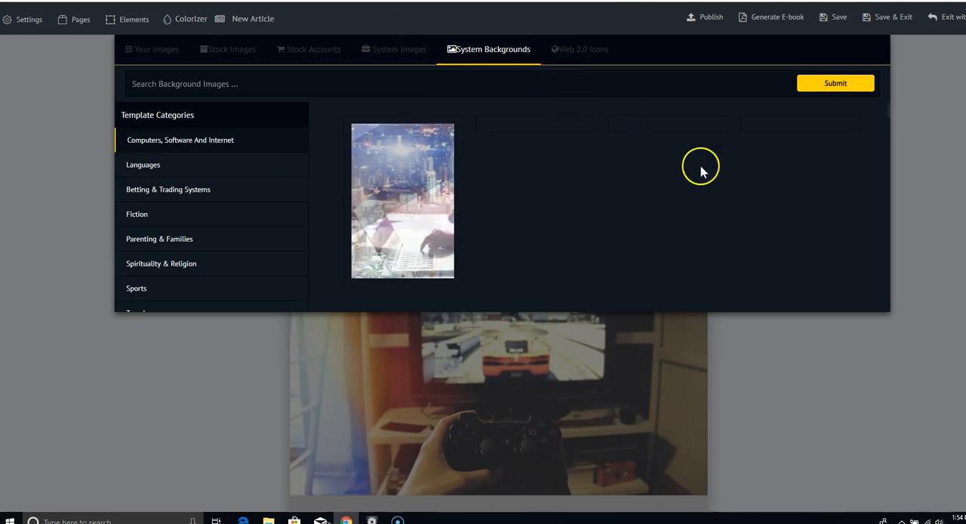
mouse_move(381, 197)
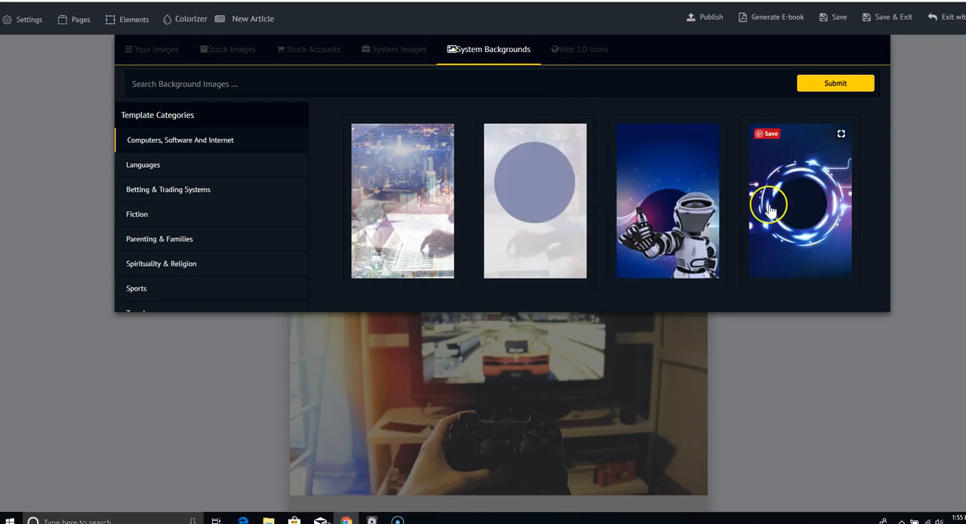
mouse_move(811, 202)
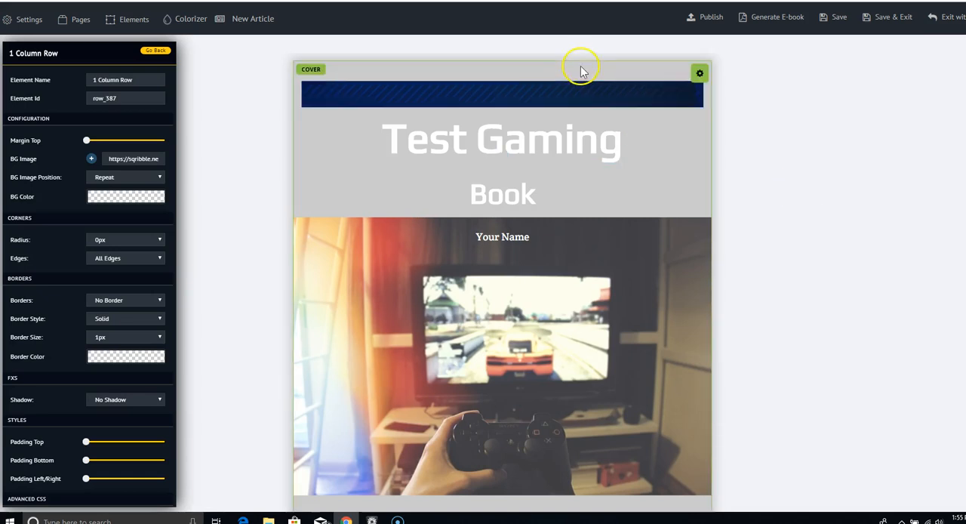
mouse_move(673, 63)
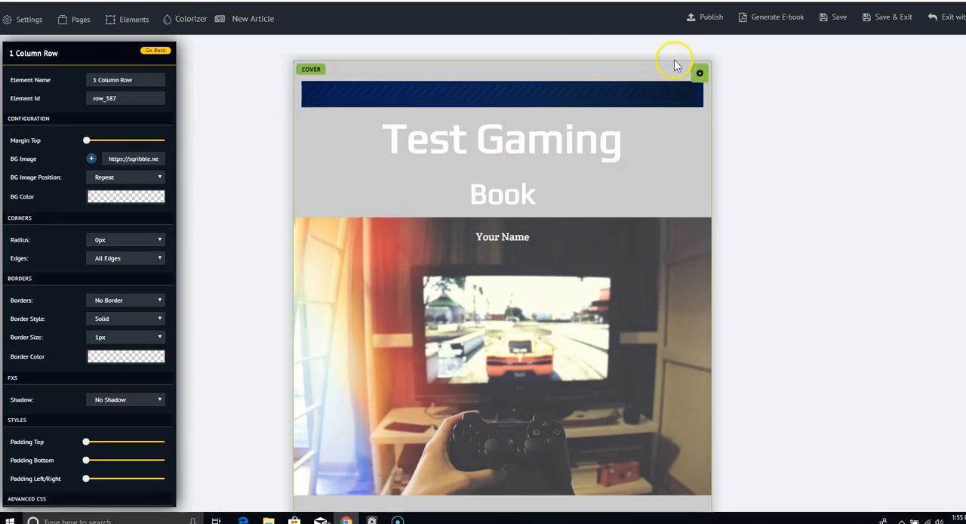
mouse_move(698, 73)
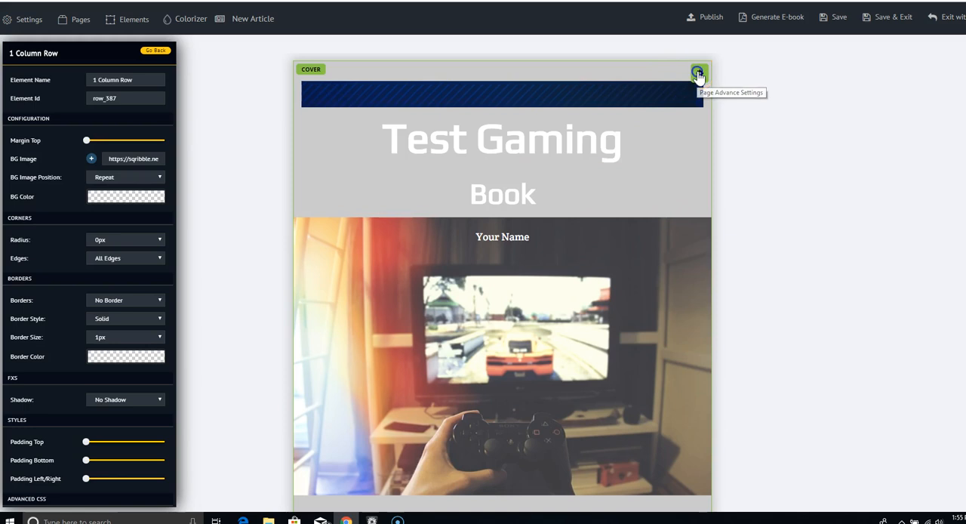
Give both the 'Book' and 'Test Gaming' headlines black background colours.
click(697, 73)
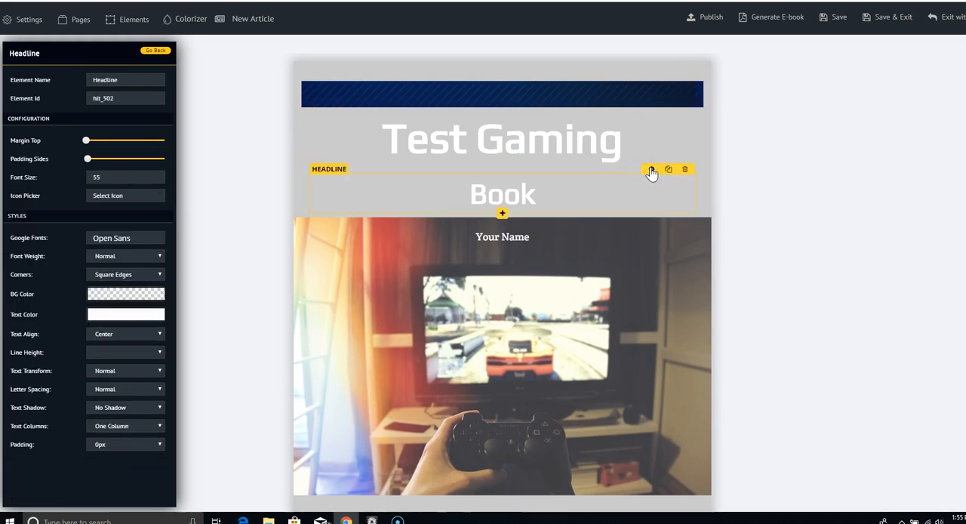
click(126, 294)
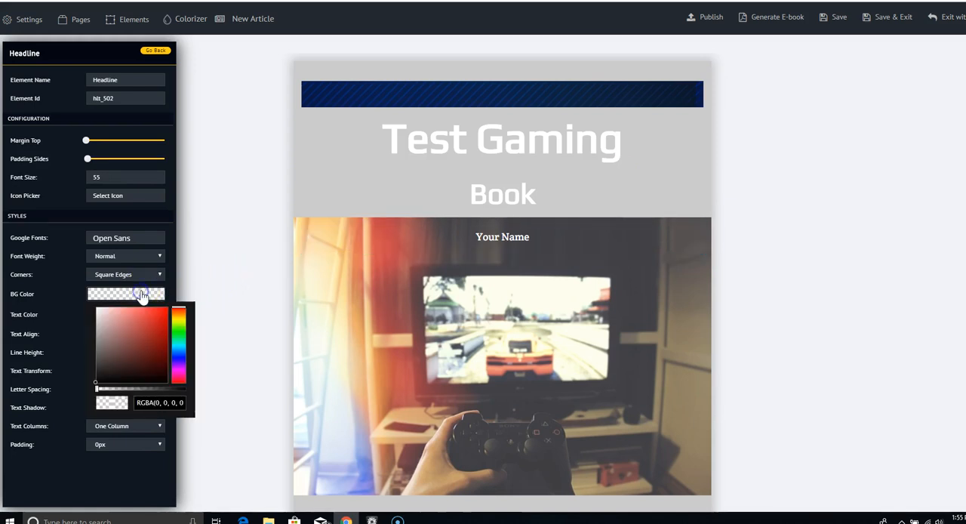
click(101, 378)
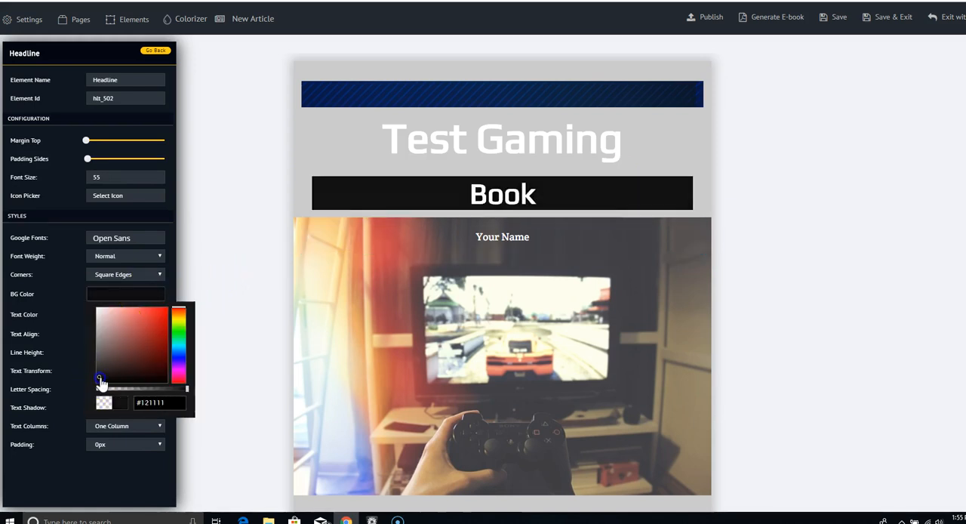
mouse_move(663, 164)
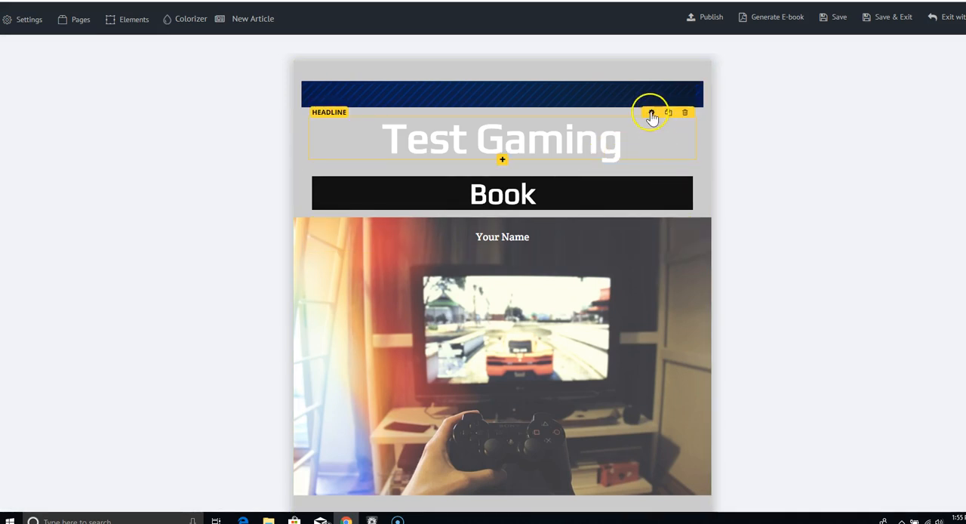
click(652, 112)
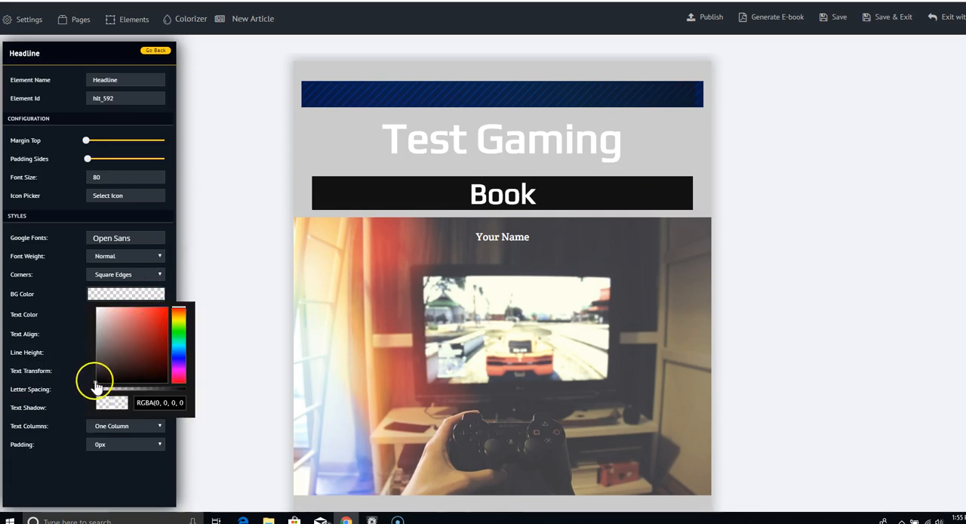
drag(95, 377, 96, 382)
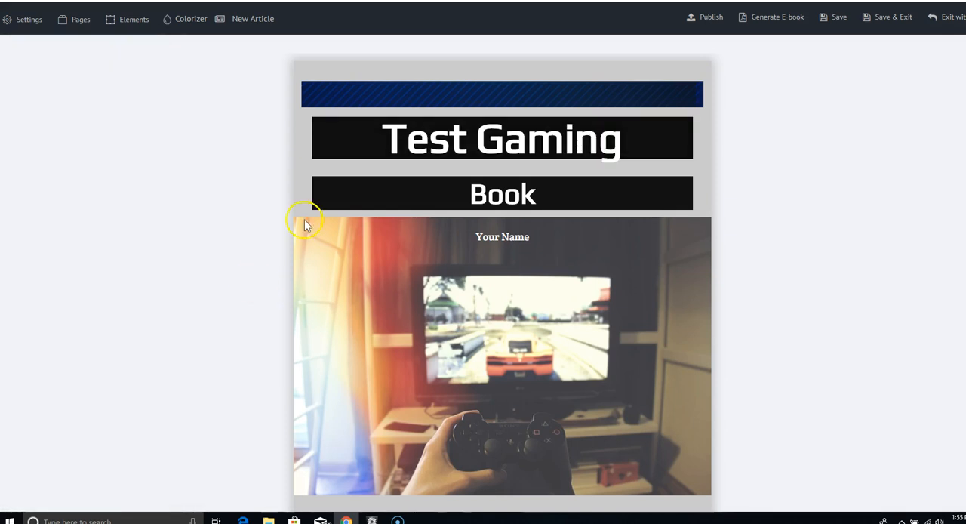
click(502, 94)
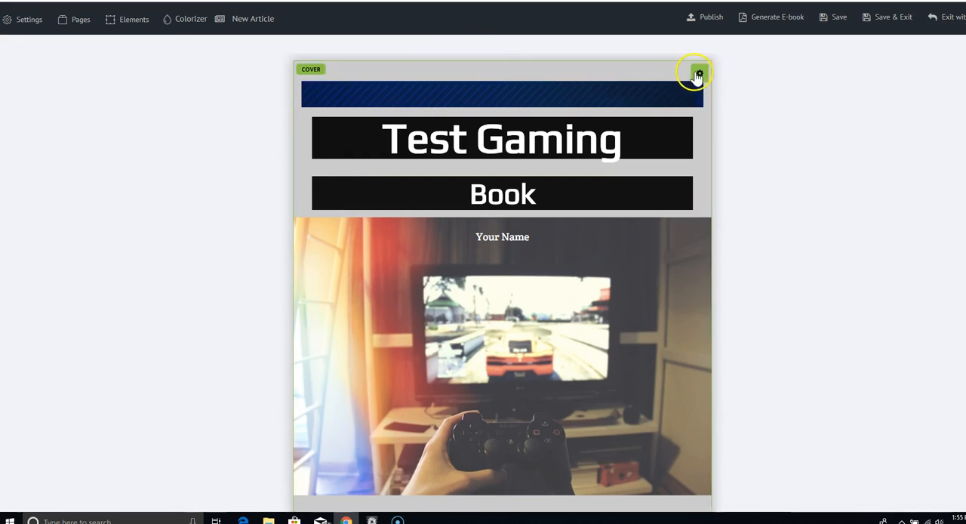
Change the cover section's background colour from light grey to near-black #0C0101.
click(698, 74)
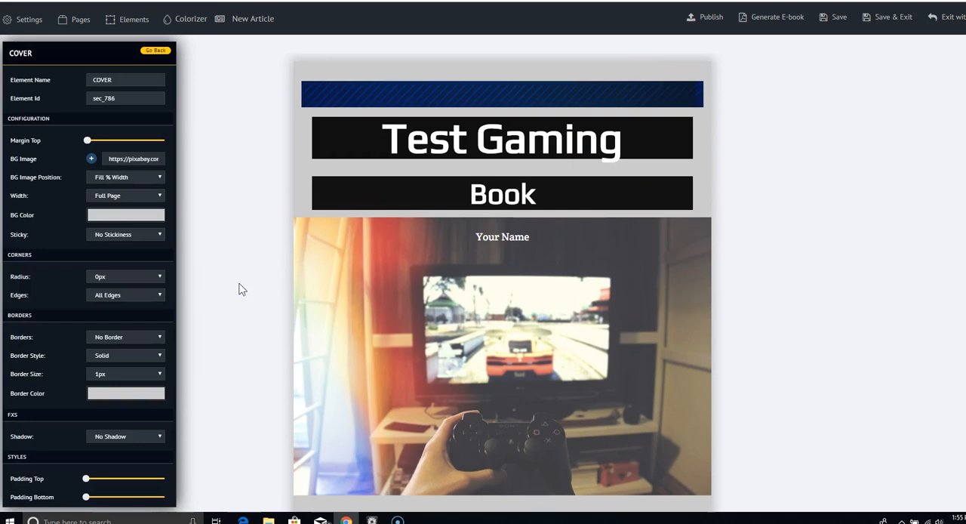
click(126, 215)
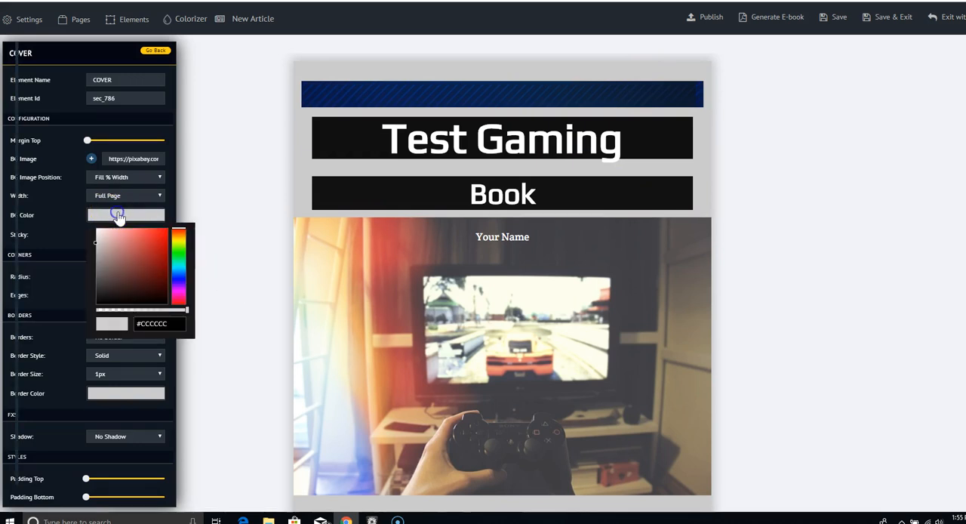
drag(117, 213, 100, 261)
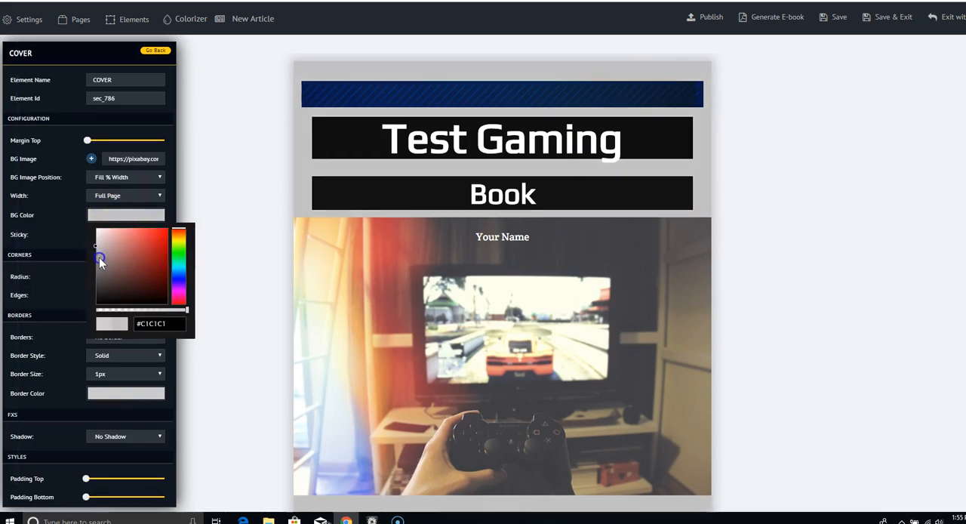
drag(101, 260, 165, 303)
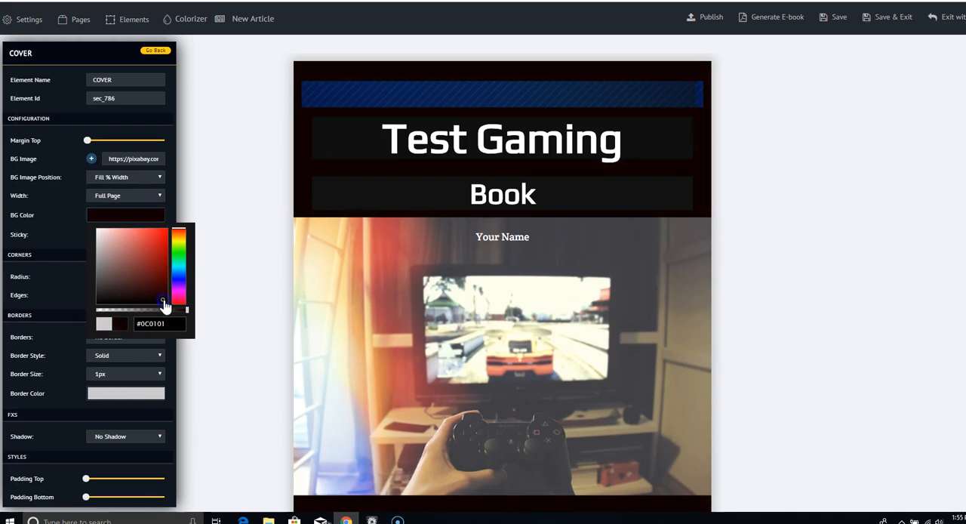
click(63, 250)
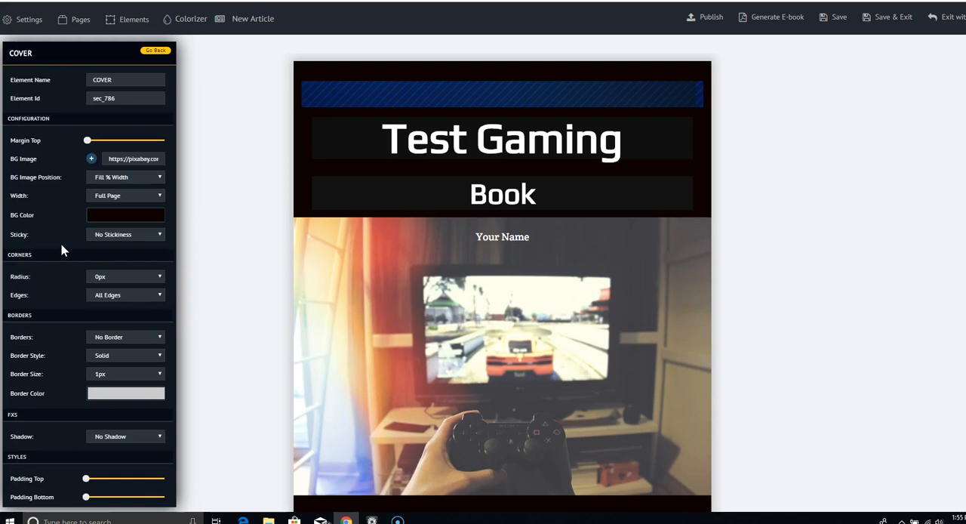
mouse_move(268, 130)
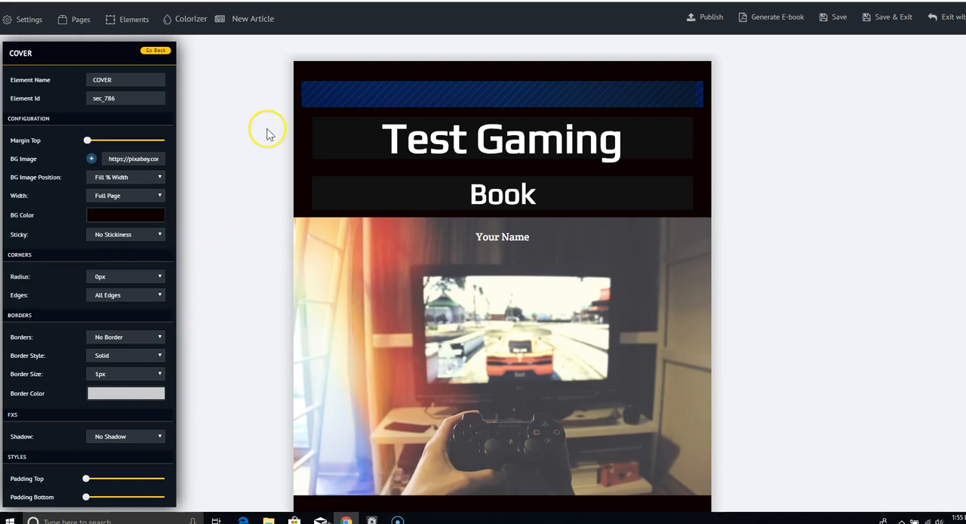
click(502, 194)
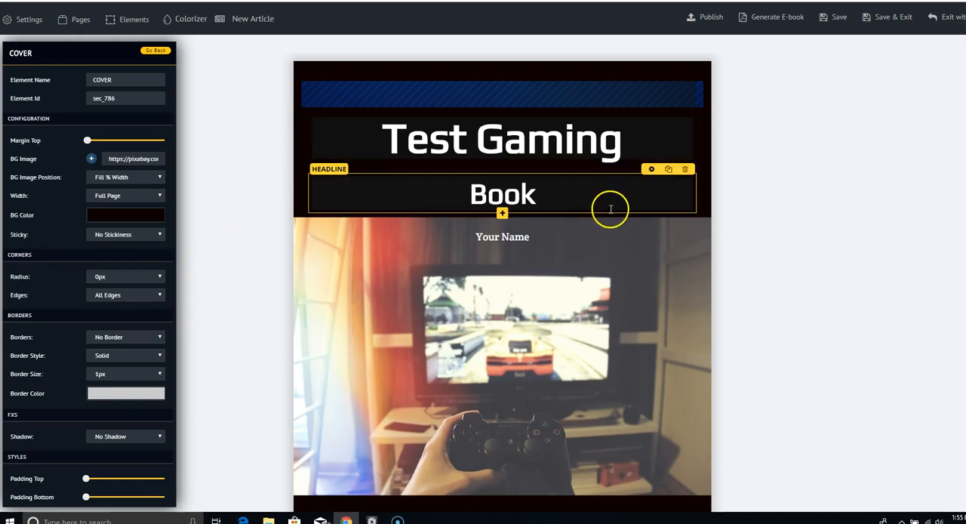
Change the Book headline's background colour to red in its settings.
click(651, 169)
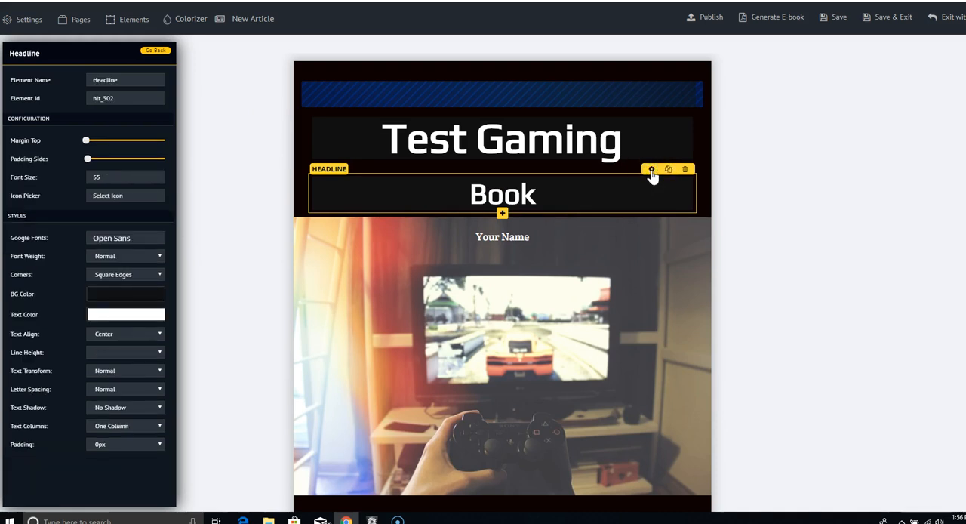
click(125, 294)
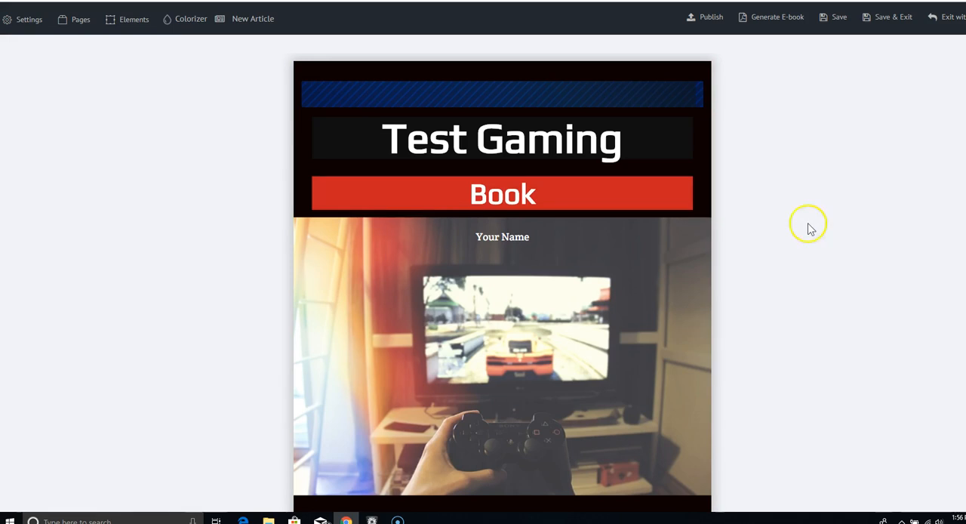
scroll(down, 3)
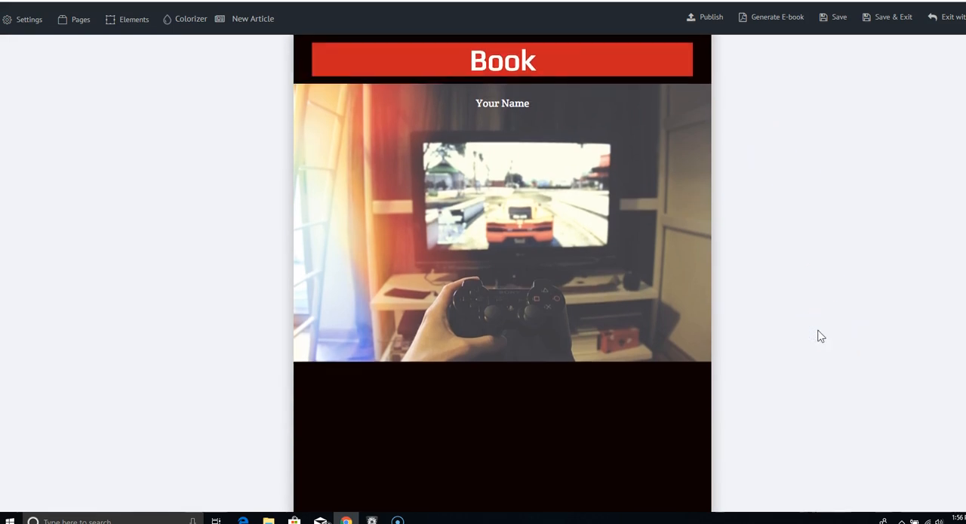
scroll(down, 3)
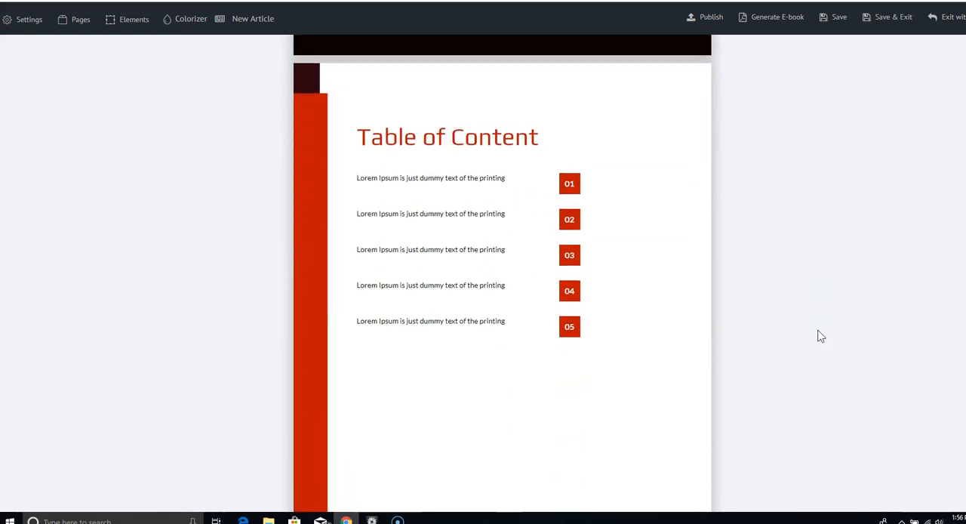
mouse_move(771, 281)
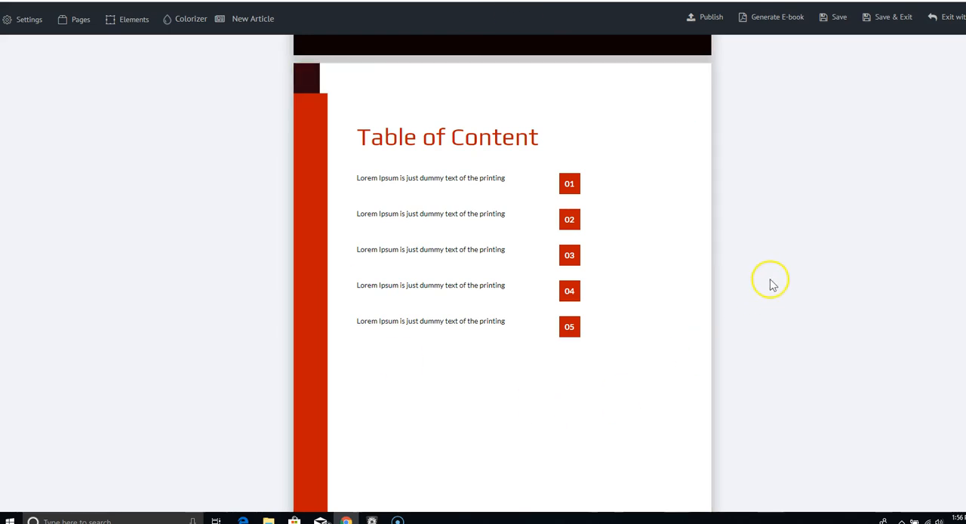
mouse_move(827, 258)
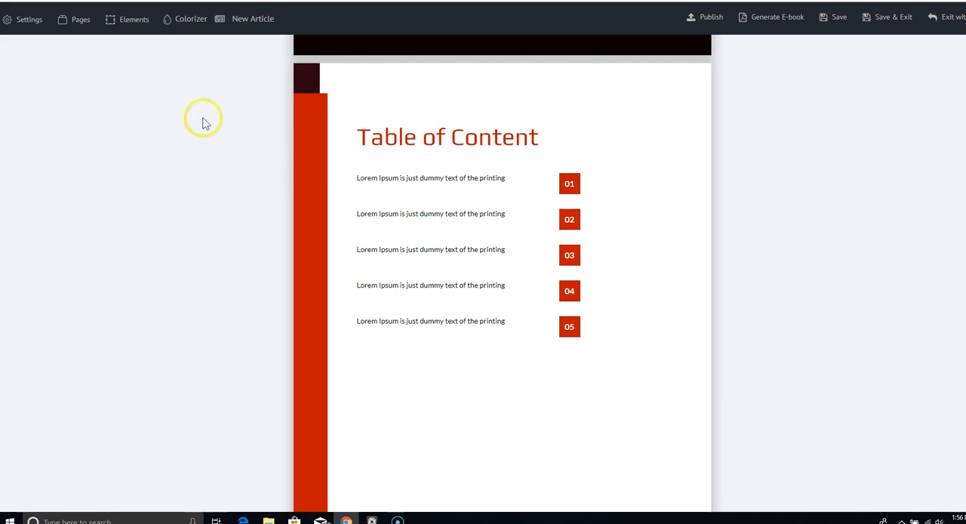
click(29, 18)
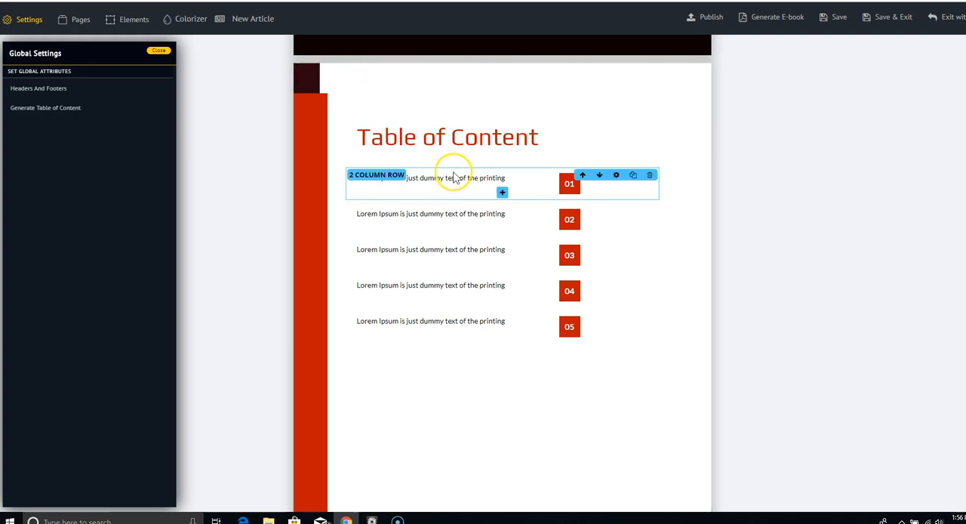
click(698, 261)
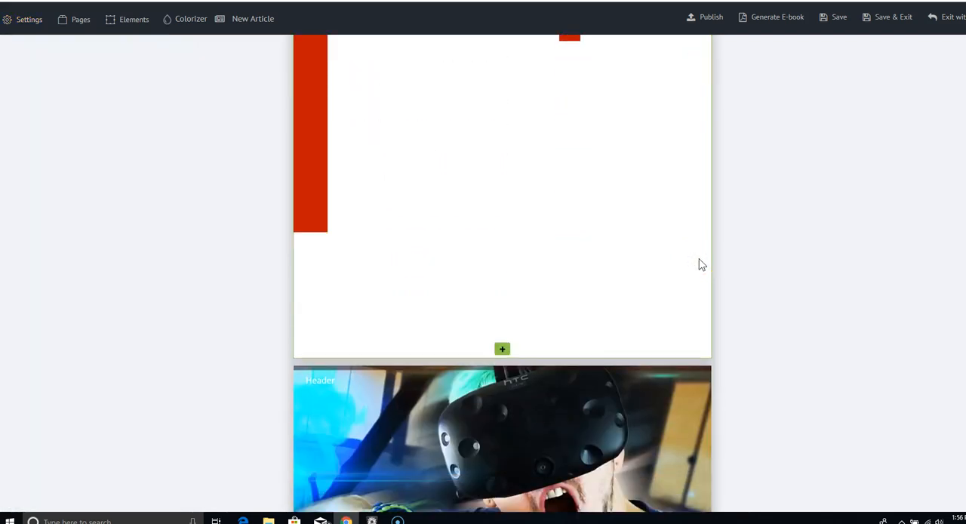
Search Pixabay stock photos for 'video games' as the Content 1 section background.
scroll(down, 3)
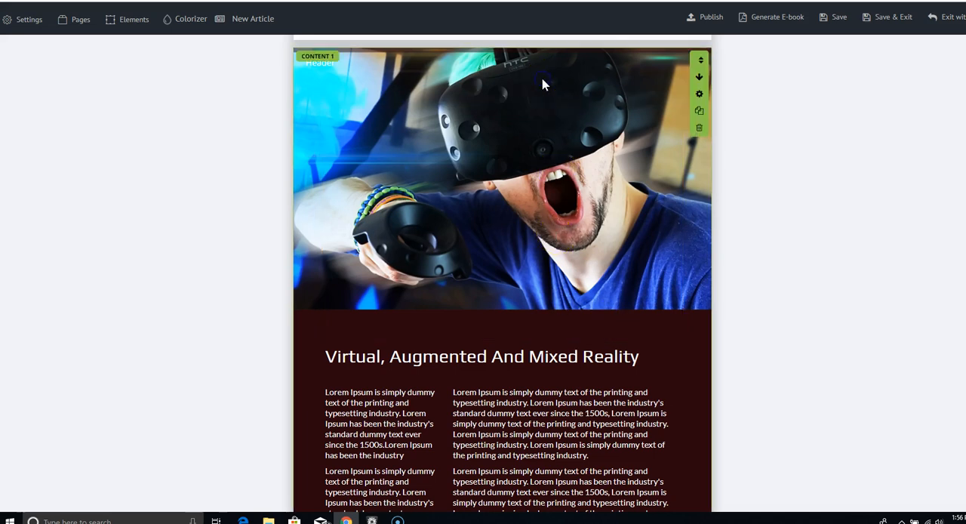
click(698, 93)
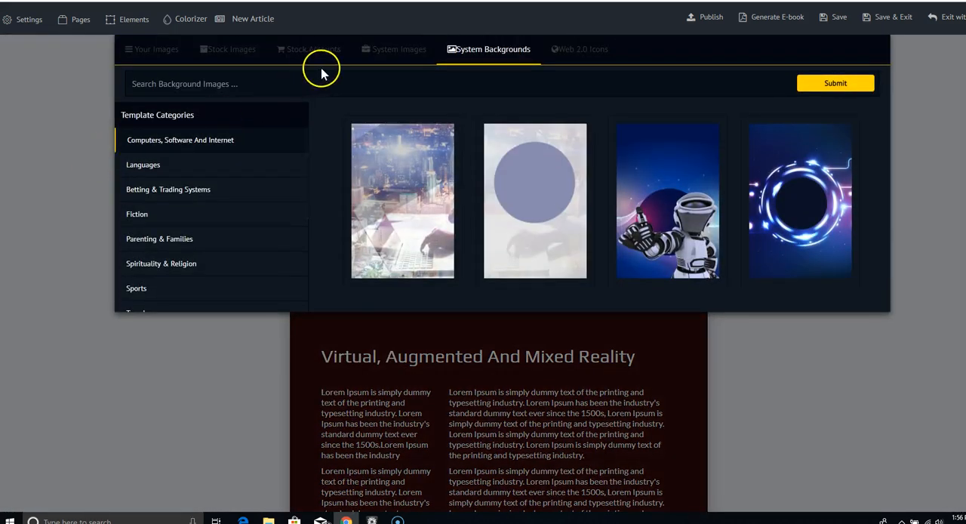
click(313, 49)
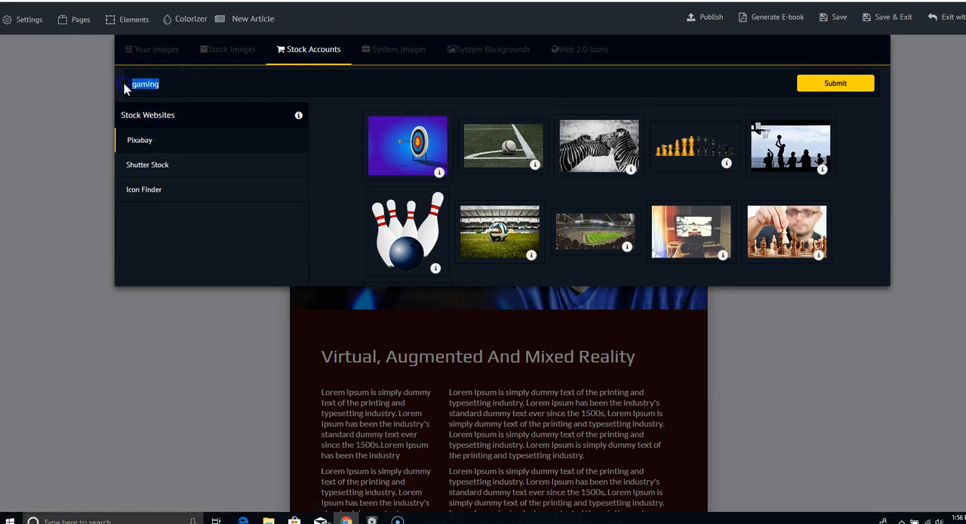
text(video games)
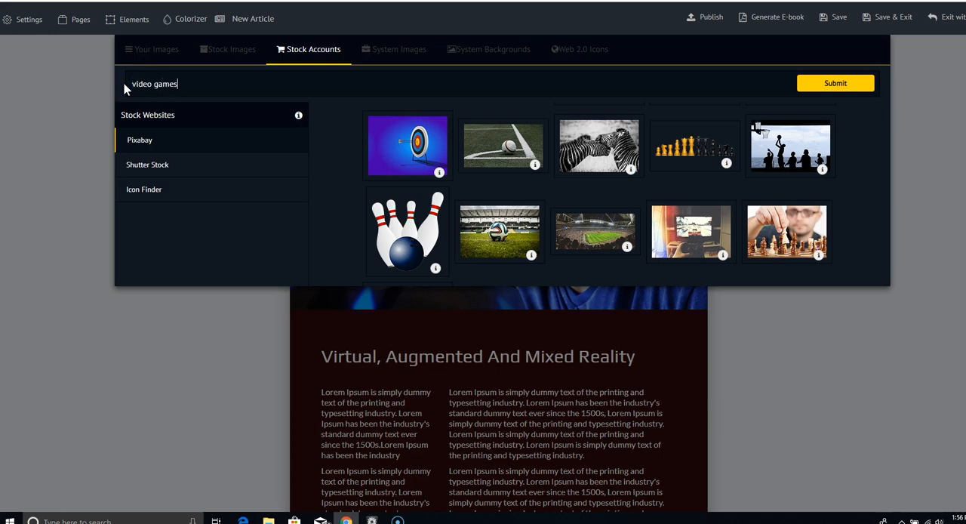
click(834, 83)
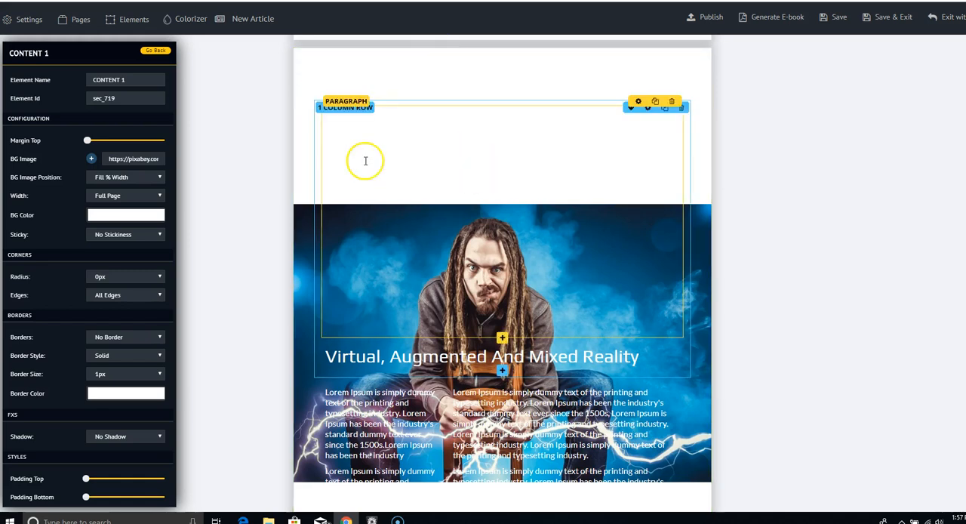
Pick a red, darken it for the Content 1 section background, then close the panel.
click(125, 215)
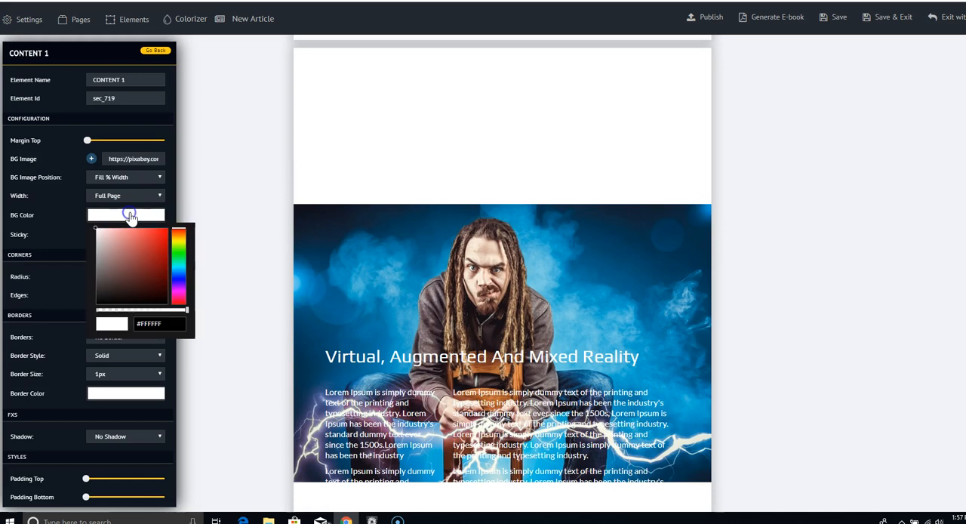
drag(130, 215, 145, 243)
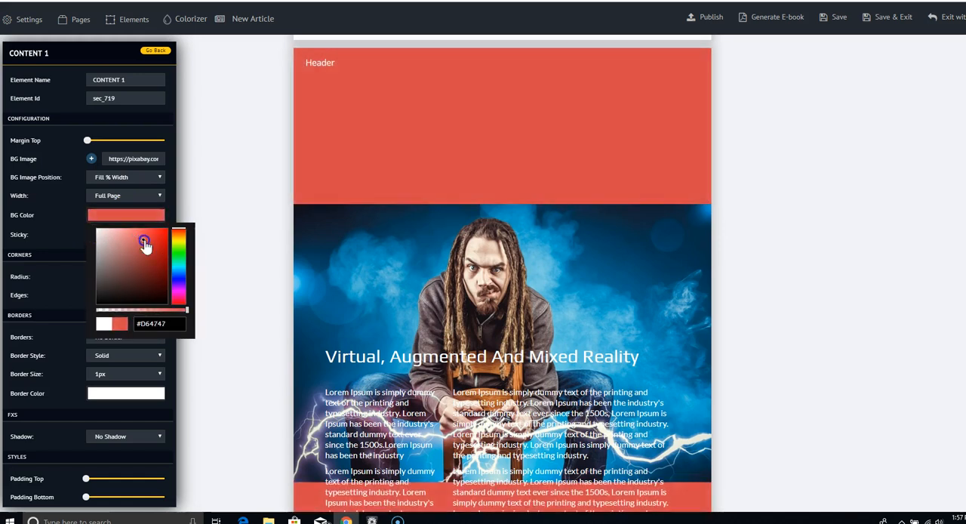
drag(145, 243, 157, 267)
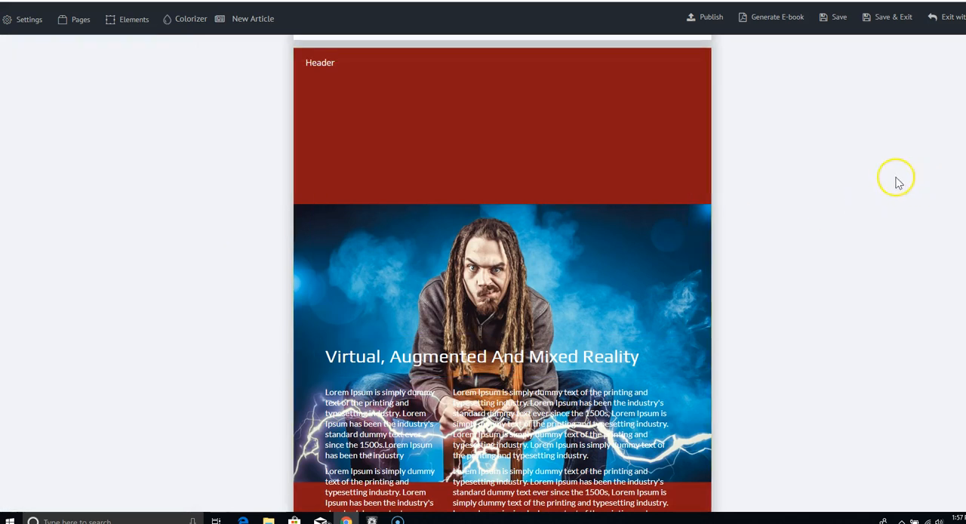
scroll(down, 3)
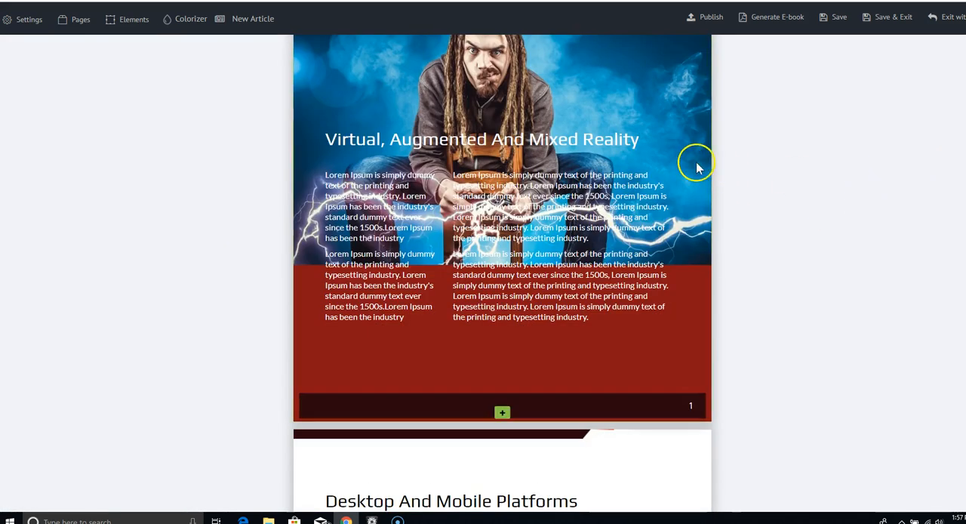
click(482, 139)
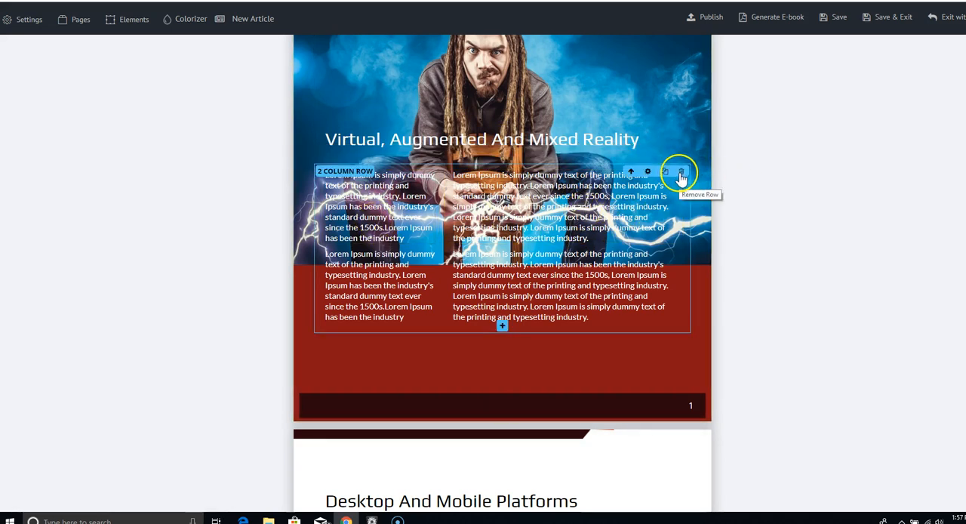
Delete the two-column text row, confirm removal, and add a paragraph below the heading.
click(680, 171)
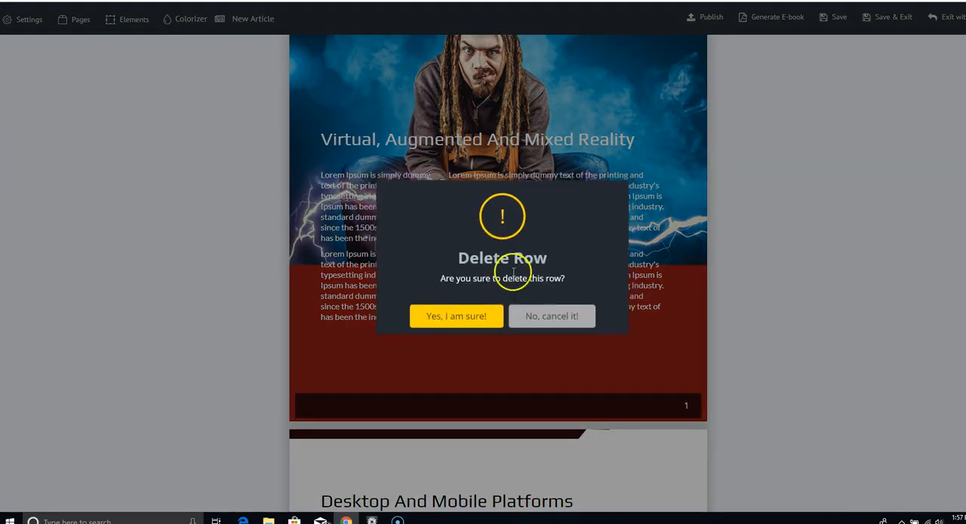
click(456, 316)
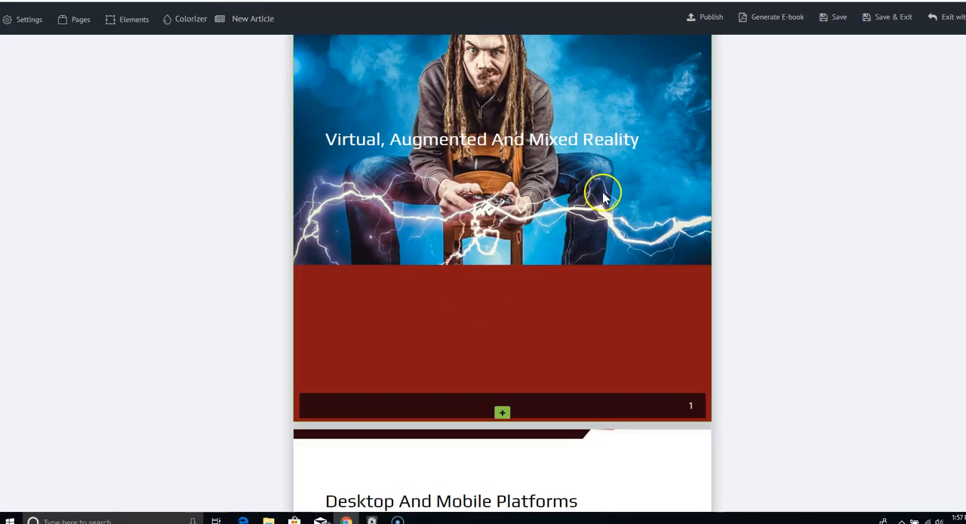
click(502, 412)
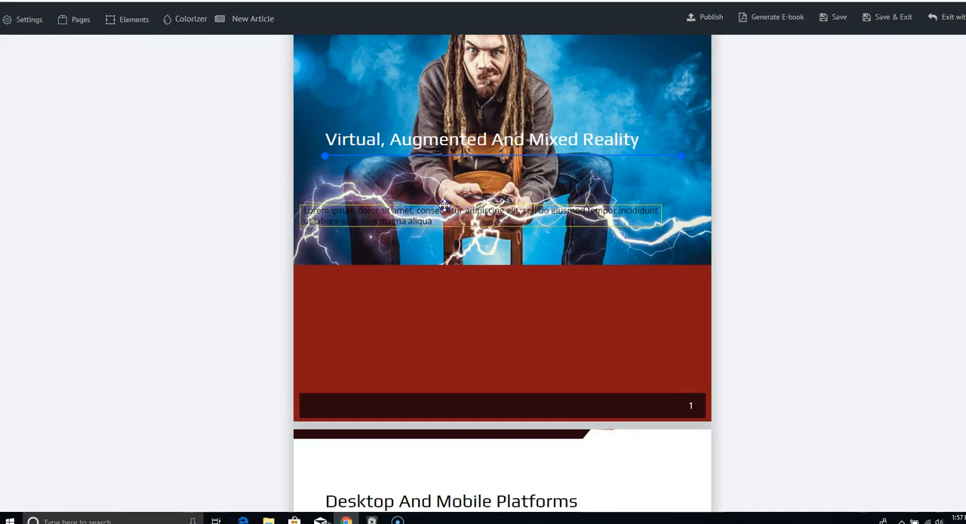
Give the paragraph under the heading a black highlight and red text colour.
click(445, 210)
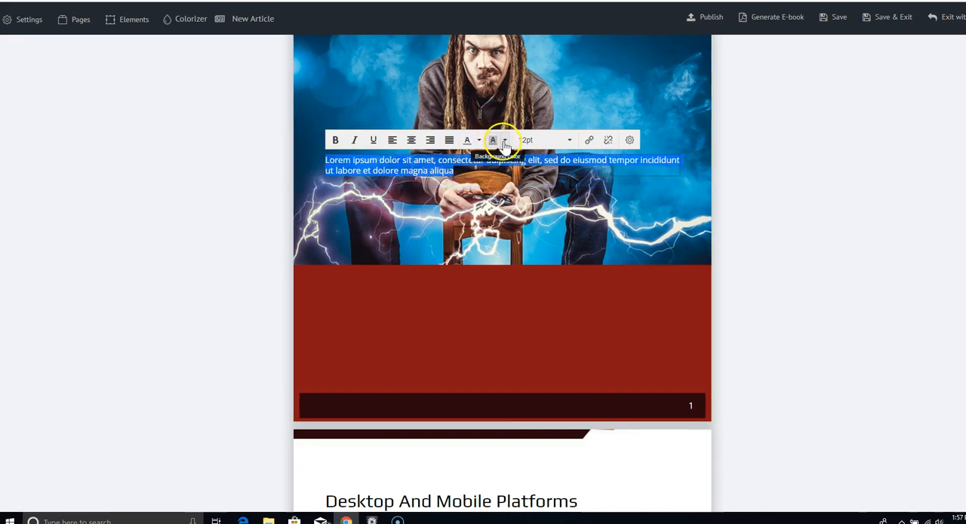
click(505, 140)
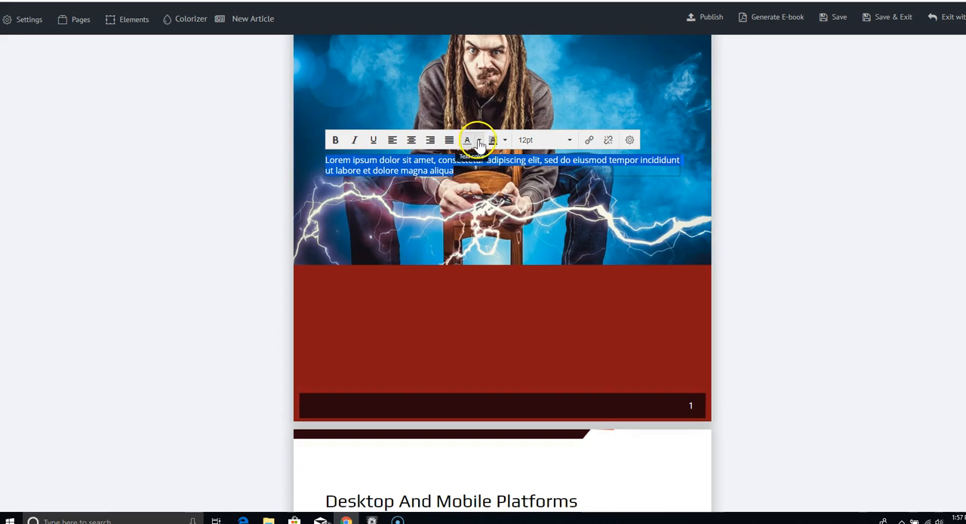
click(481, 139)
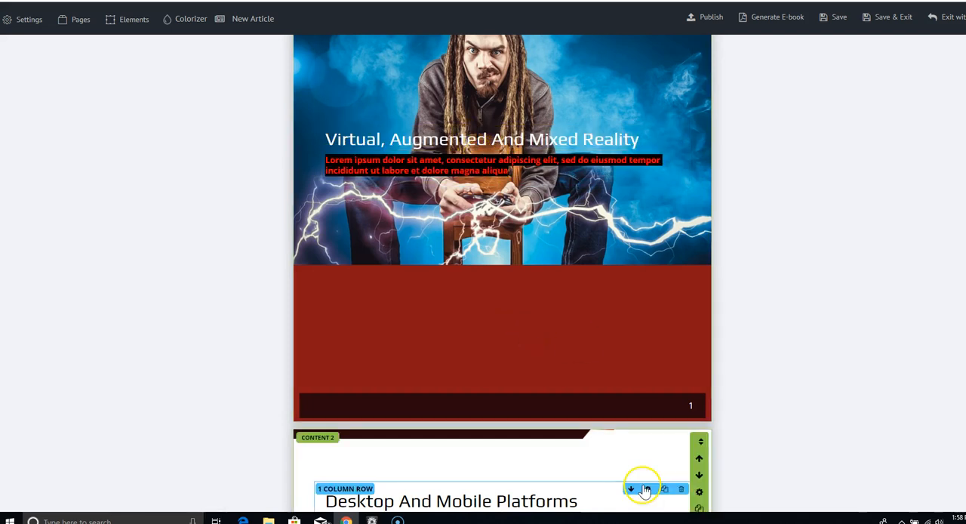
click(491, 164)
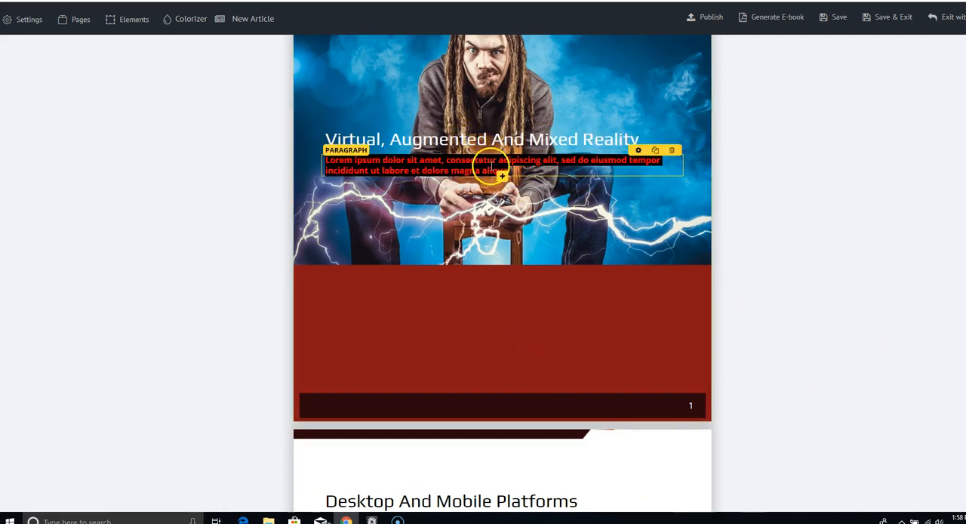
click(502, 176)
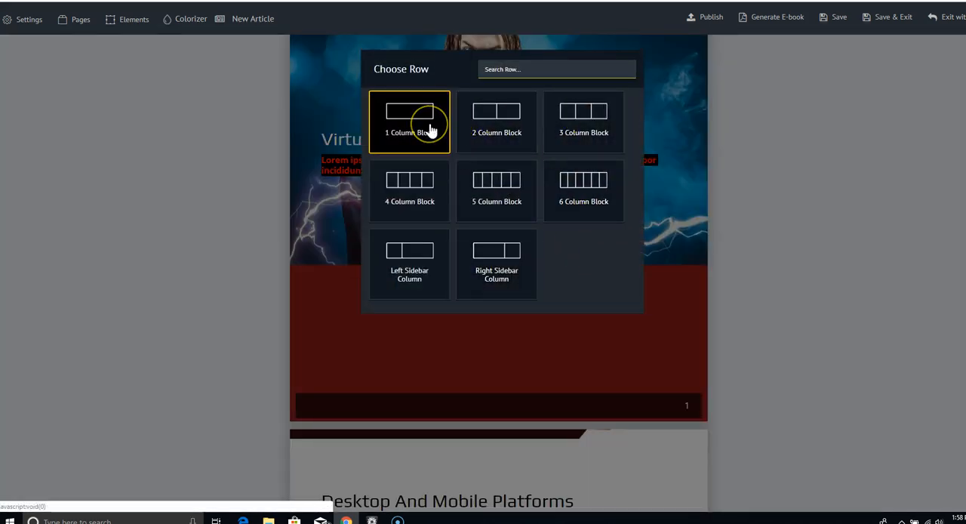
mouse_move(595, 260)
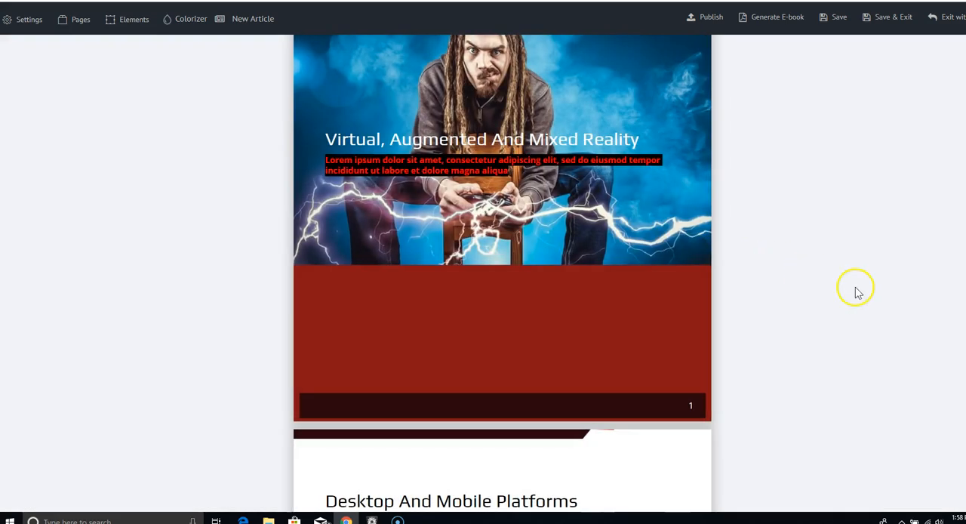
scroll(down, 3)
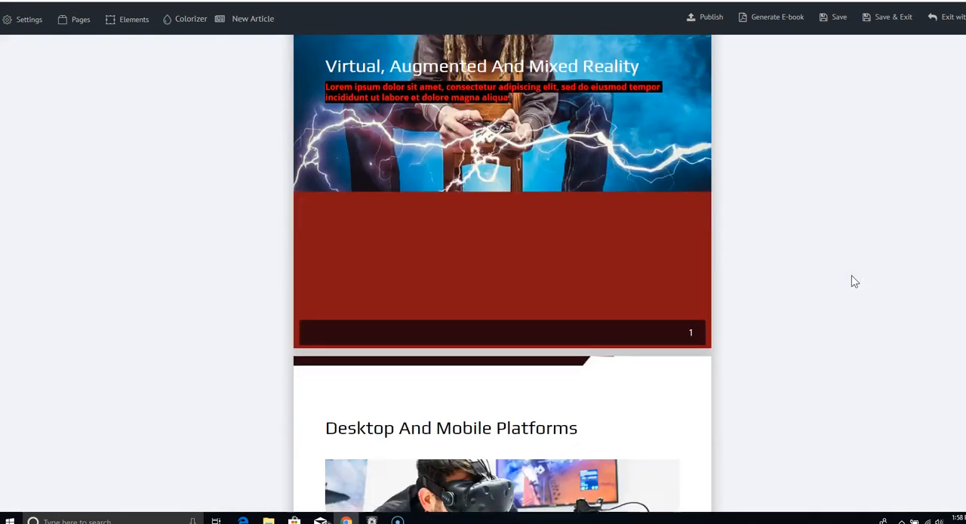
scroll(down, 3)
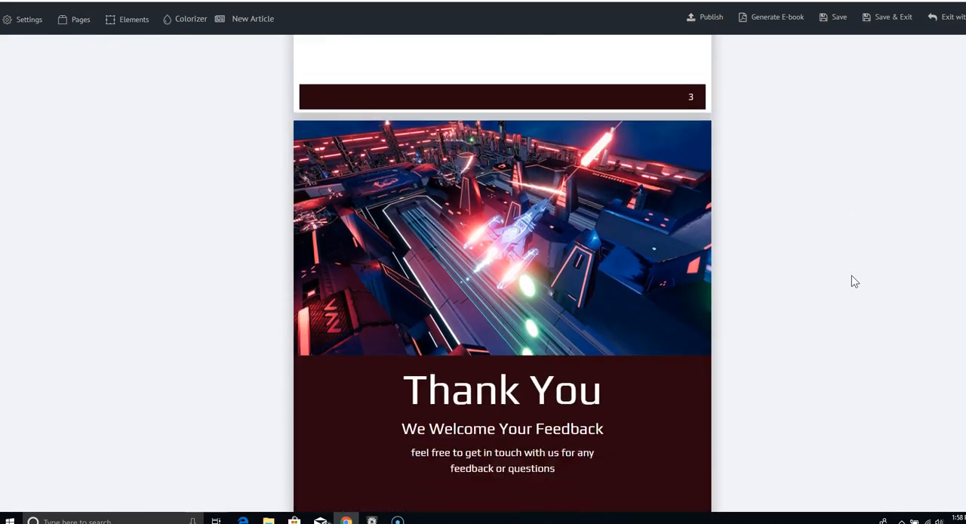
scroll(up, 3)
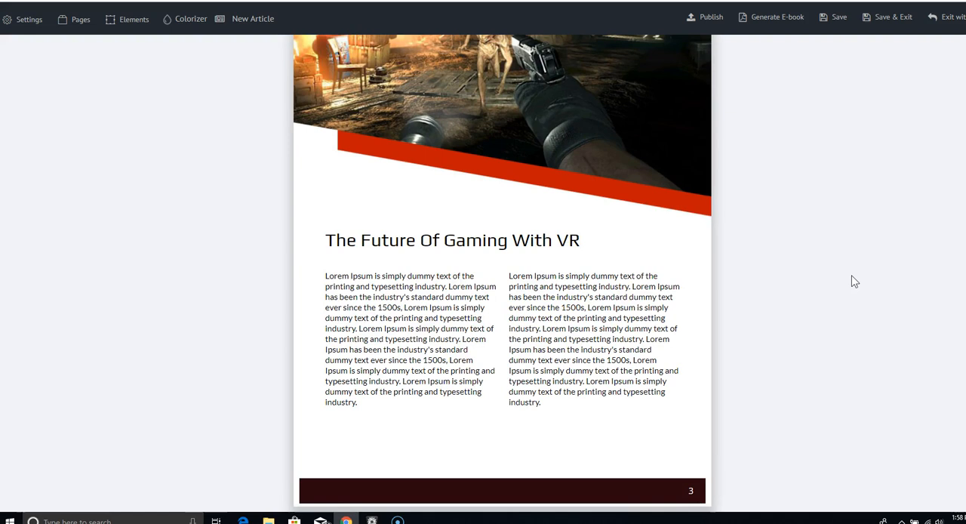
mouse_move(845, 333)
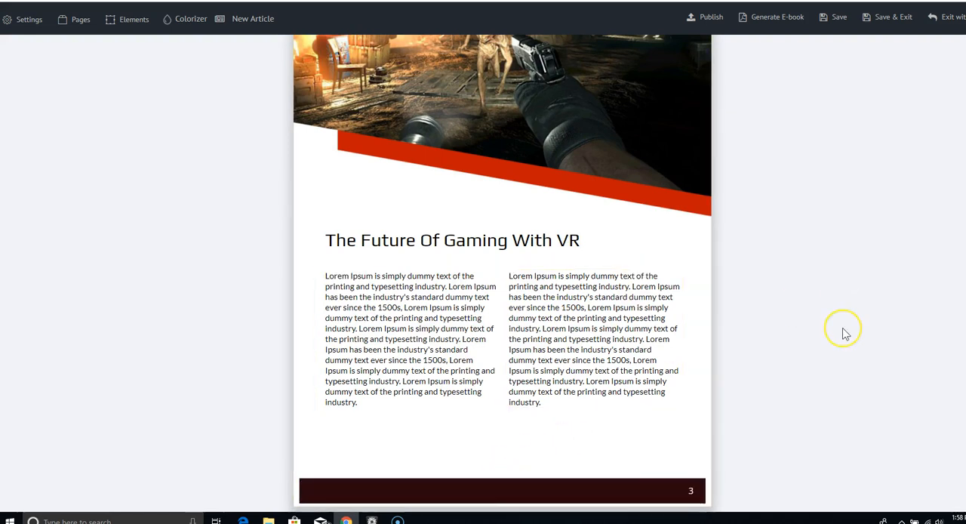
scroll(down, 3)
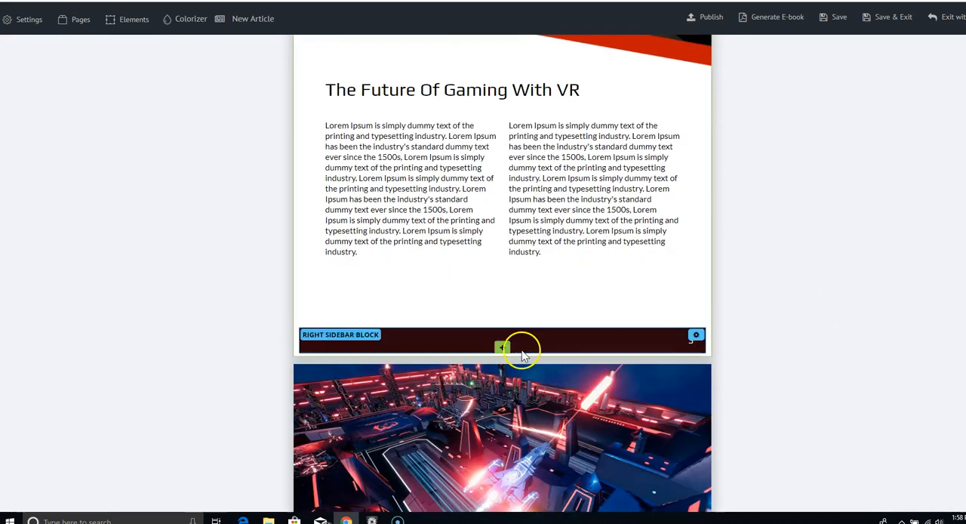
Insert a new block after page 3, bringing up the template page picker.
click(502, 348)
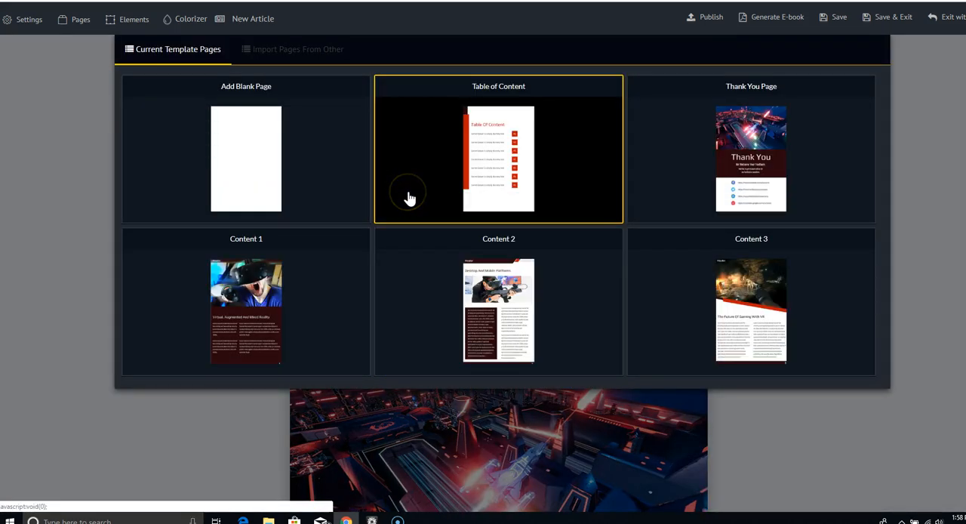
click(750, 148)
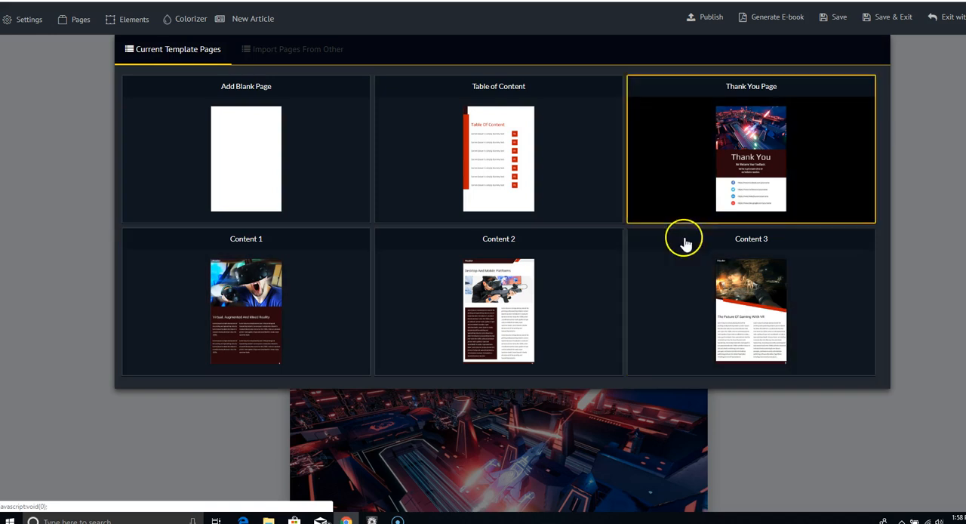
click(498, 310)
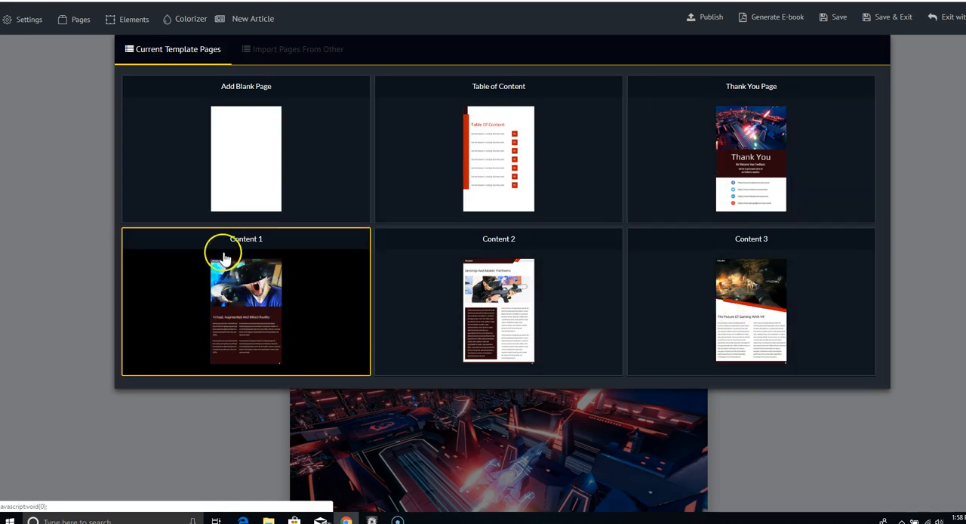
mouse_move(277, 380)
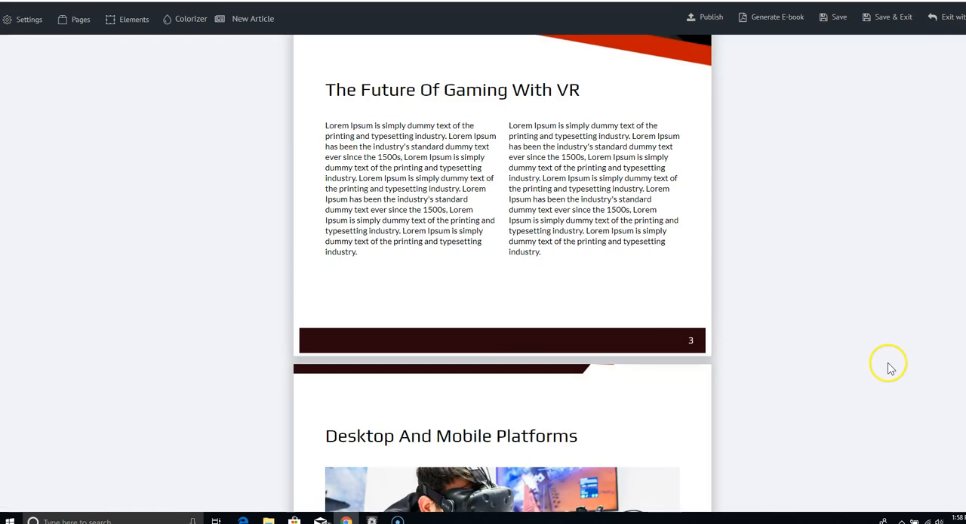
scroll(down, 3)
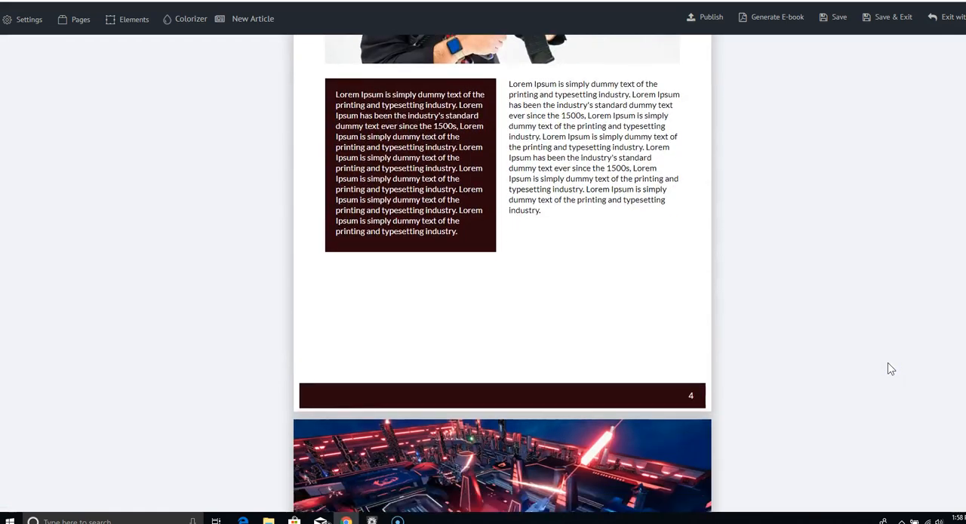
scroll(down, 3)
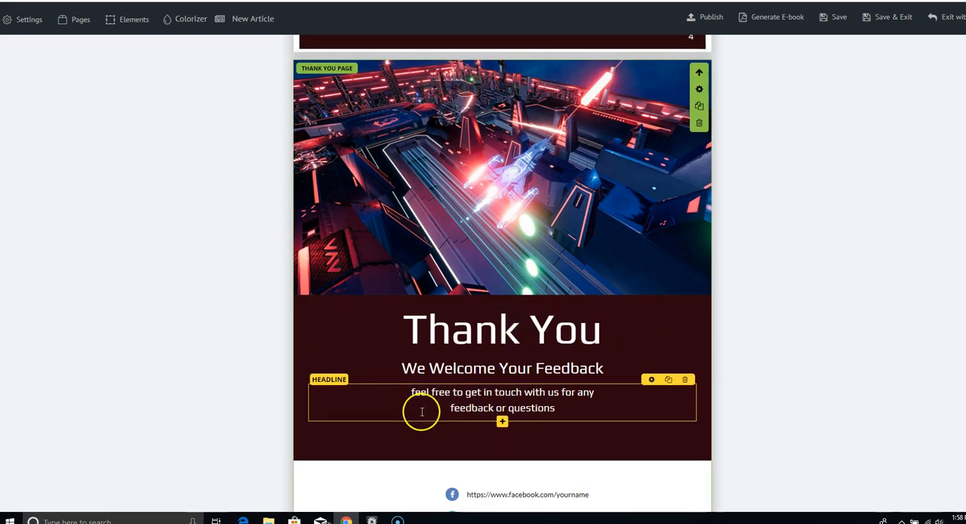
click(807, 283)
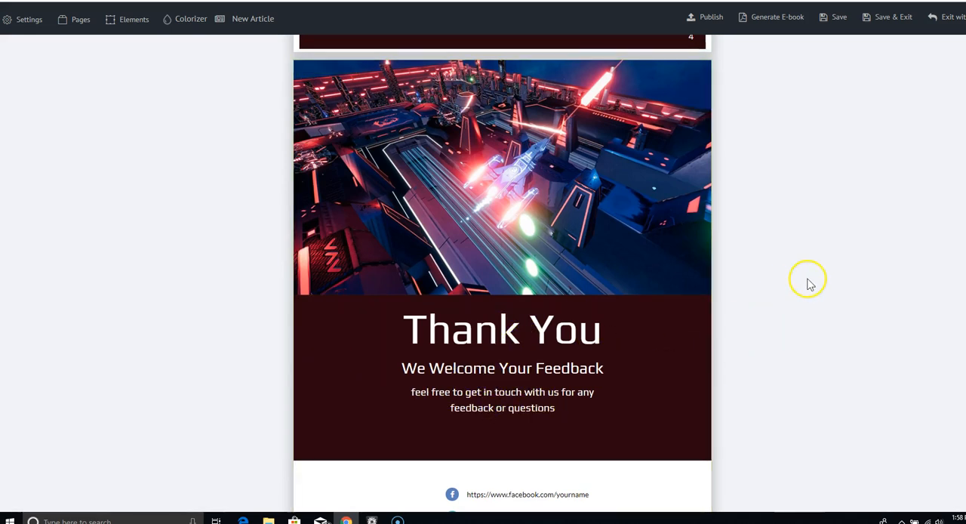
scroll(up, 3)
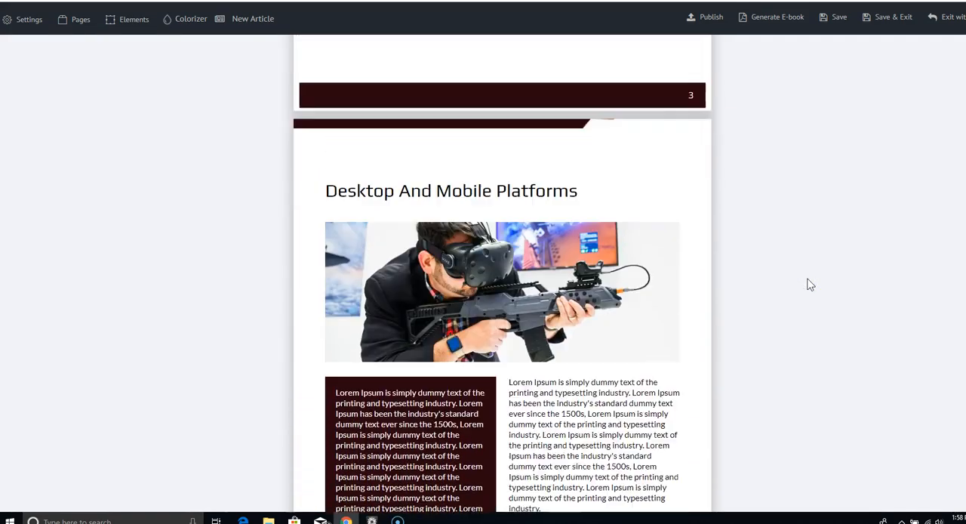
scroll(up, 3)
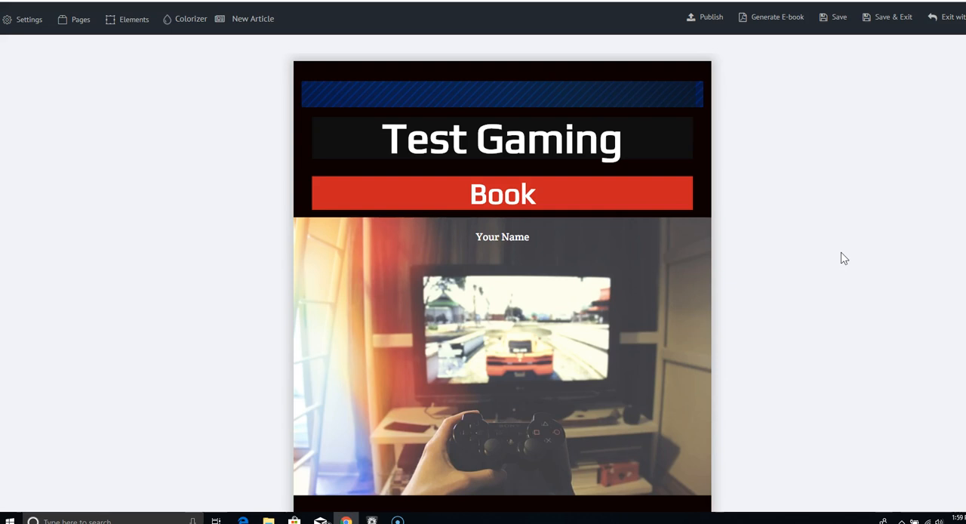
mouse_move(919, 83)
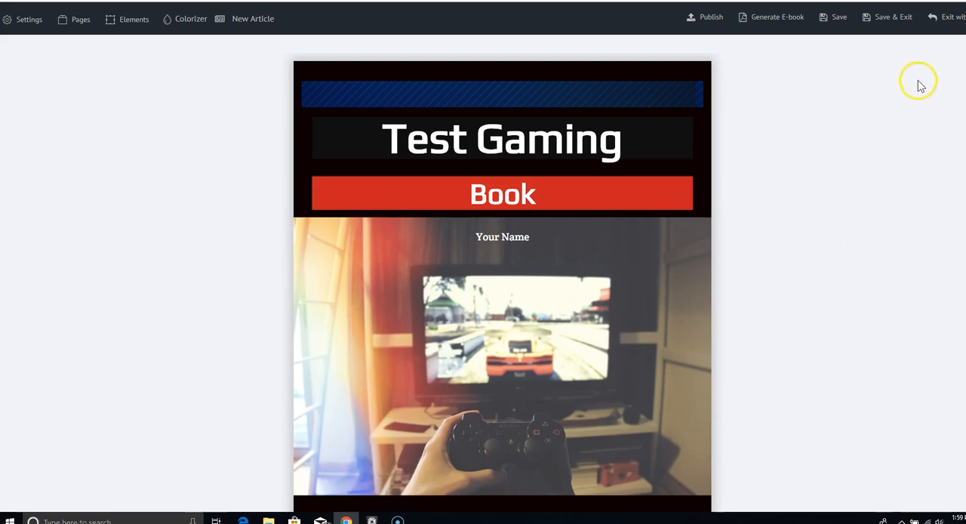
mouse_move(891, 17)
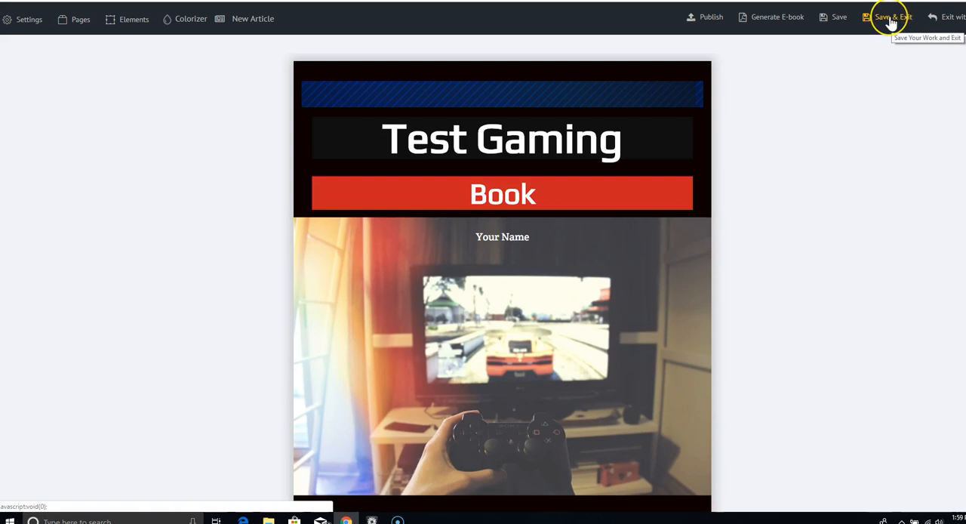
mouse_move(839, 17)
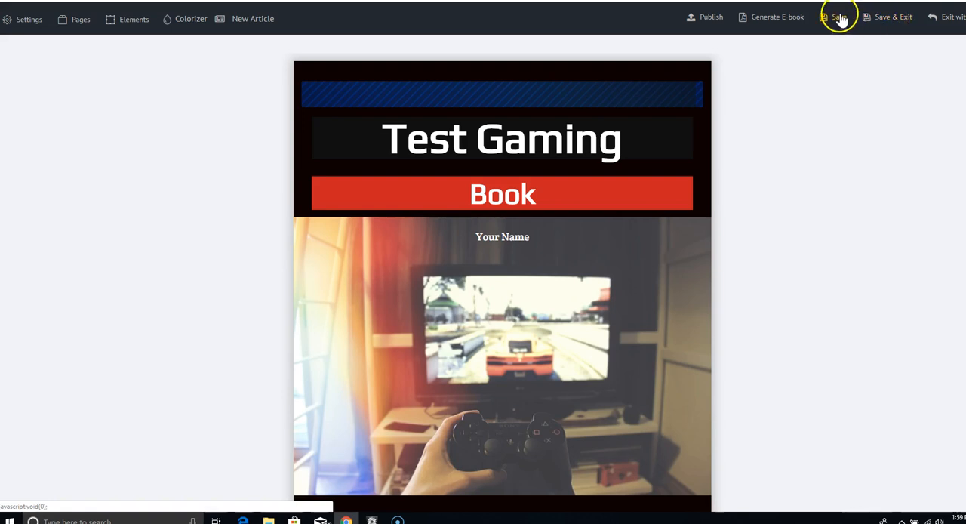
mouse_move(776, 16)
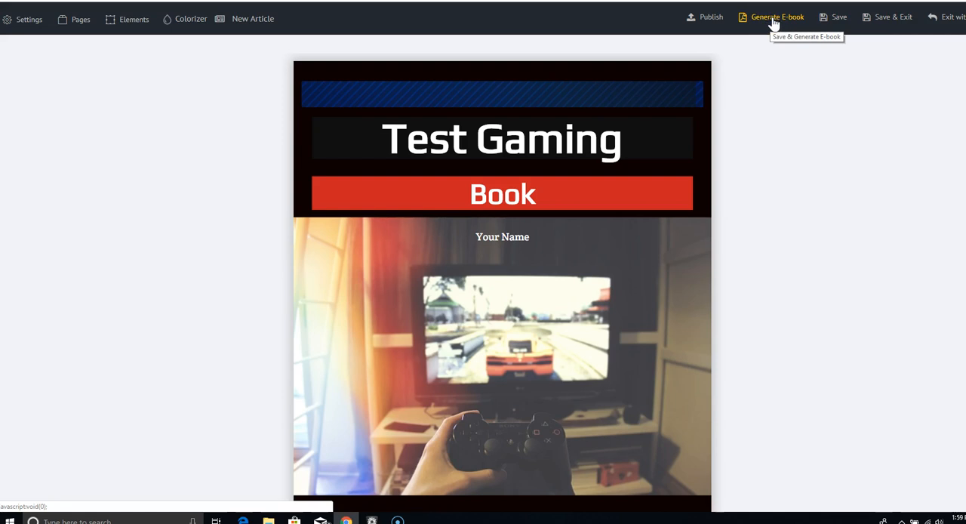
mouse_move(893, 16)
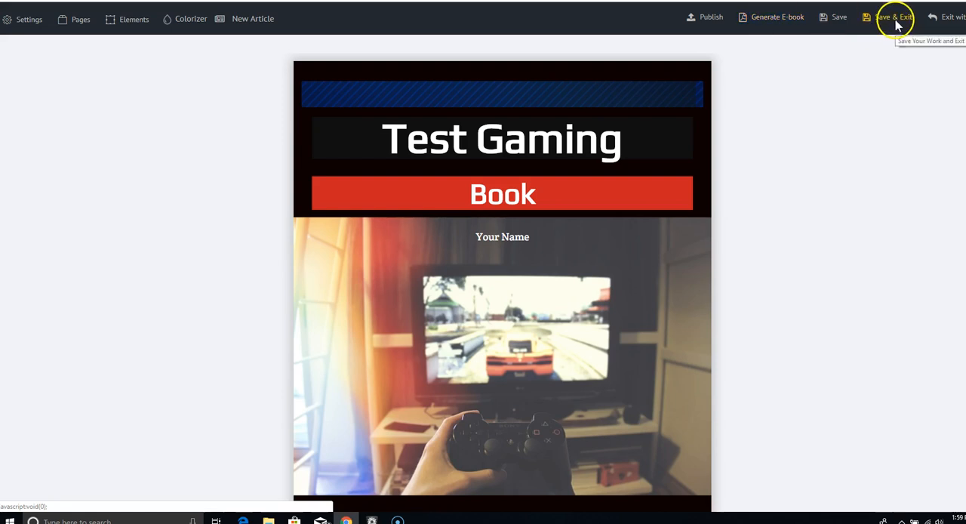
Save & Exit the Test Gaming Book, returning to the Projects Gallery.
click(894, 17)
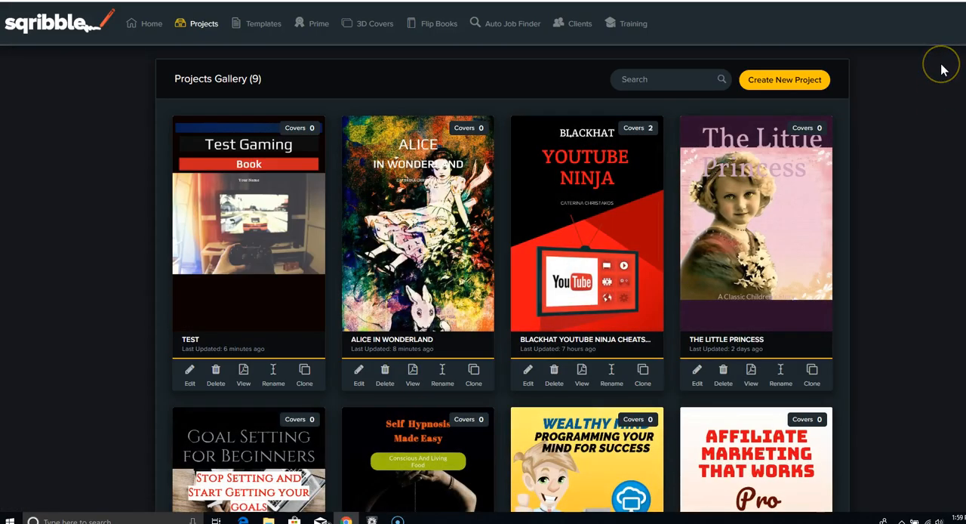
mouse_move(941, 68)
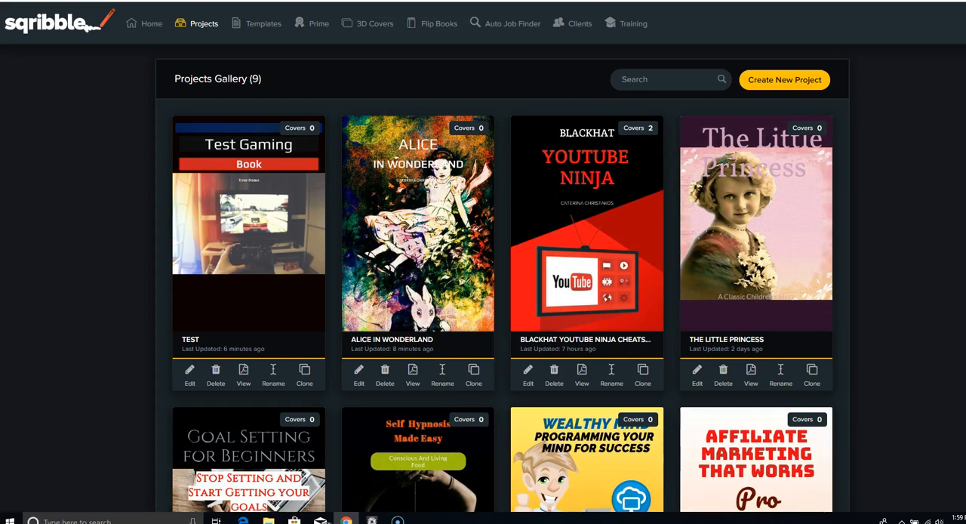
mouse_move(440, 59)
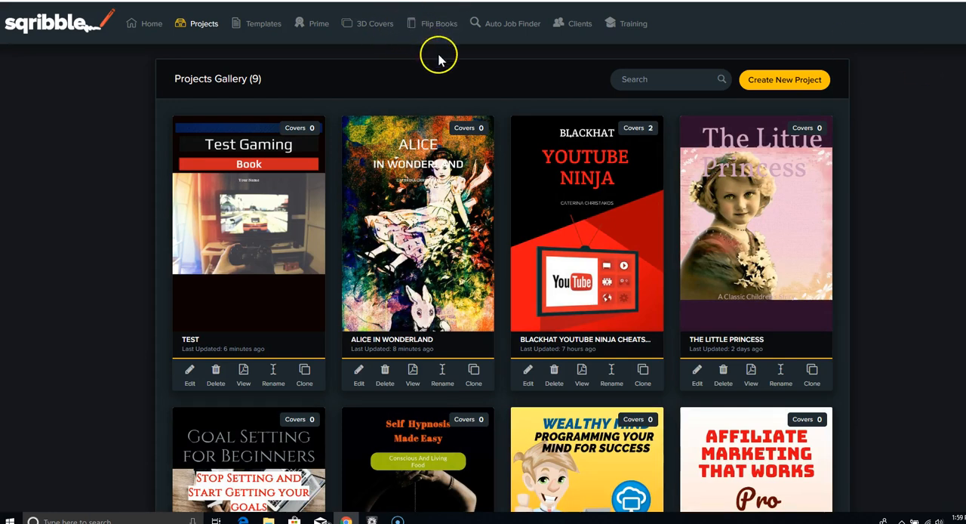
Go to the Flip Books gallery and view the Blackhat YouTube Ninja flipbook.
click(439, 23)
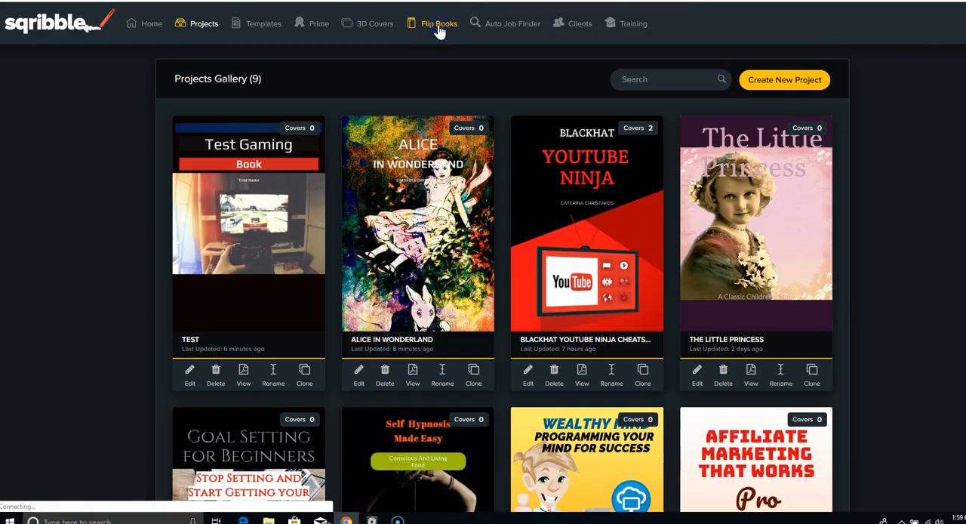
click(439, 24)
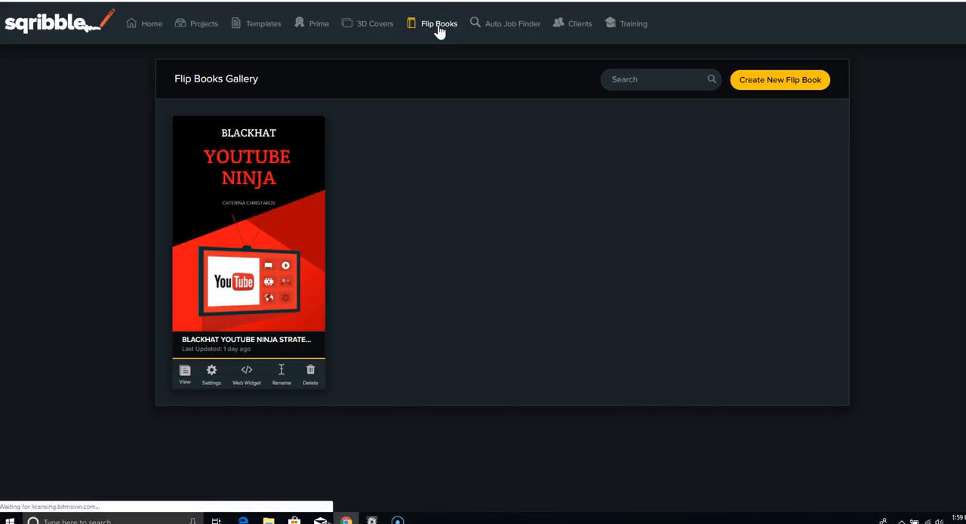
mouse_move(370, 319)
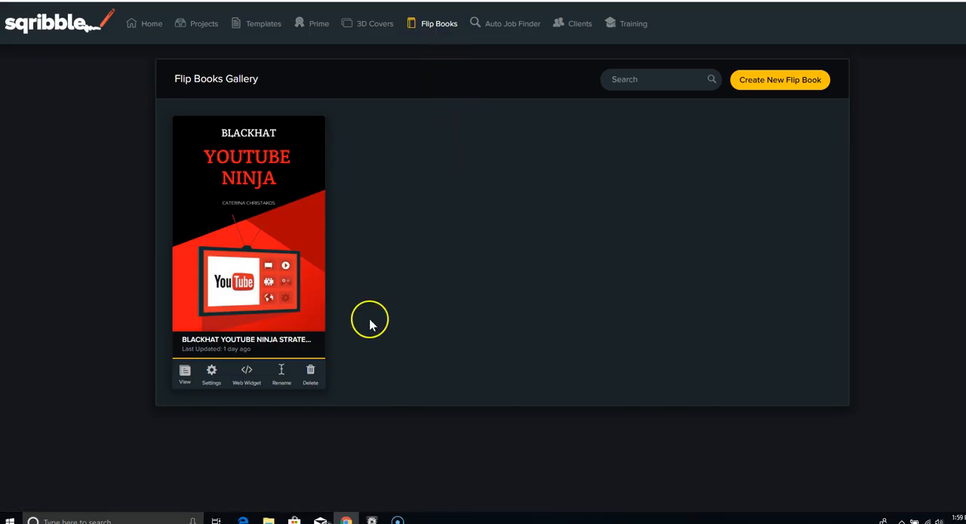
mouse_move(272, 306)
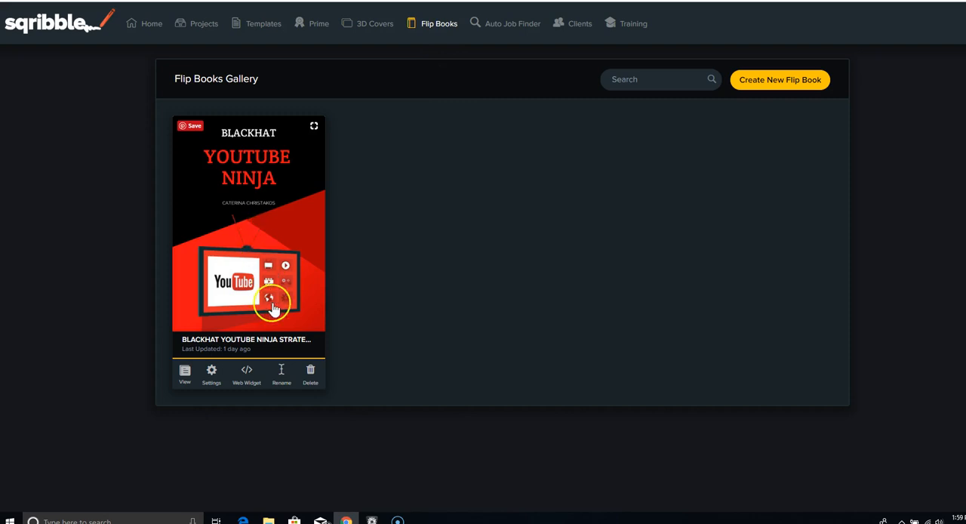
mouse_move(247, 270)
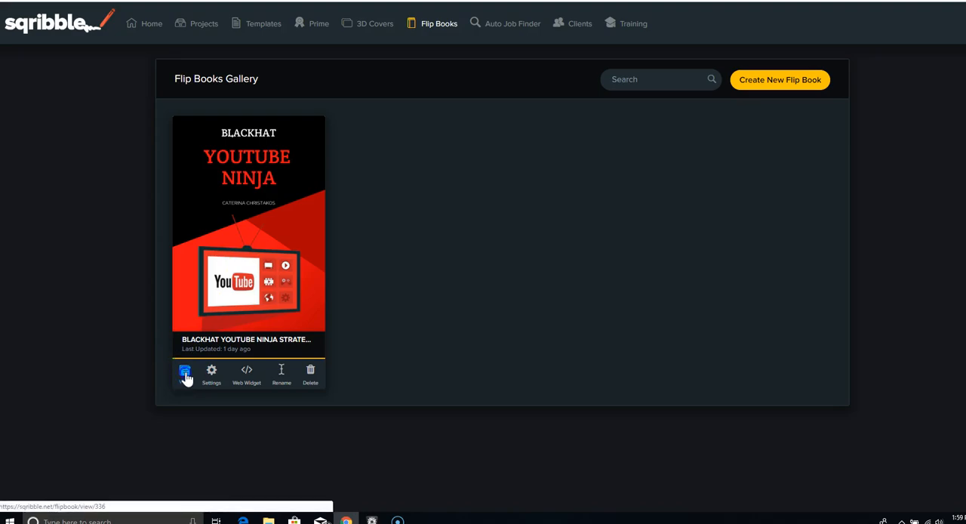
click(186, 372)
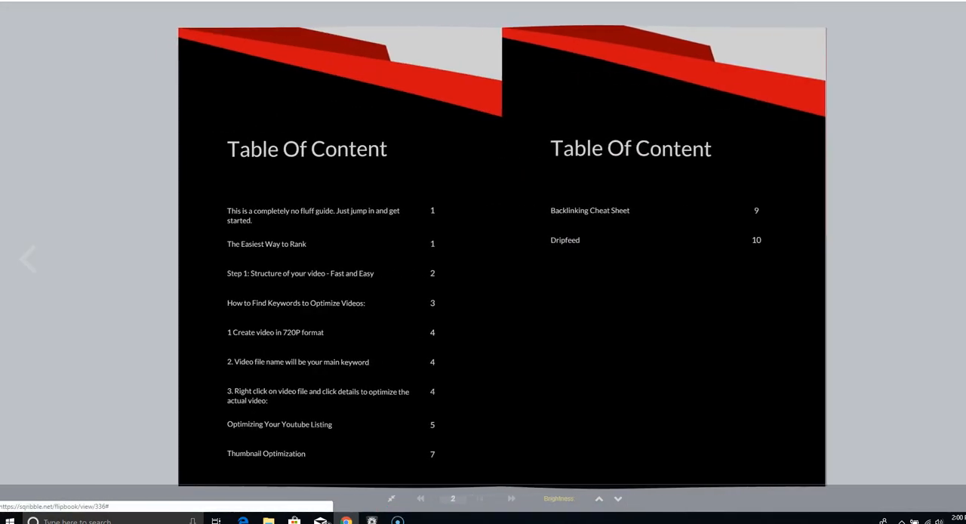
Turn the flipbook forward one spread and then back again.
click(511, 498)
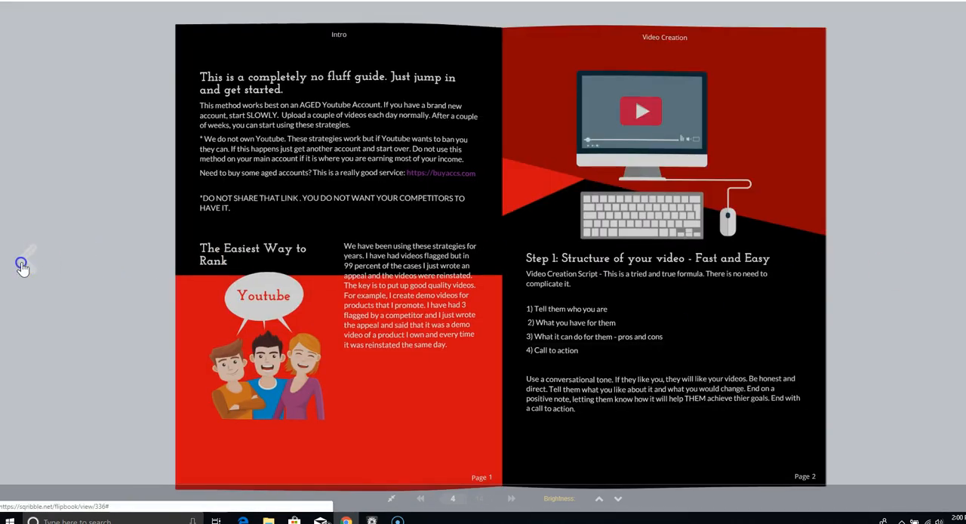
click(420, 498)
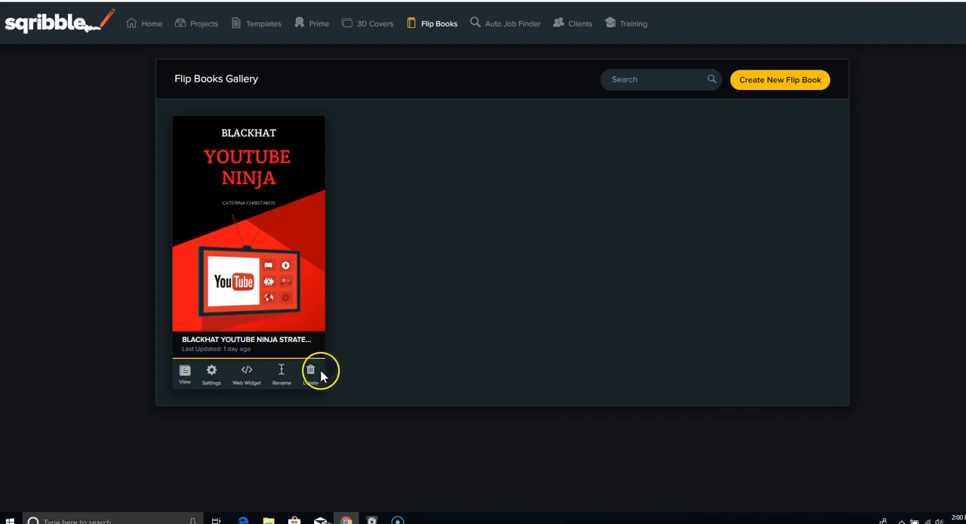
mouse_move(247, 373)
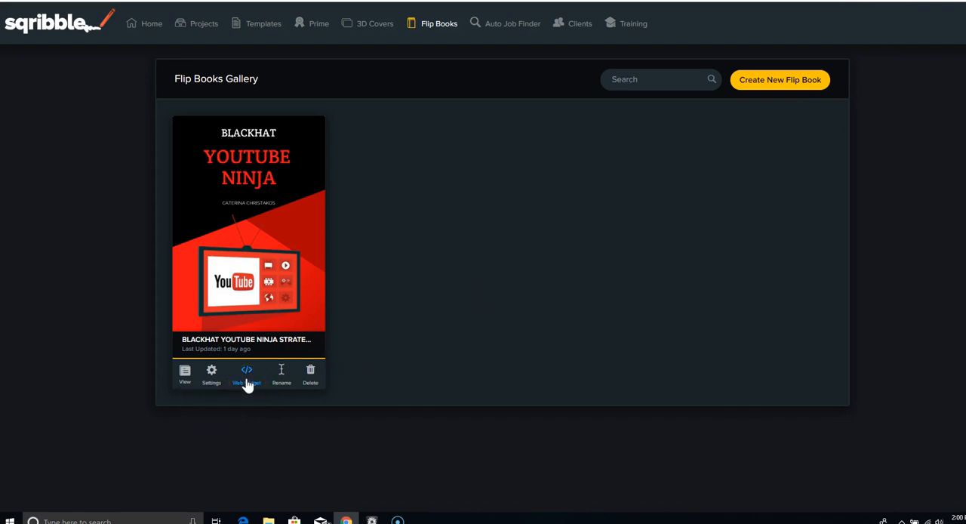
mouse_move(264, 434)
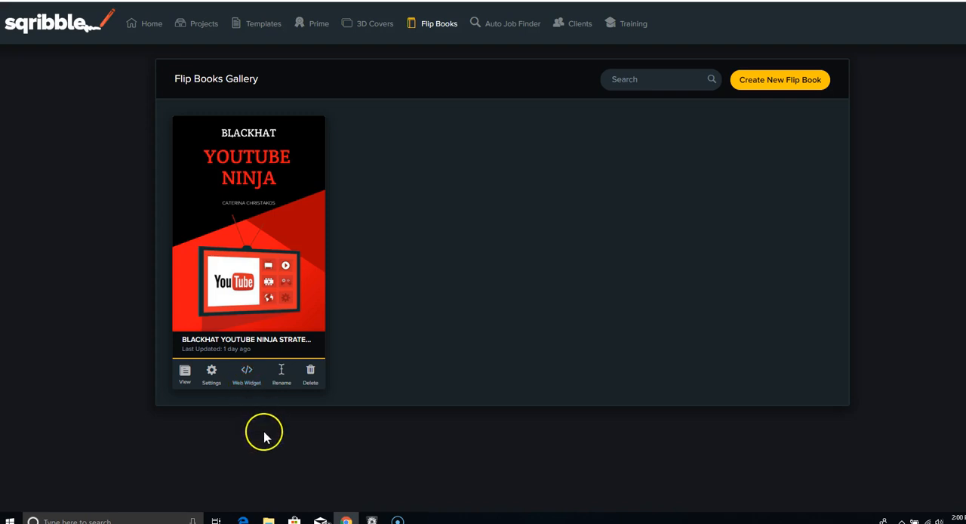
mouse_move(472, 329)
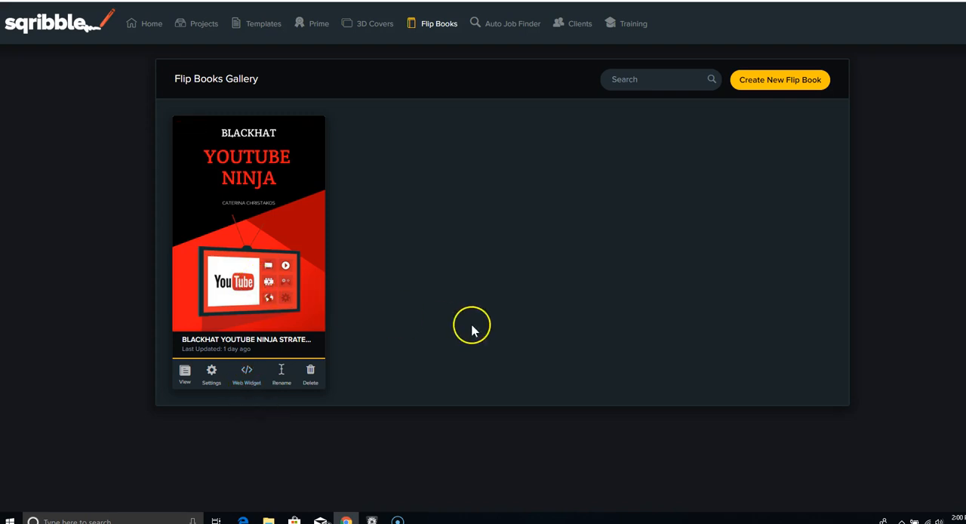
mouse_move(474, 330)
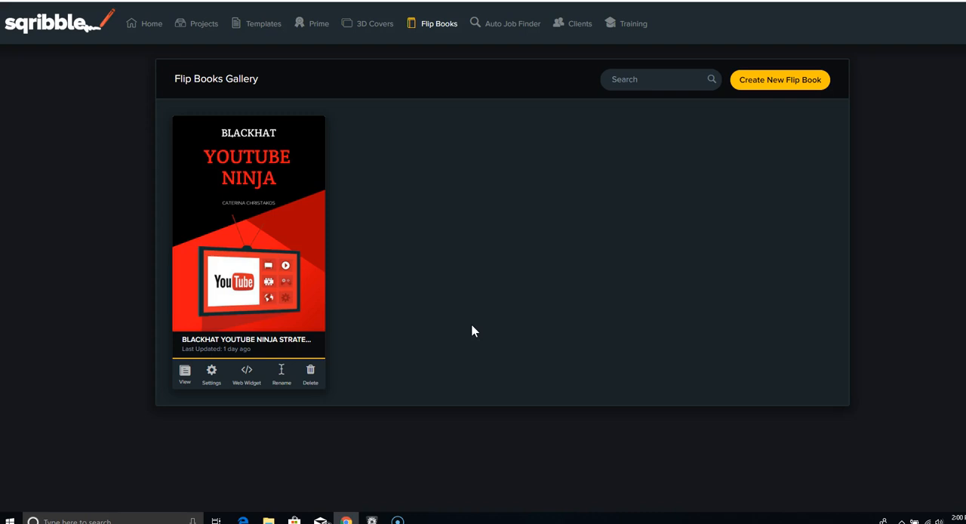